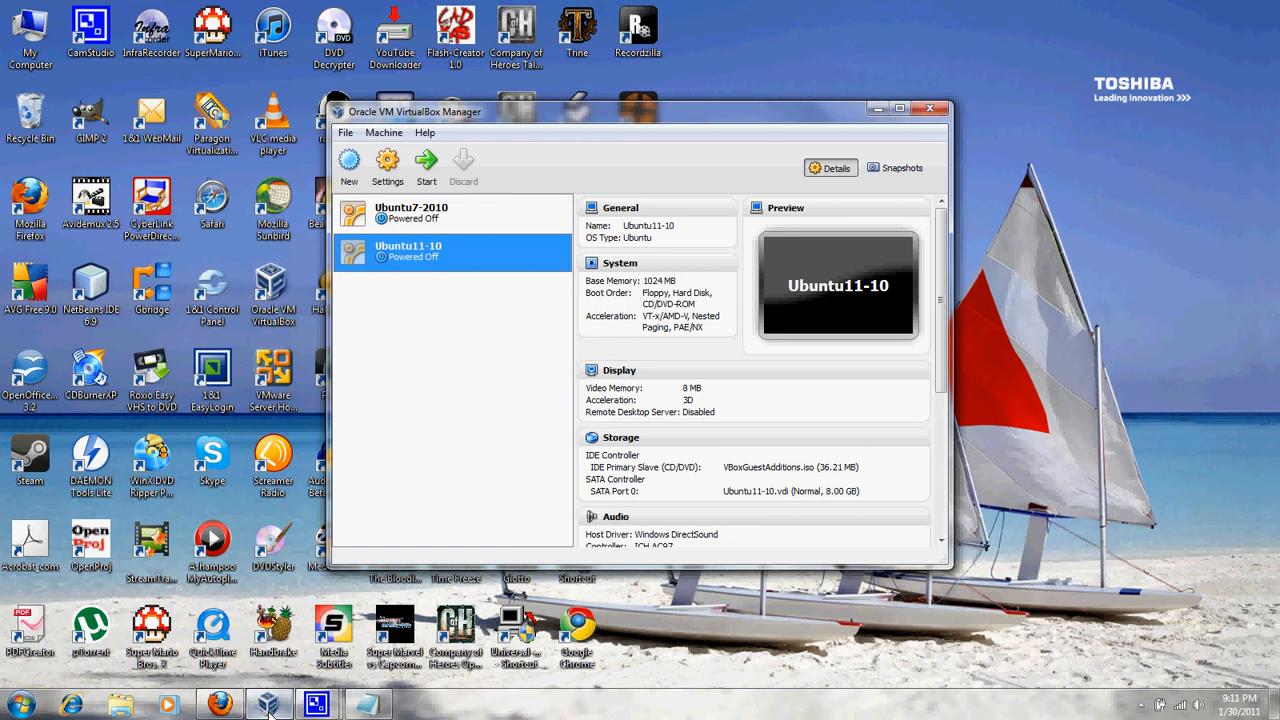
mouse_move(468, 368)
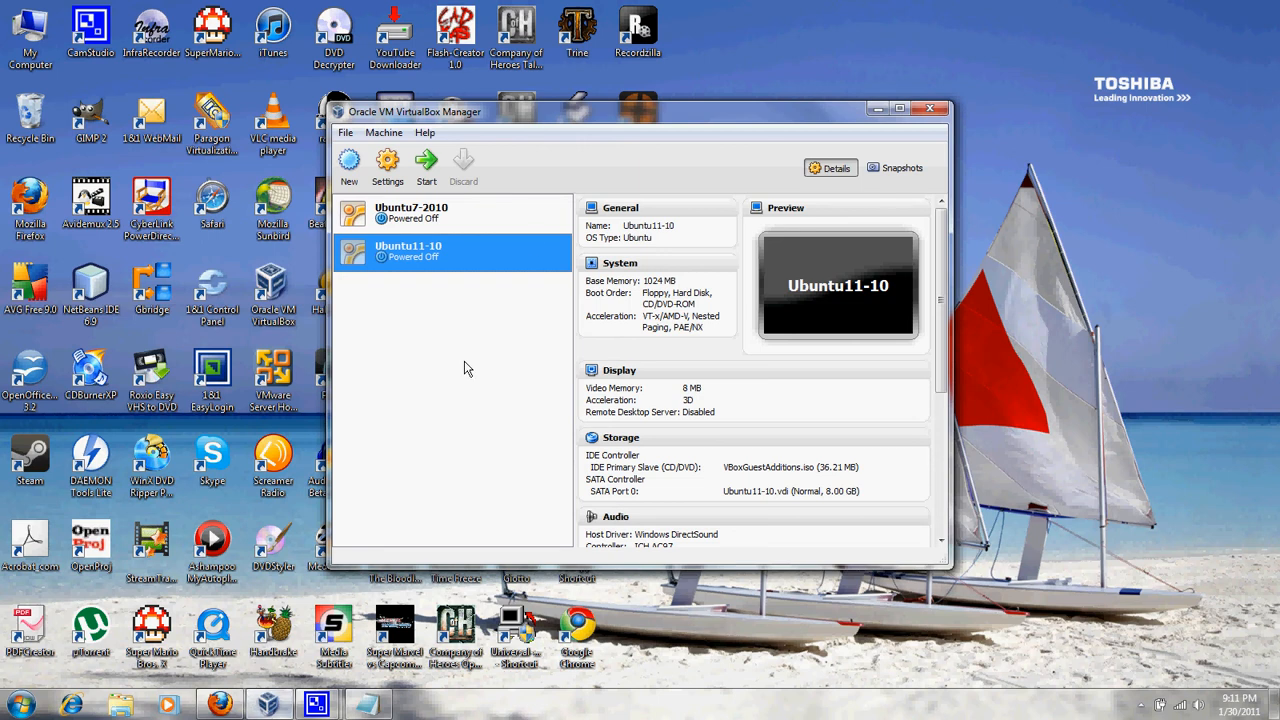
View the VirtualBox version information from the Help menu, then dismiss it
click(424, 132)
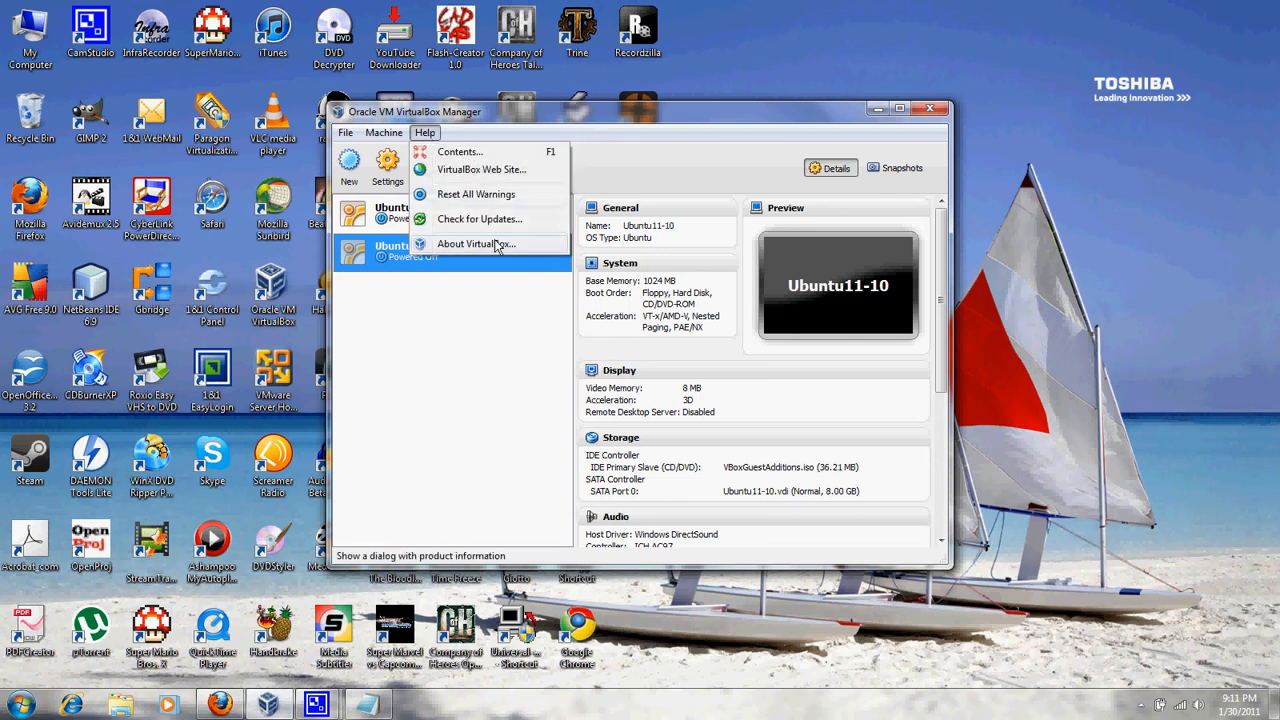
click(476, 243)
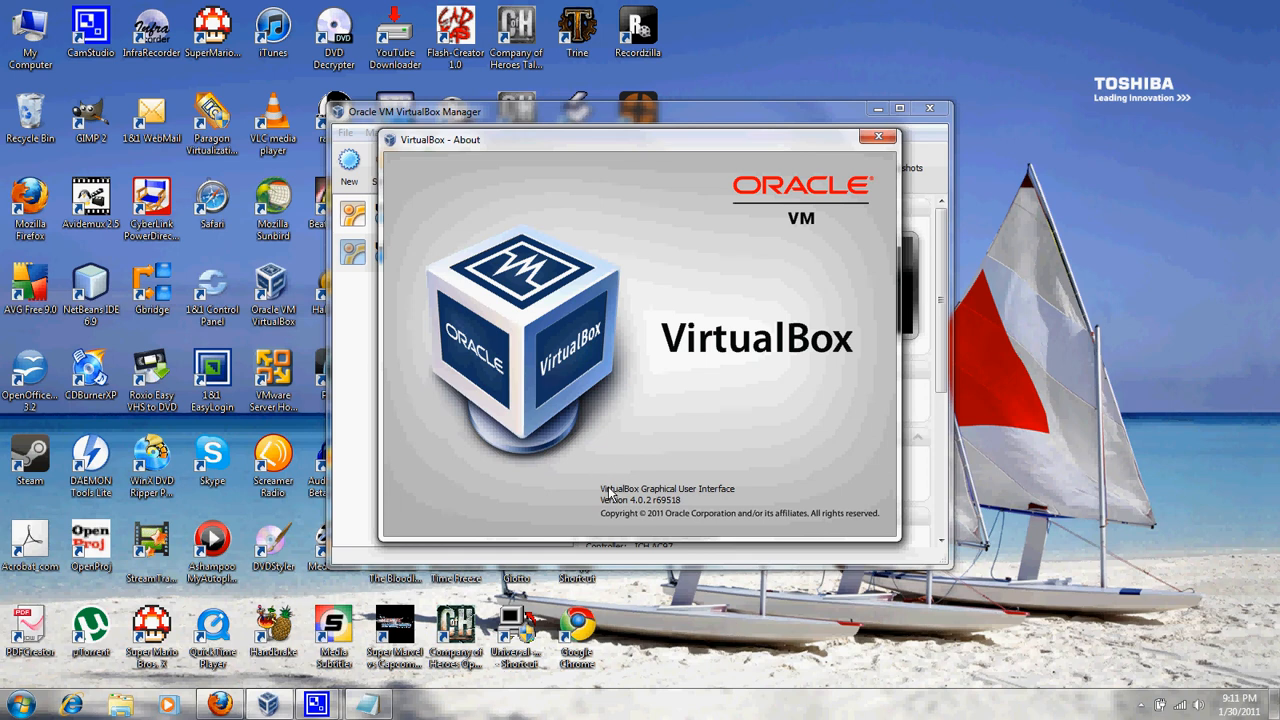
mouse_move(634, 517)
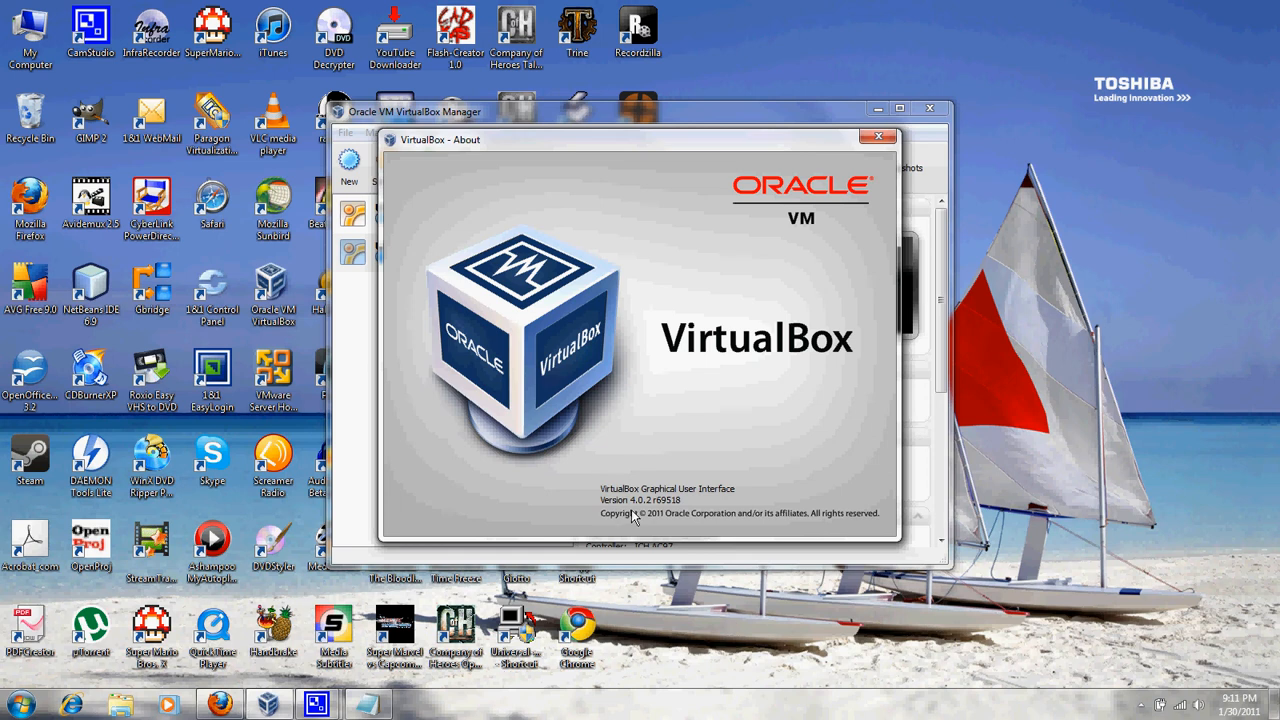
mouse_move(785, 428)
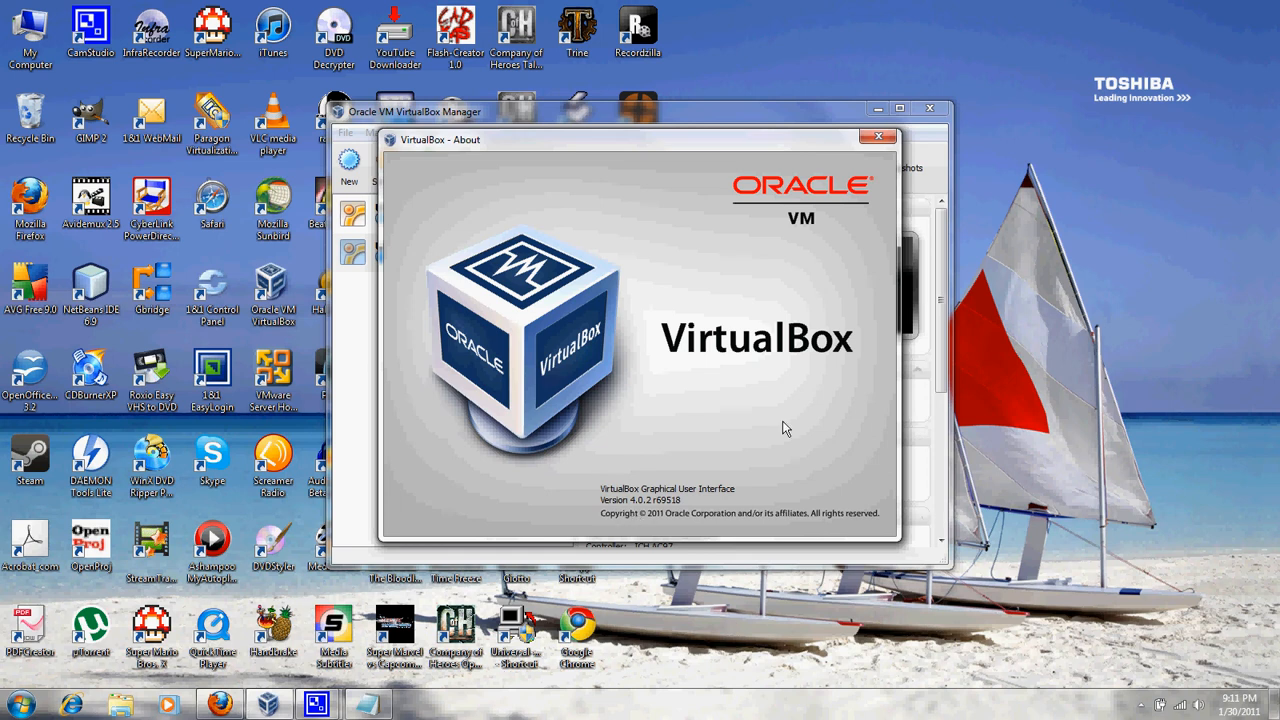
click(873, 136)
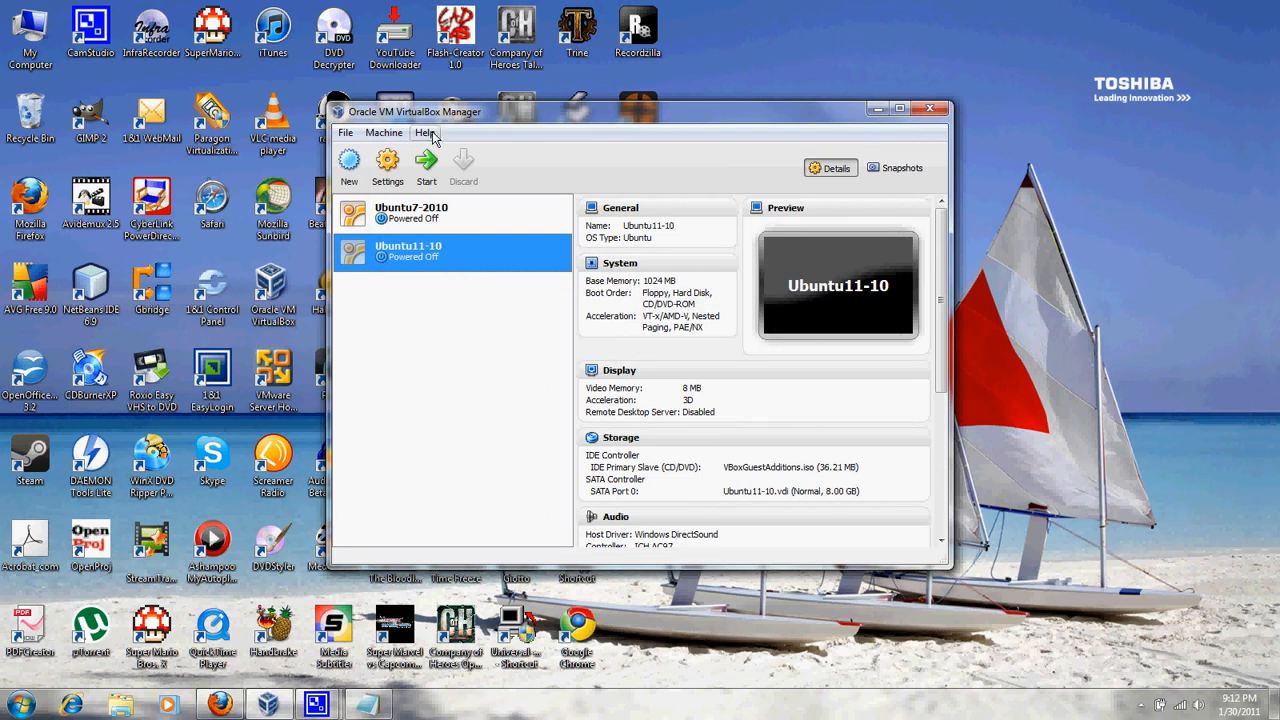
mouse_move(432, 138)
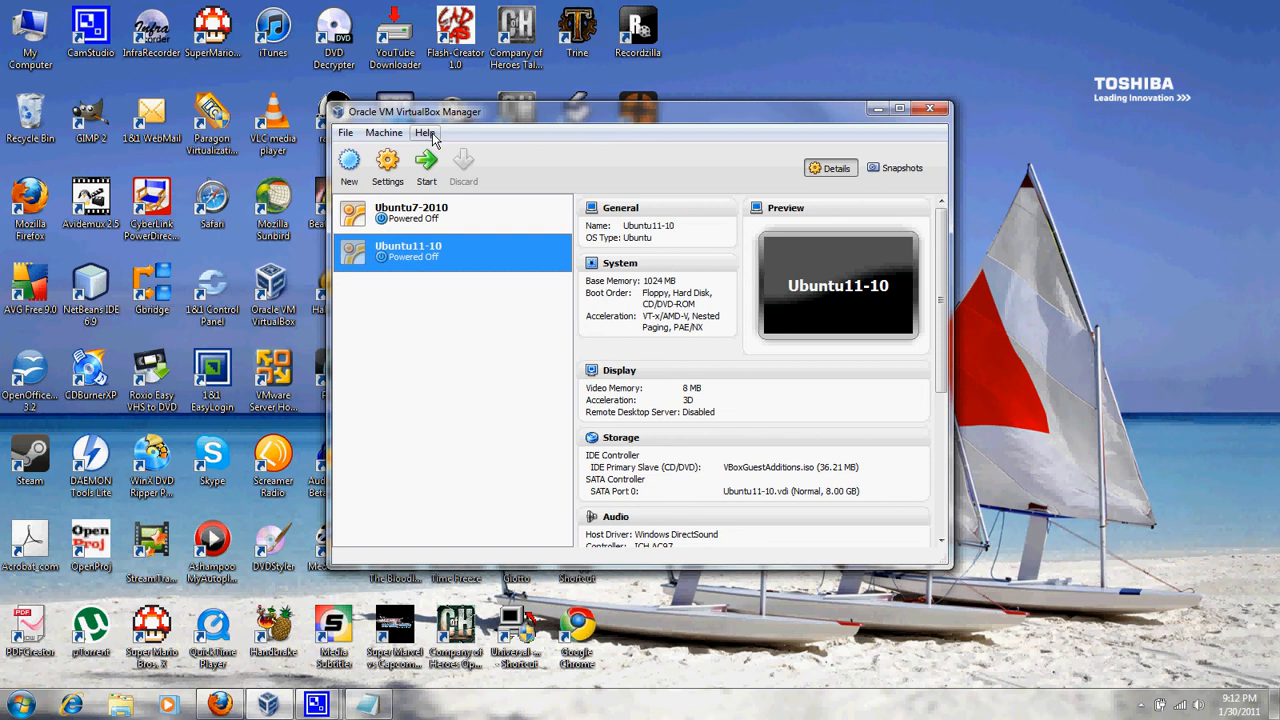
mouse_move(396, 120)
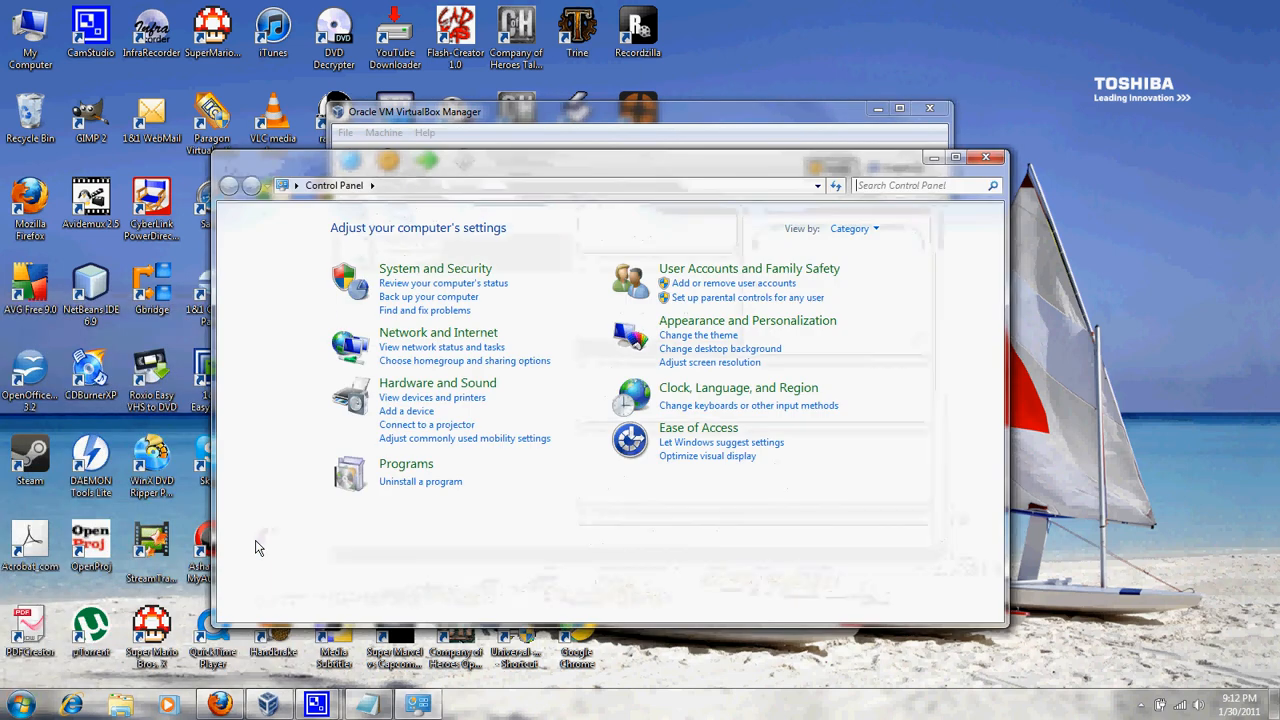
mouse_move(463, 344)
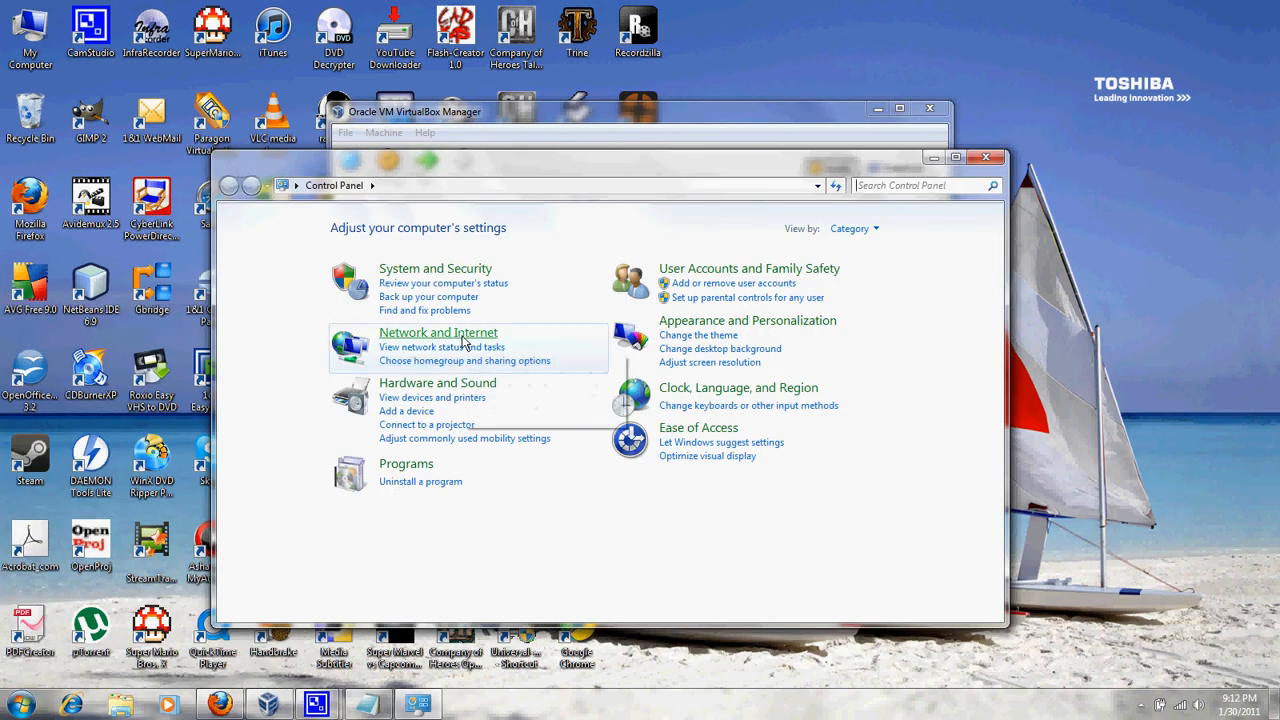
Browse Network Connections and inspect the VirtualBox Host-Only Network adapter's actions
click(437, 332)
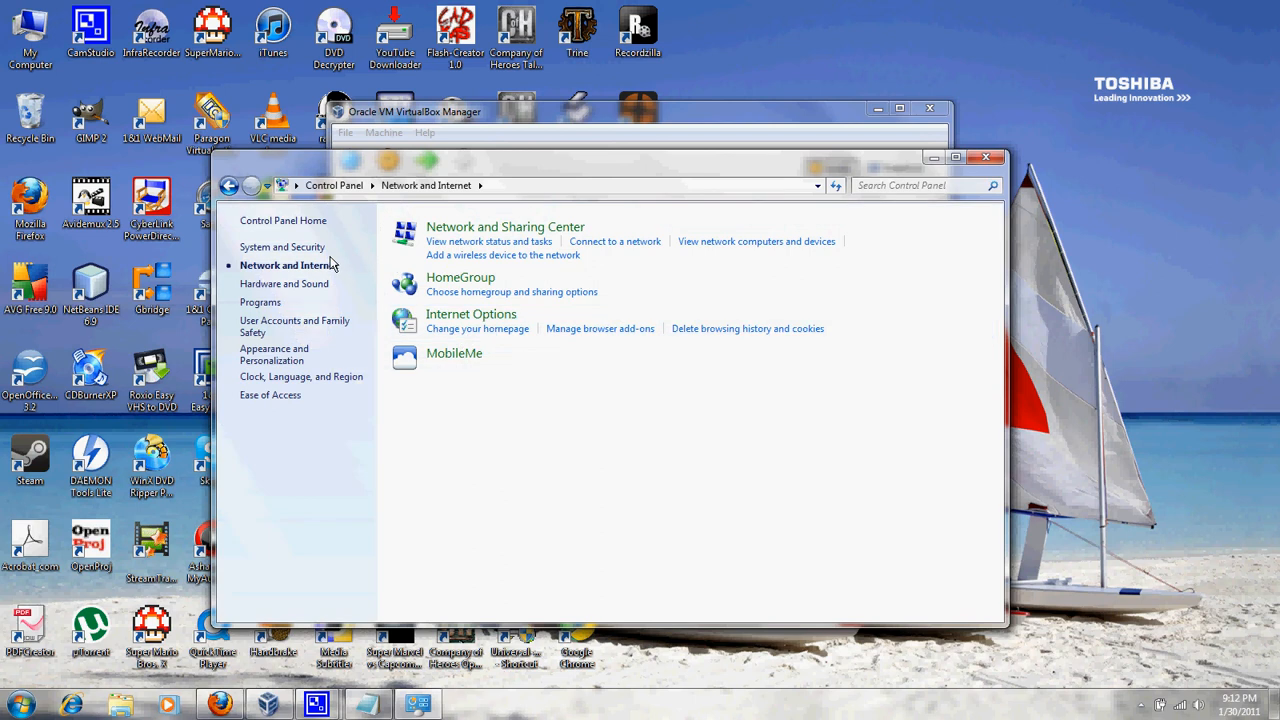
mouse_move(442, 275)
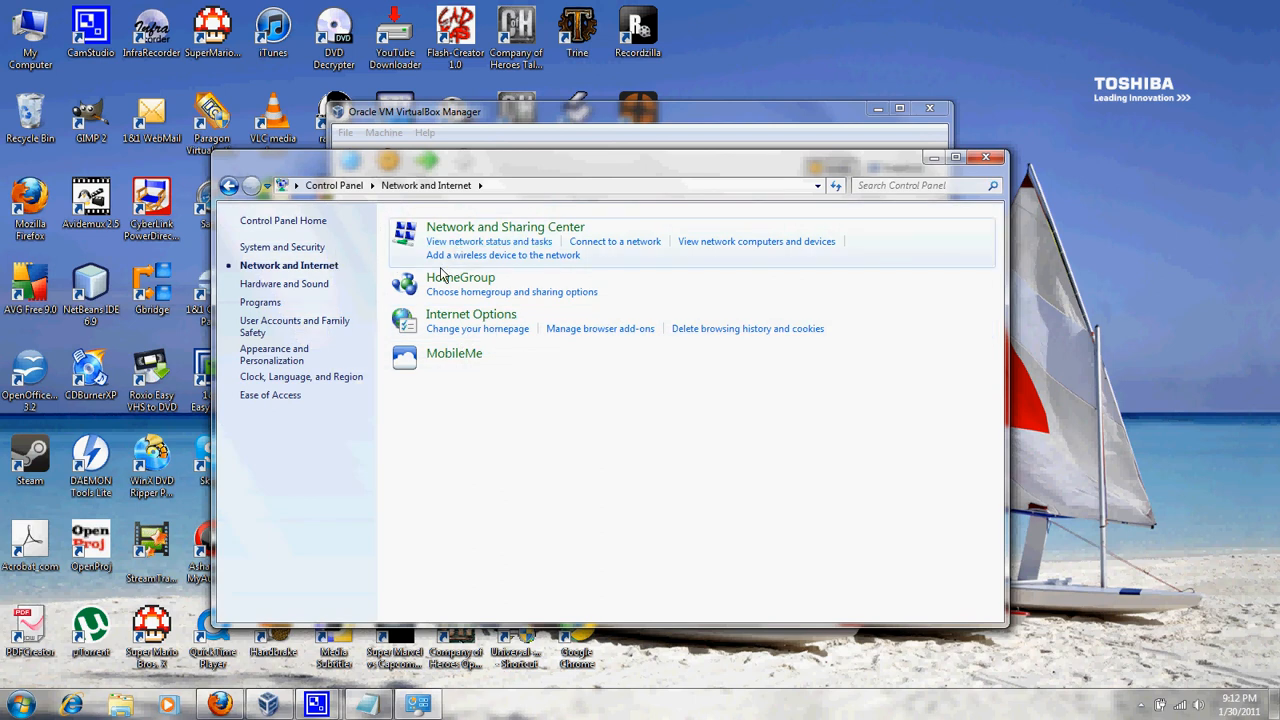
mouse_move(284, 284)
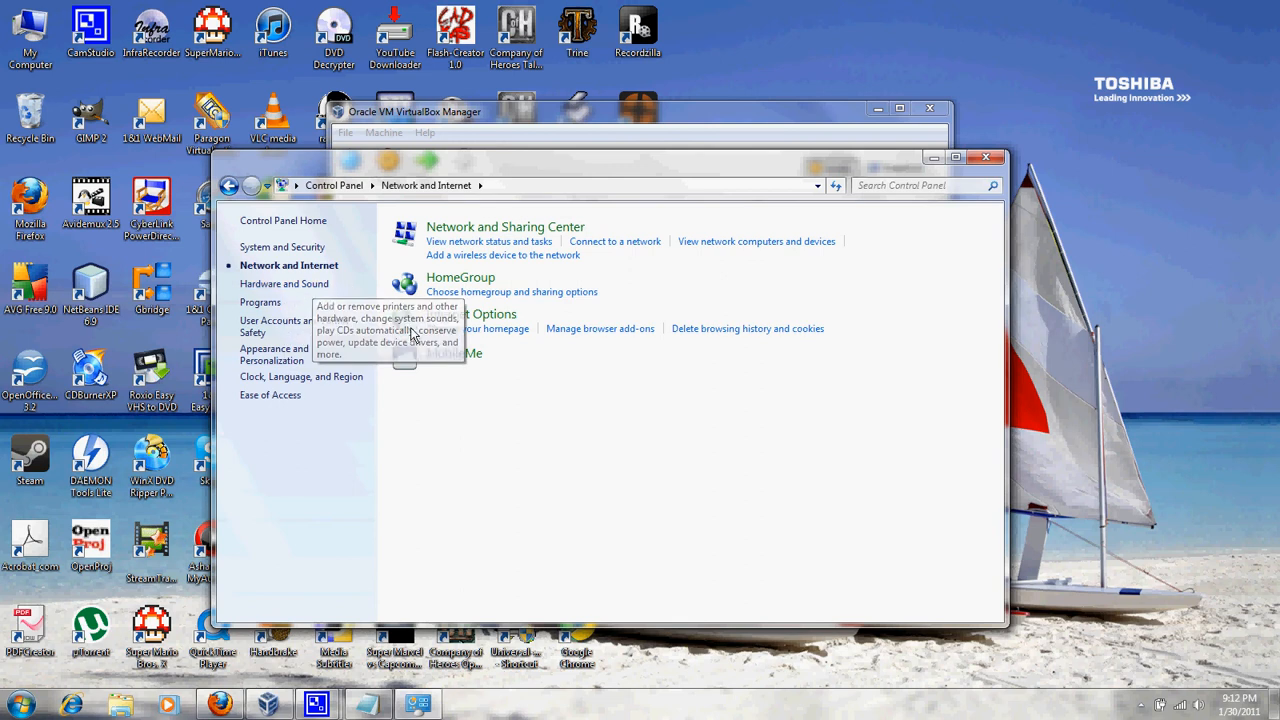
mouse_move(470, 248)
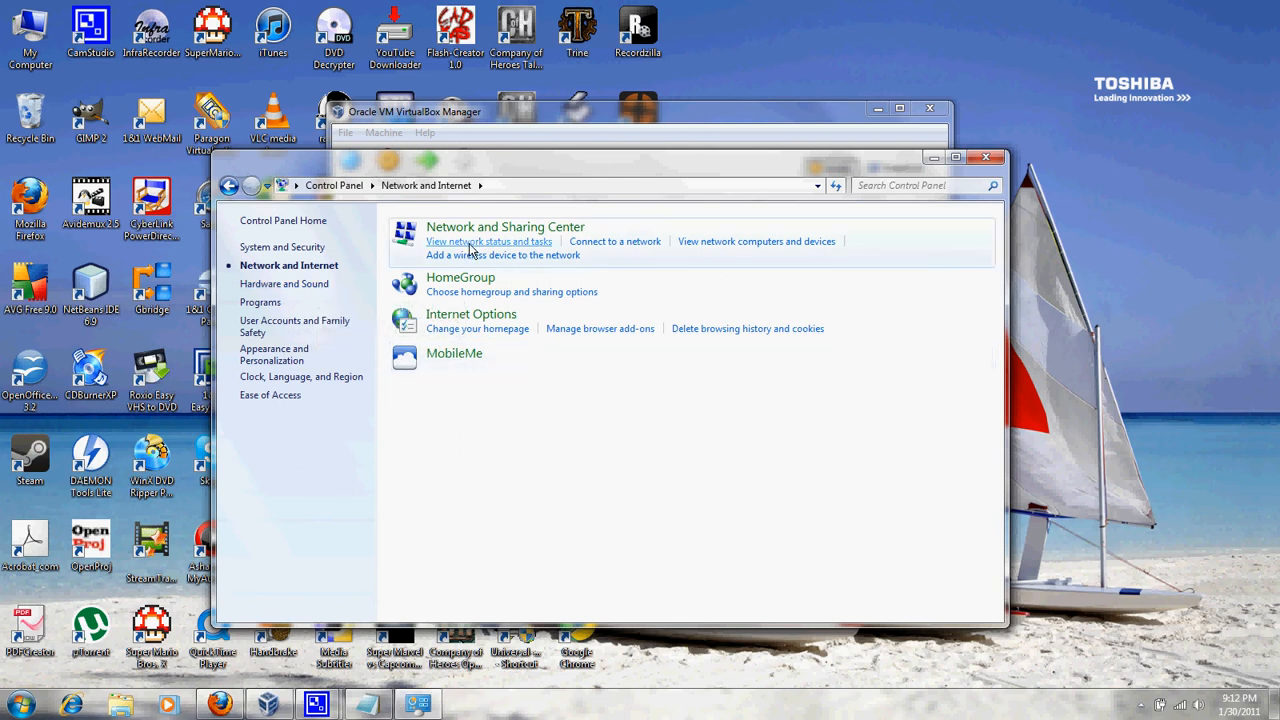
click(489, 241)
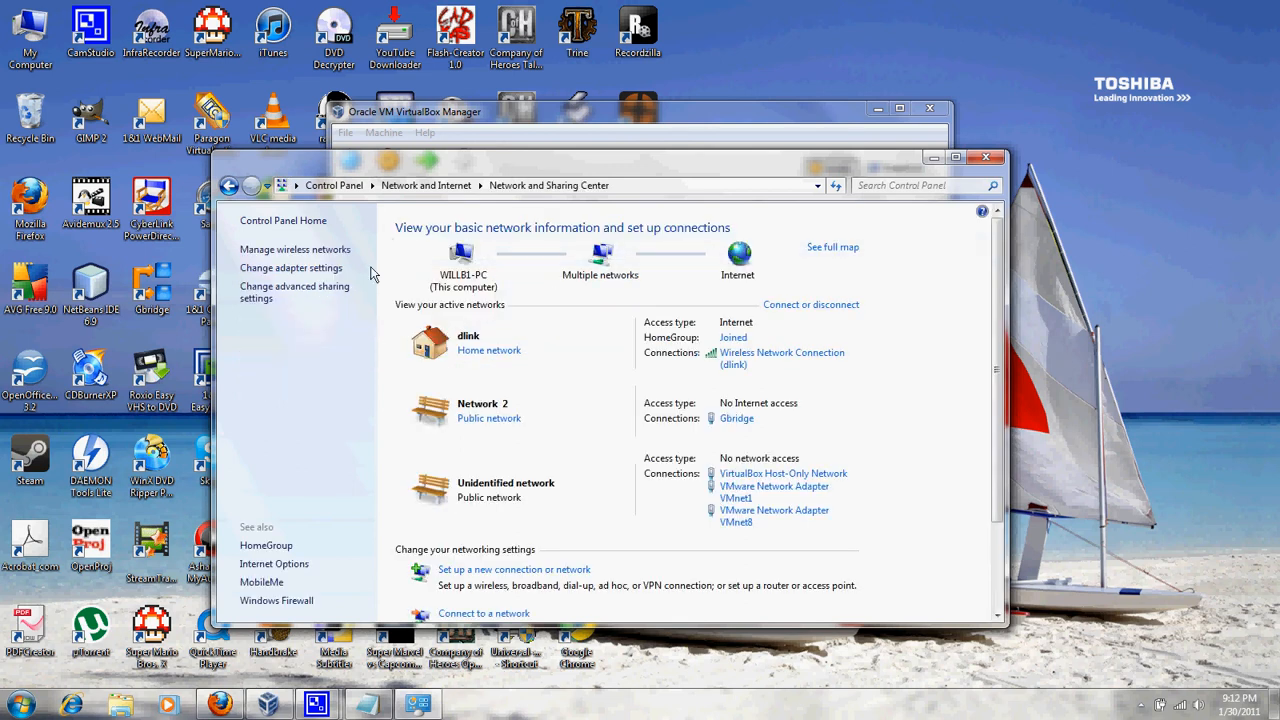
click(290, 268)
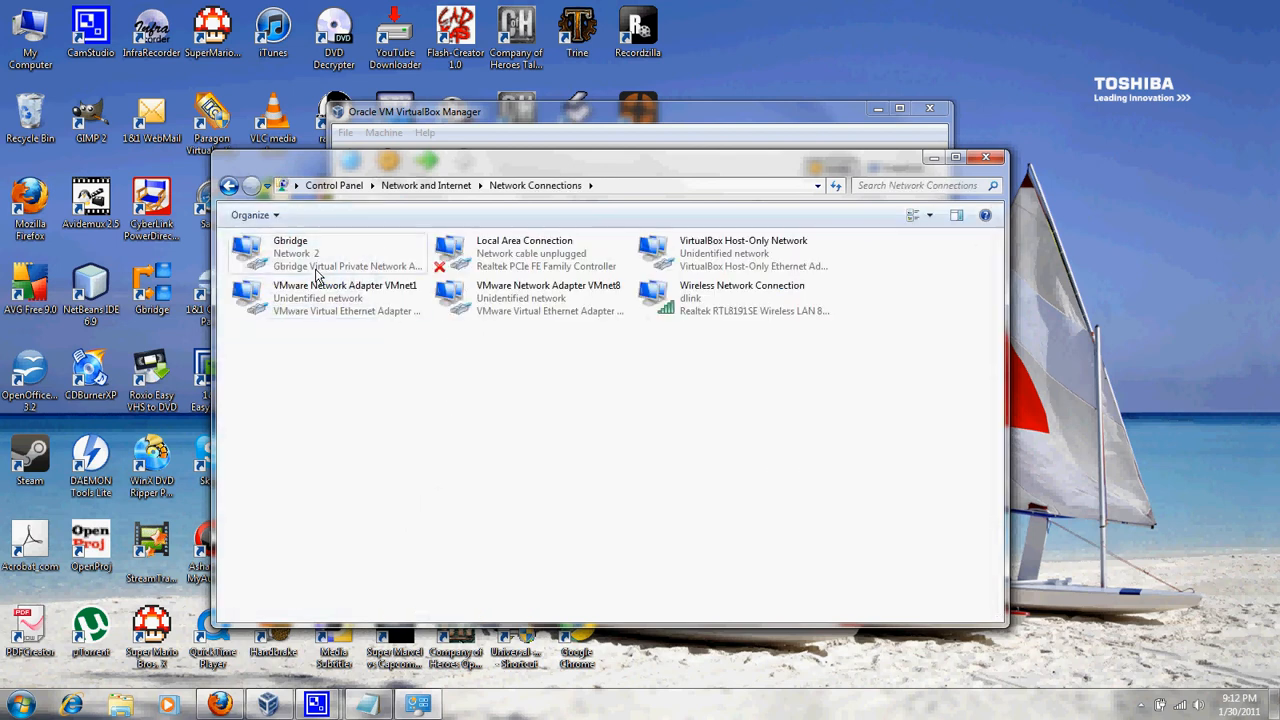
click(742, 297)
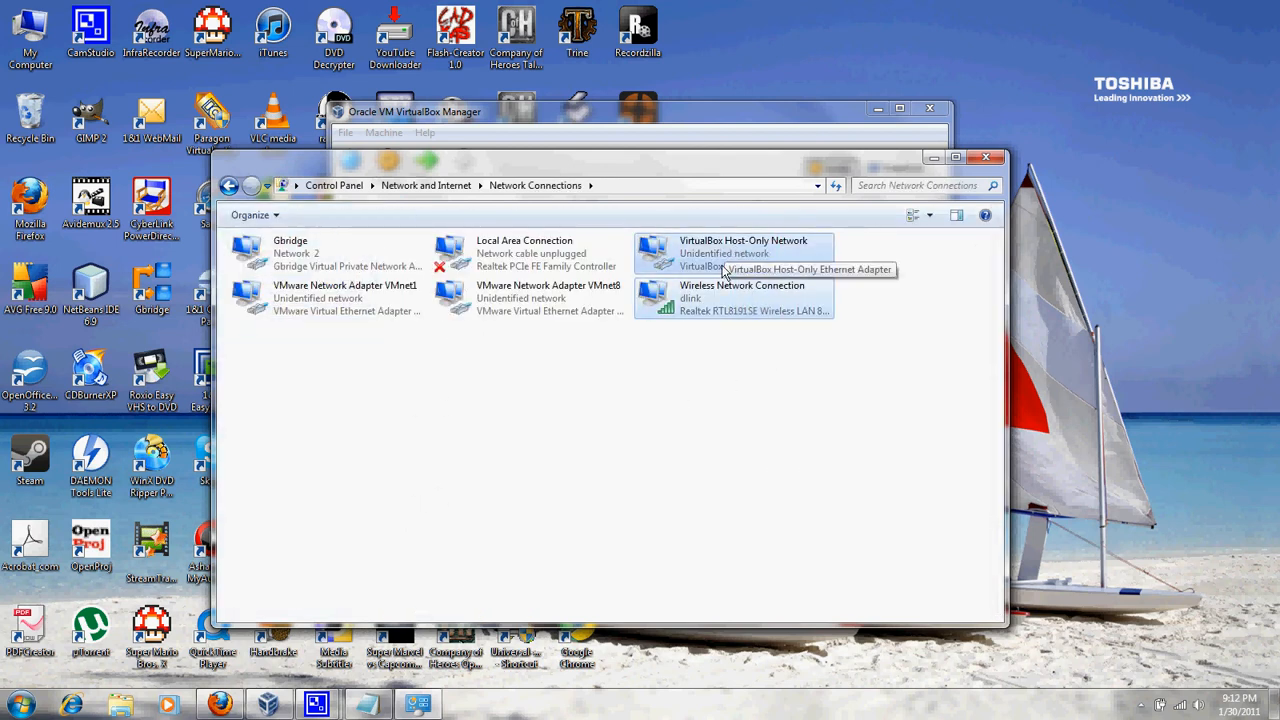
right_click(730, 258)
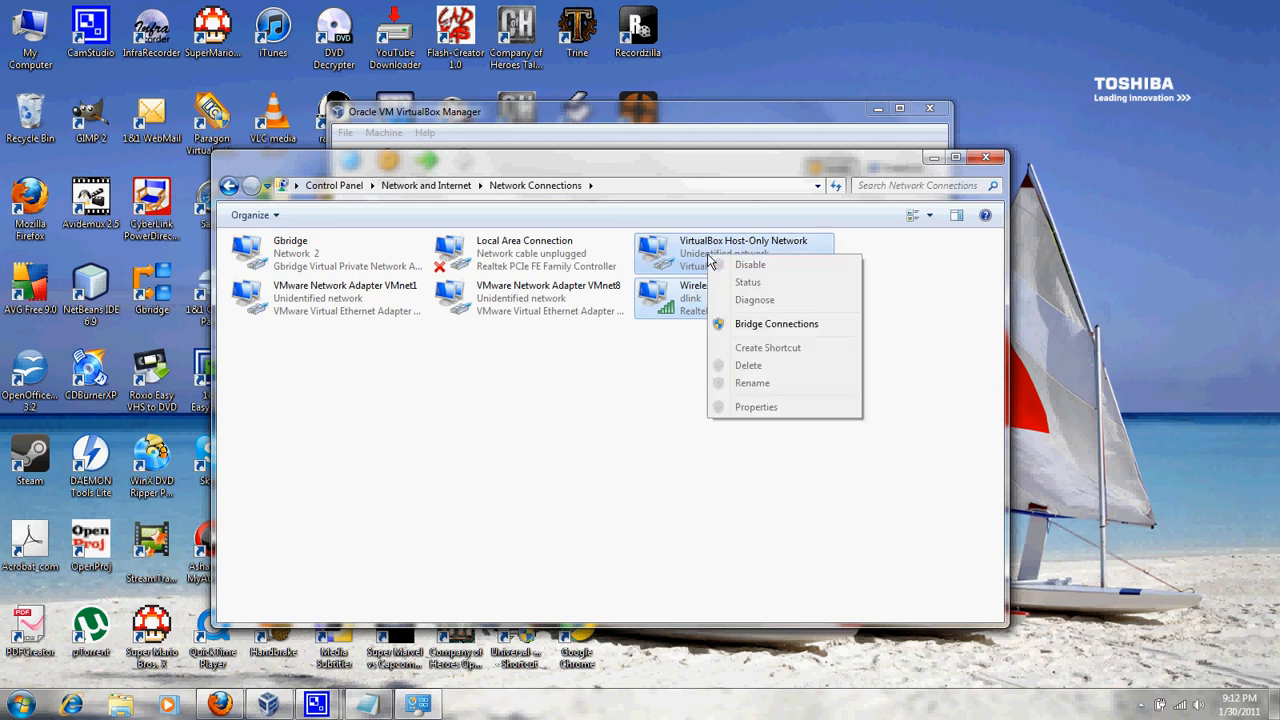
click(670, 345)
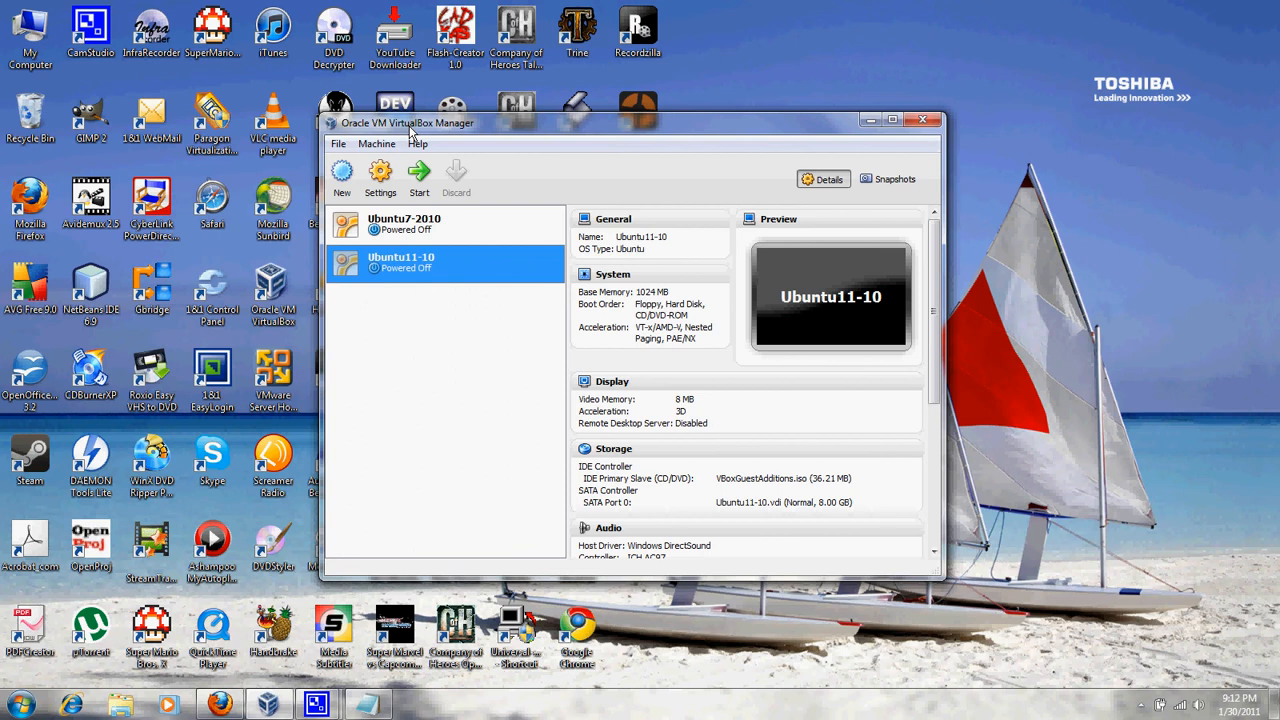
Review the VirtualBox Host-Only Ethernet Adapter details: IP 192.168.56.1, DHCP server disabled
click(338, 144)
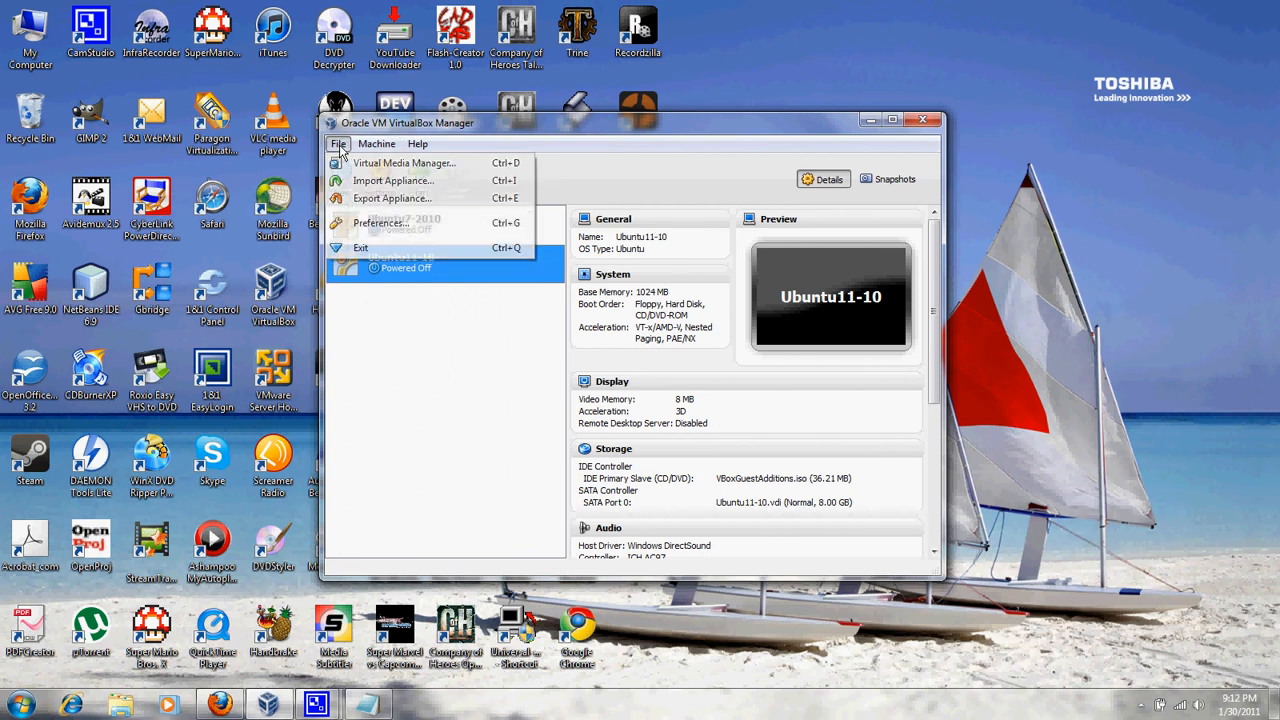
mouse_move(371, 226)
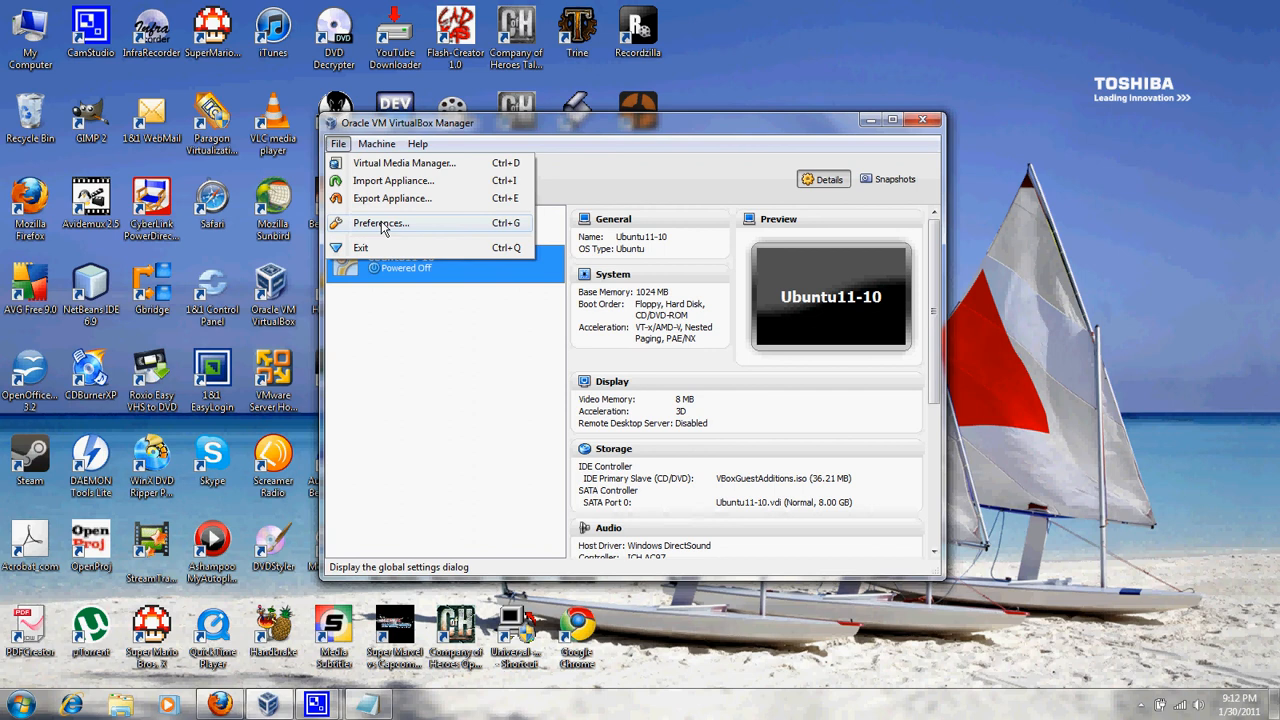
click(381, 222)
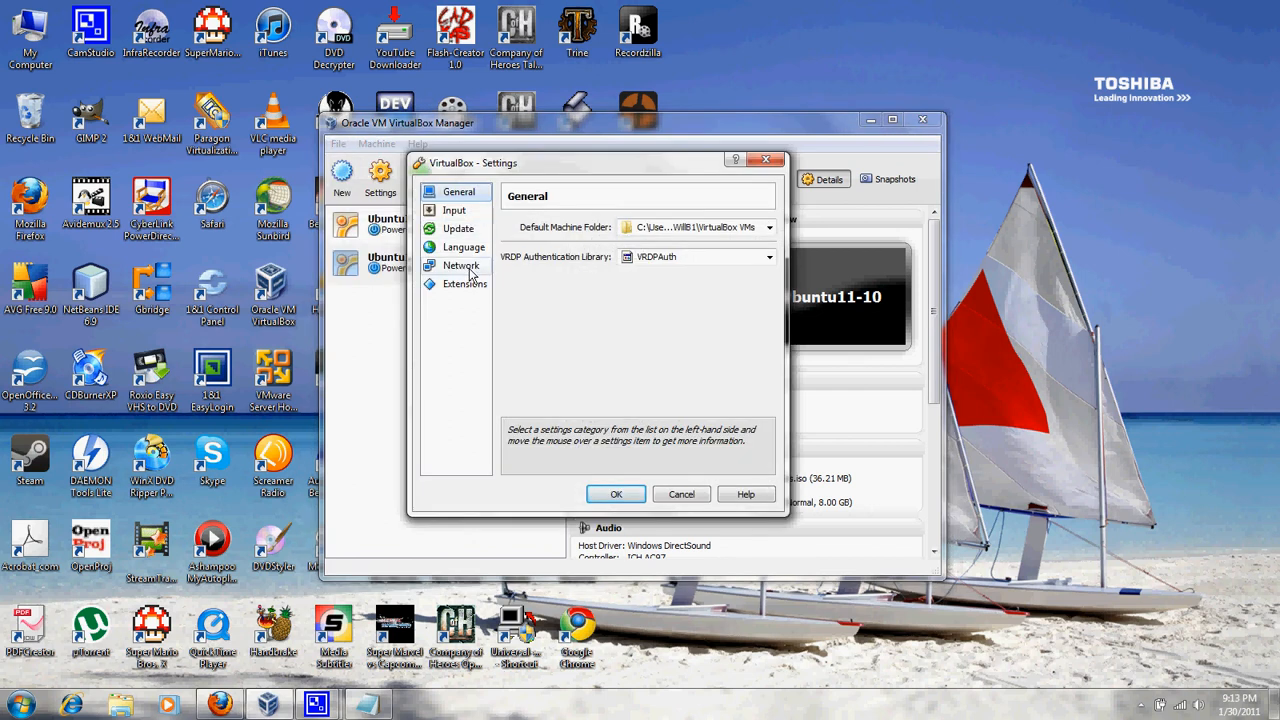
click(460, 265)
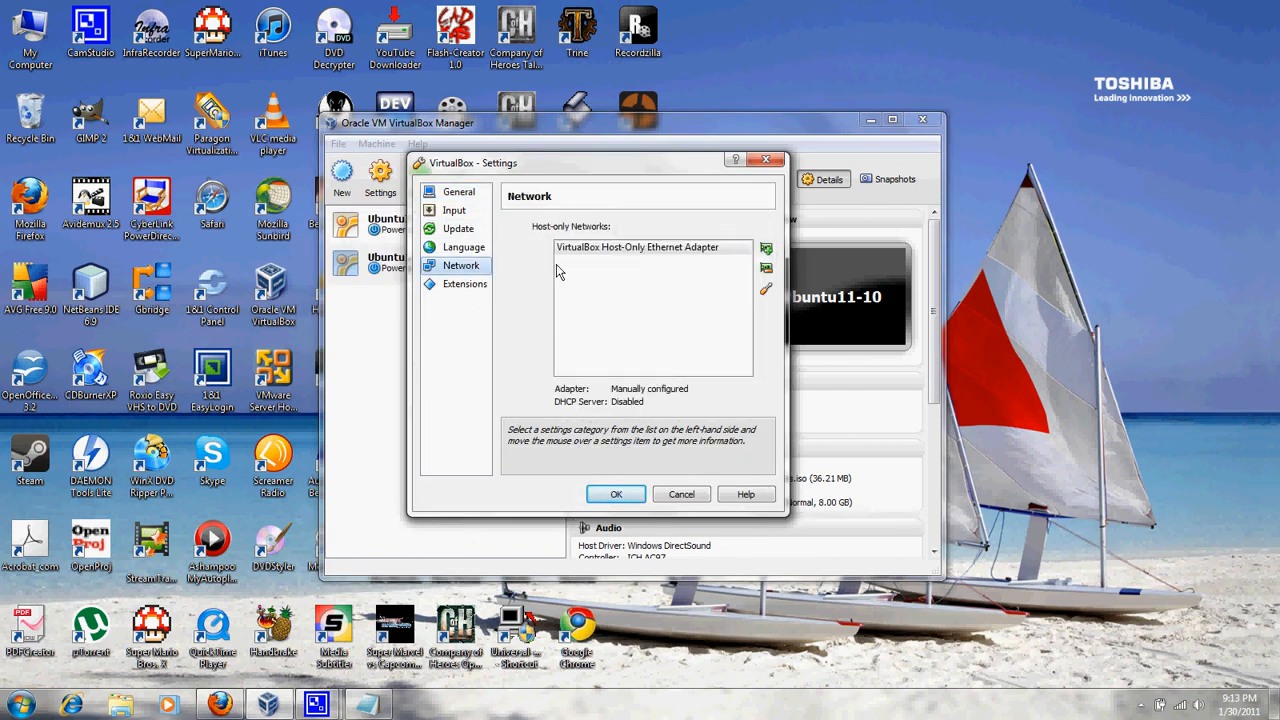
click(637, 247)
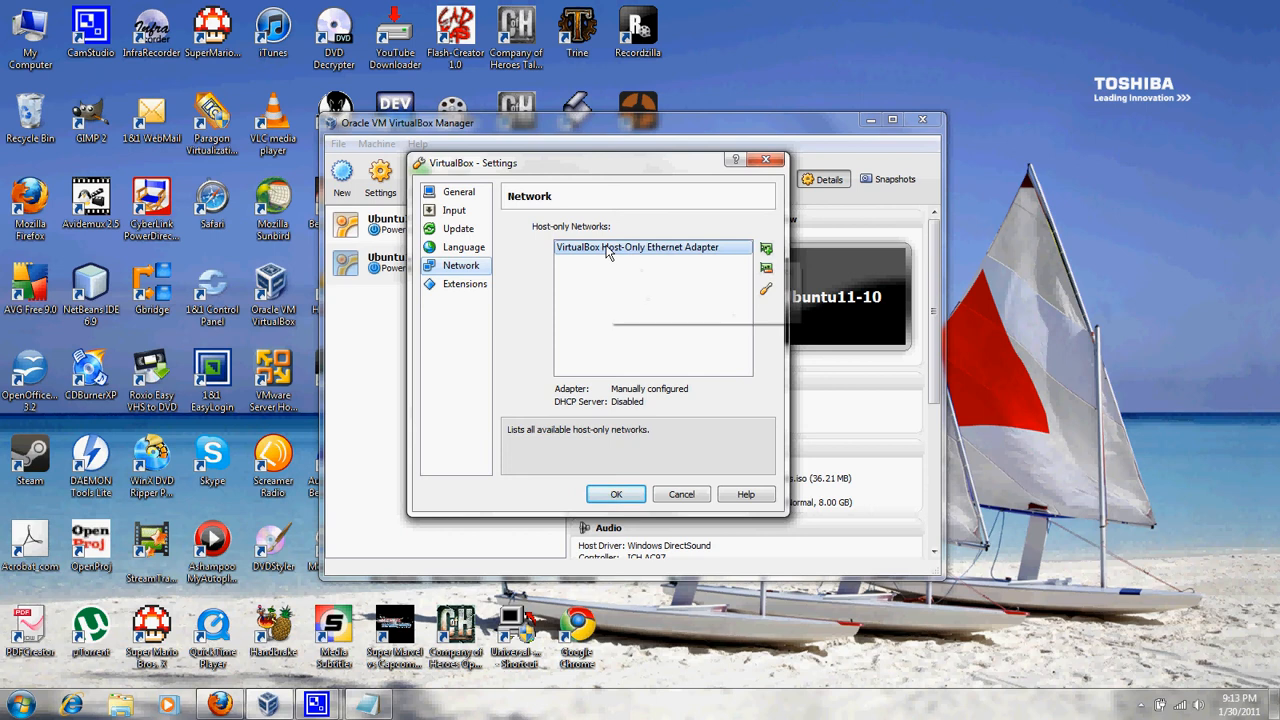
mouse_move(766, 248)
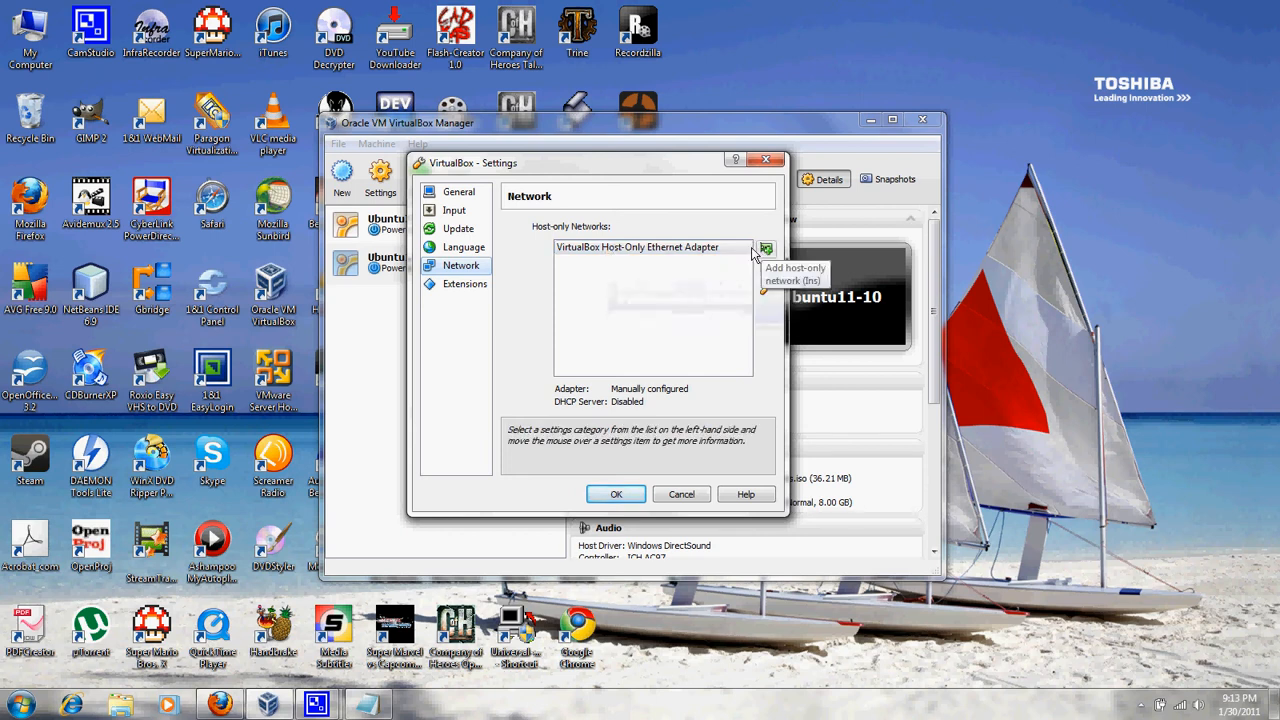
click(765, 247)
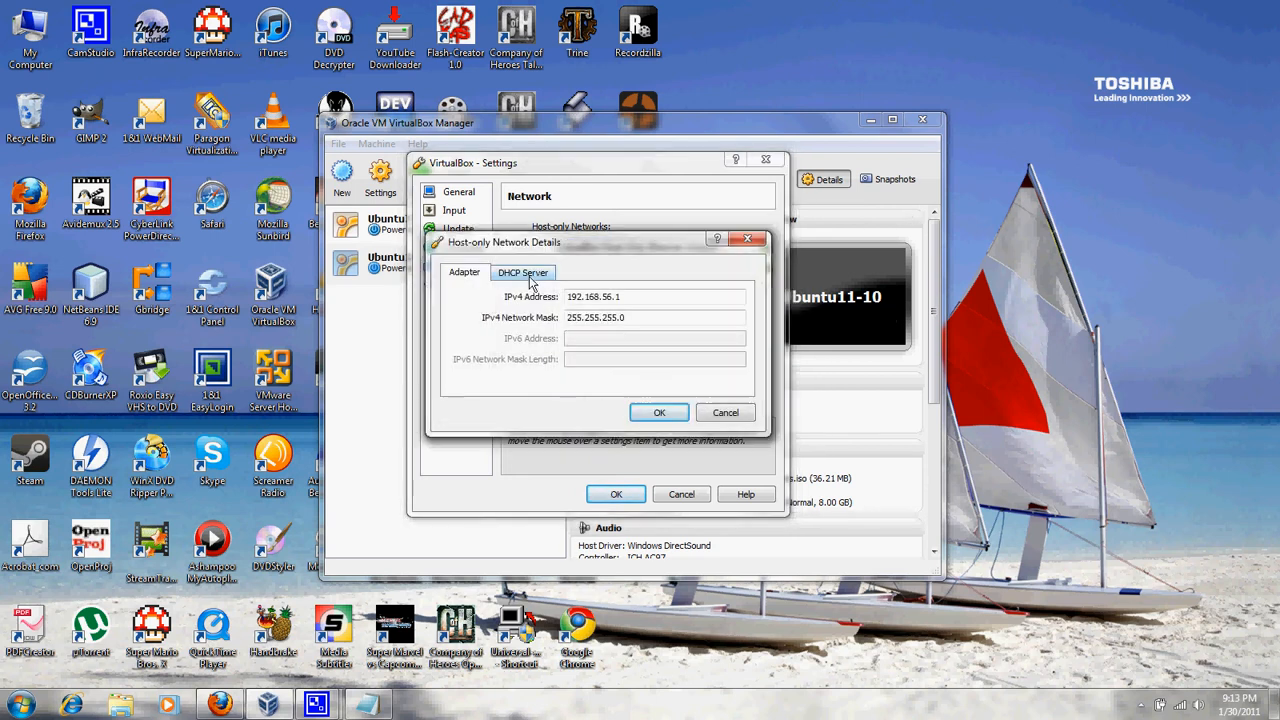
click(523, 272)
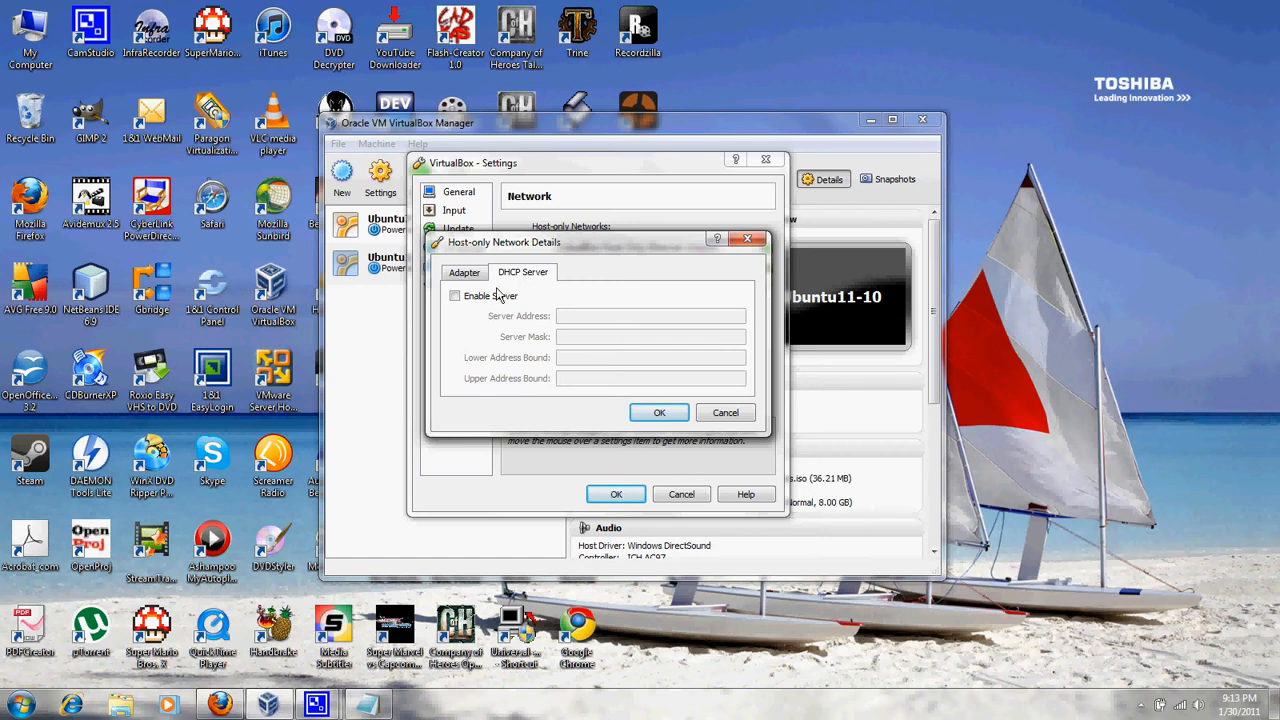
click(464, 272)
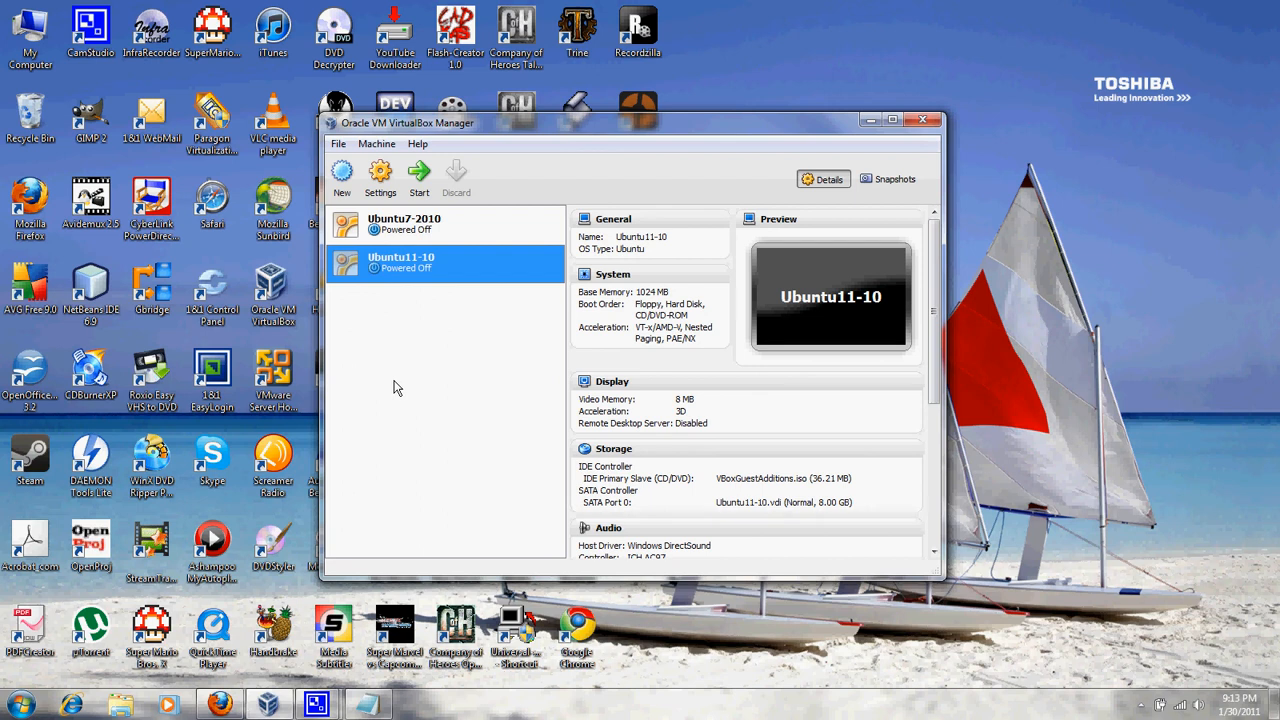
mouse_move(418, 178)
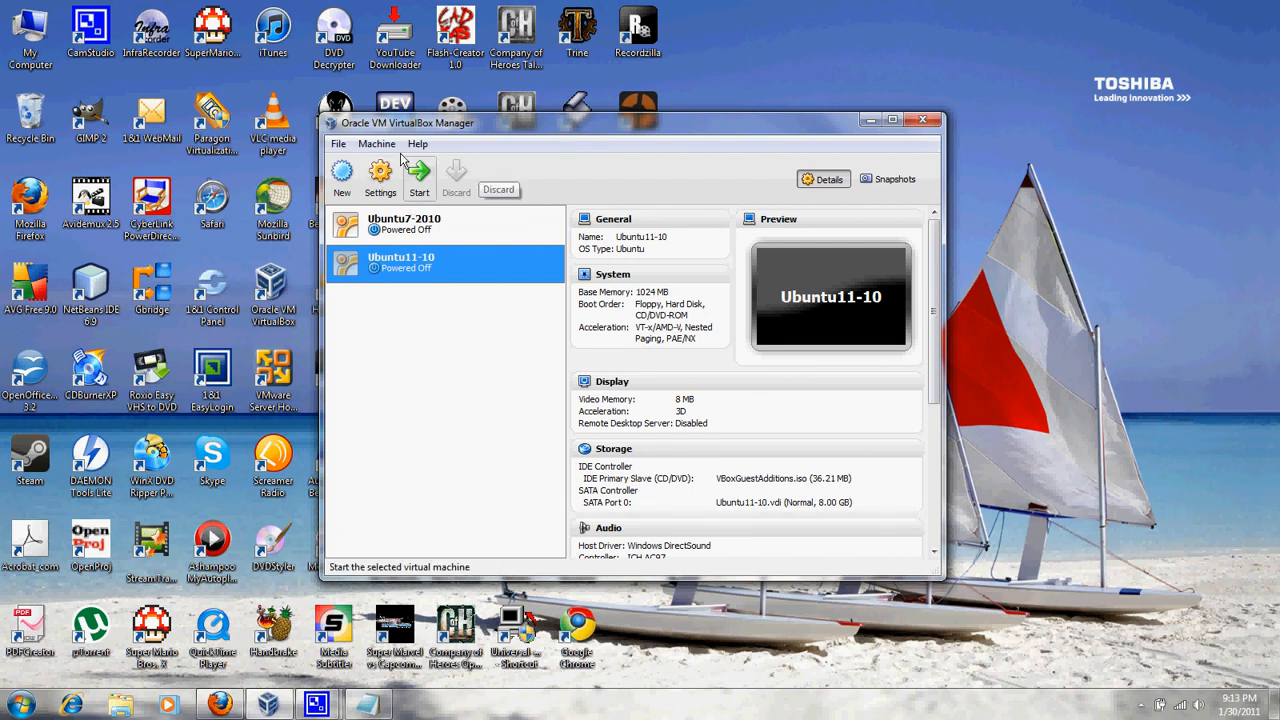
Glance at the global network preferences, then open Ubuntu11-10's settings
click(338, 144)
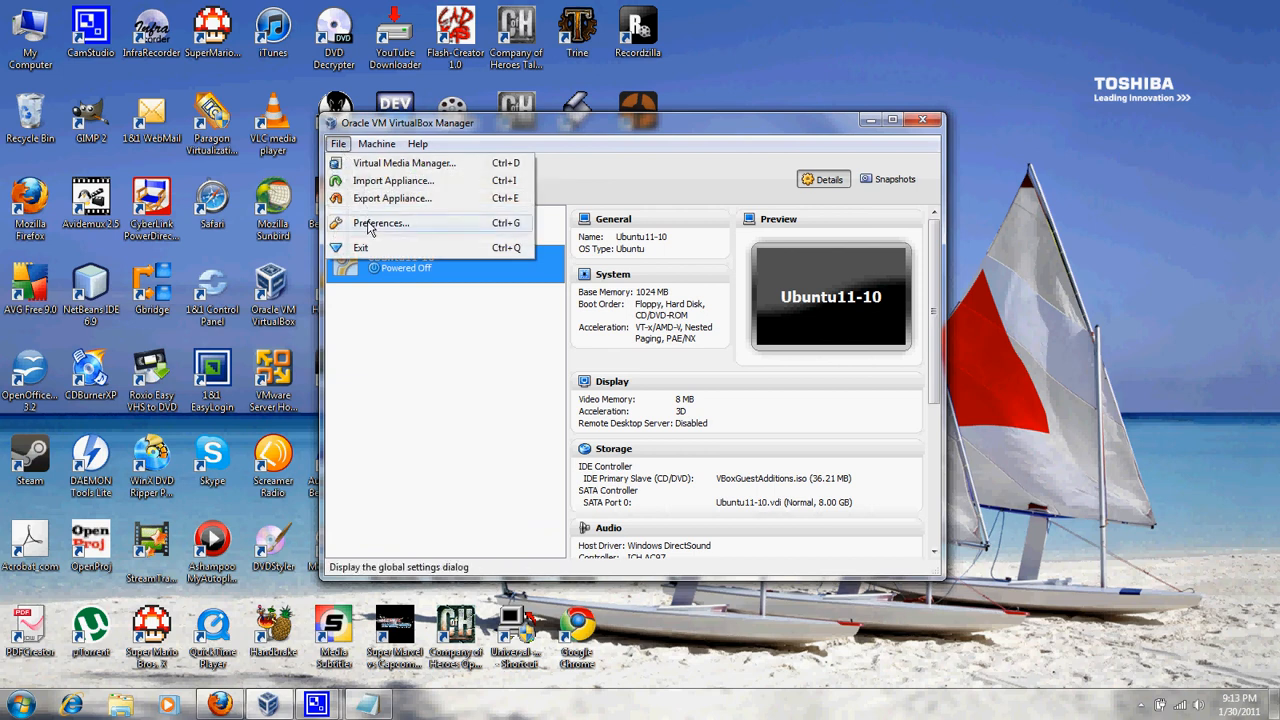
click(381, 222)
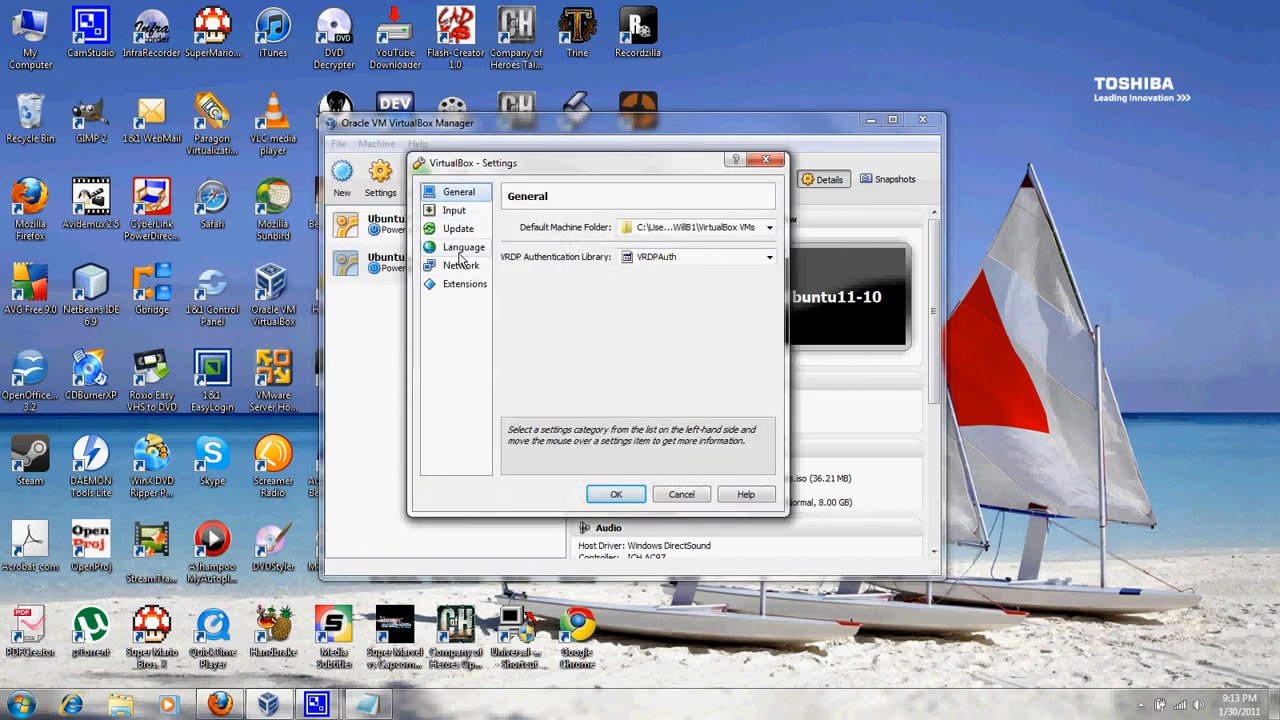
click(459, 265)
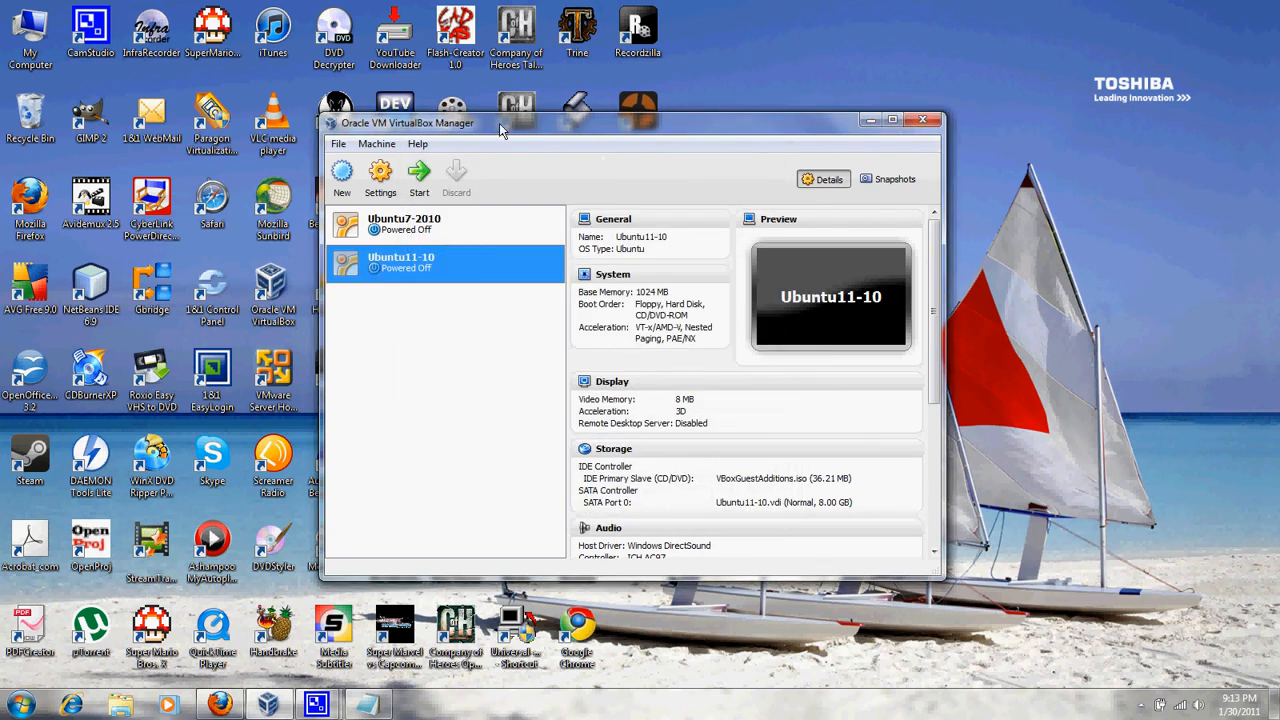
mouse_move(627, 124)
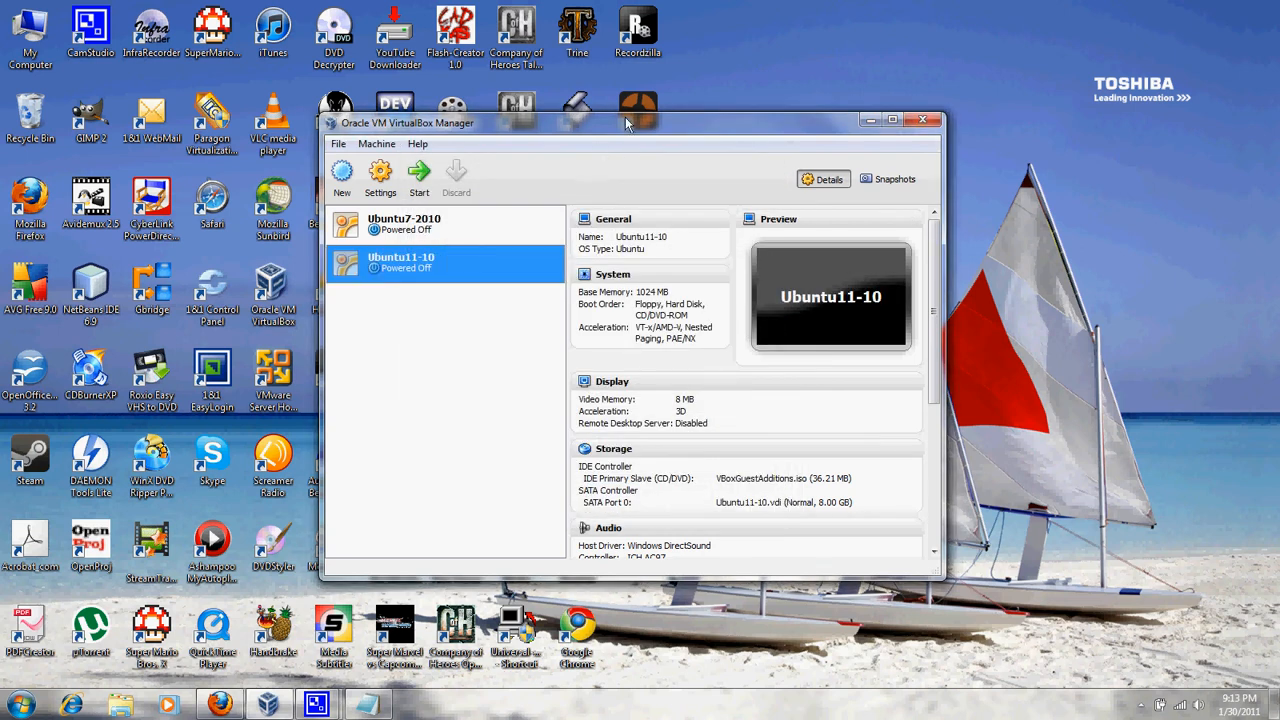
mouse_move(381, 178)
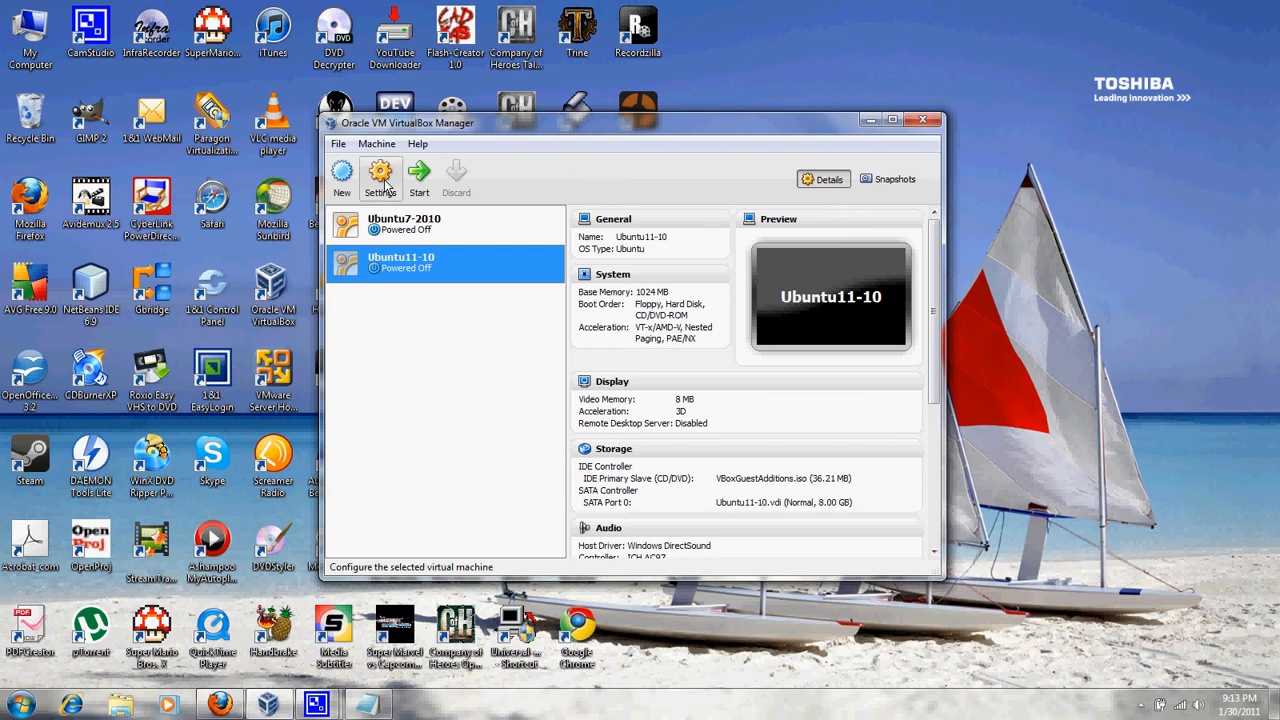
mouse_move(382, 178)
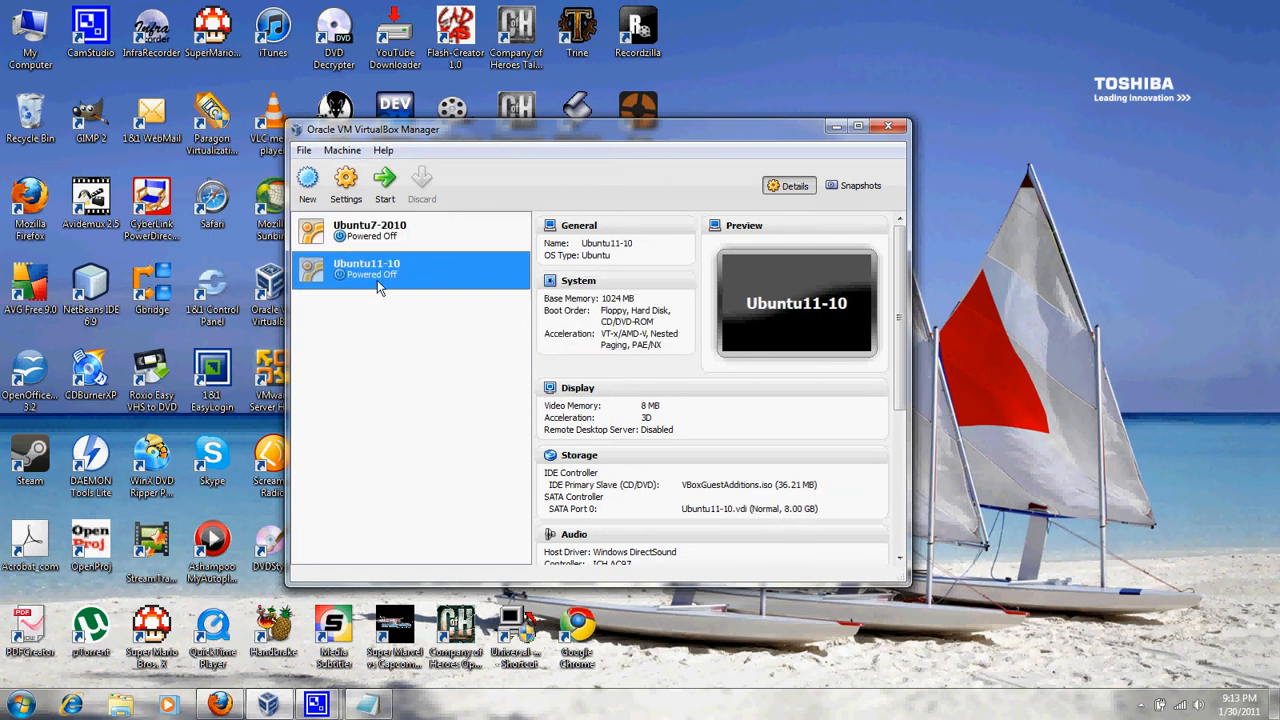
mouse_move(380, 288)
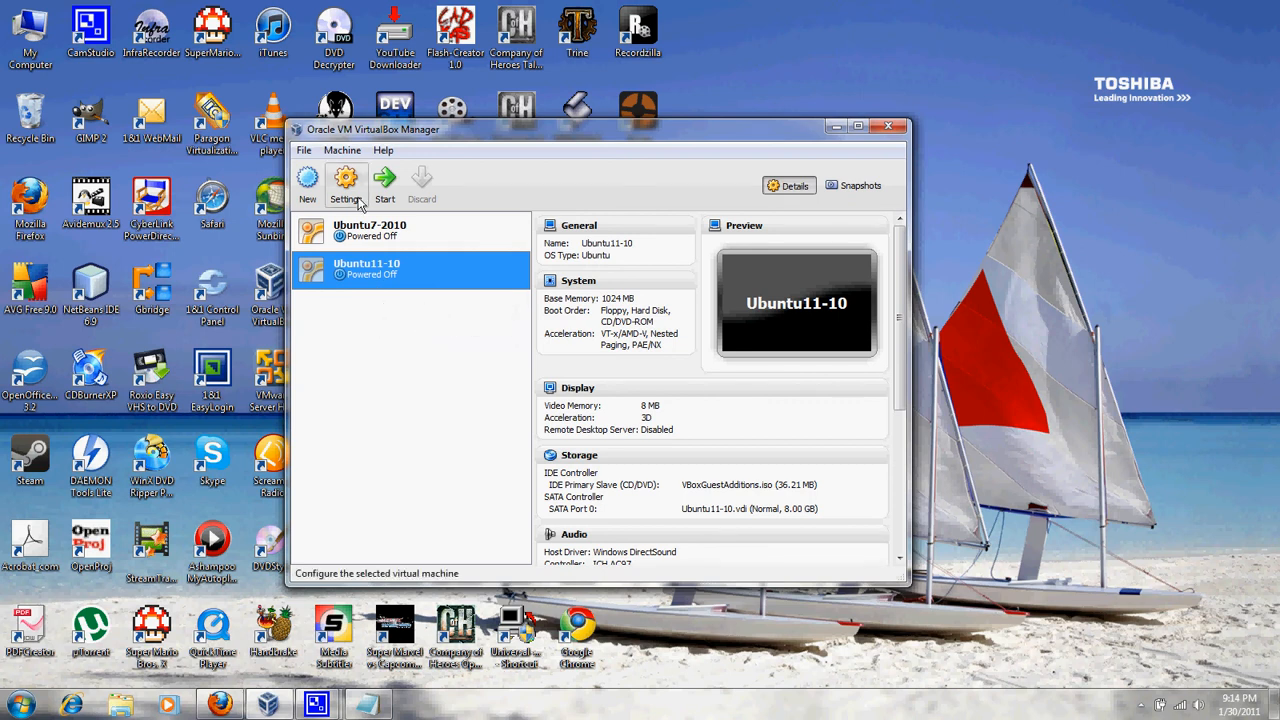
click(345, 185)
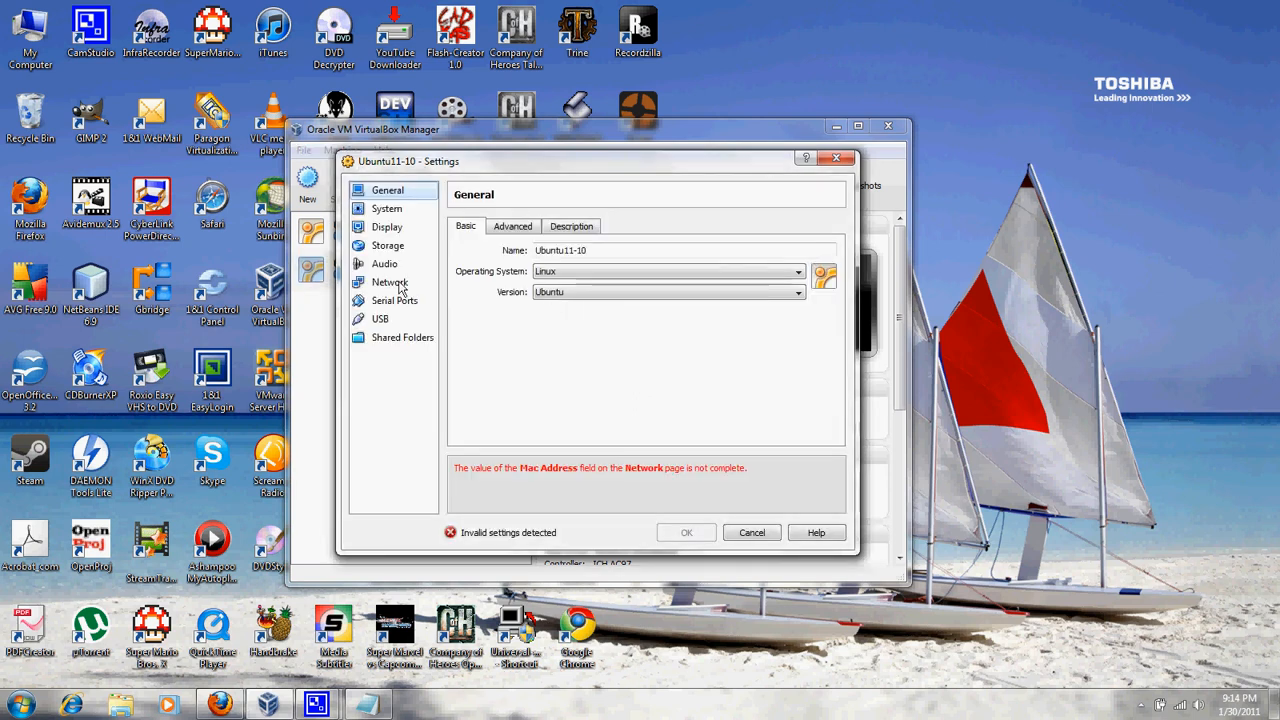
Bridge Ubuntu11-10's network adapter to the Realtek wireless card, check advanced options, and close settings
click(388, 282)
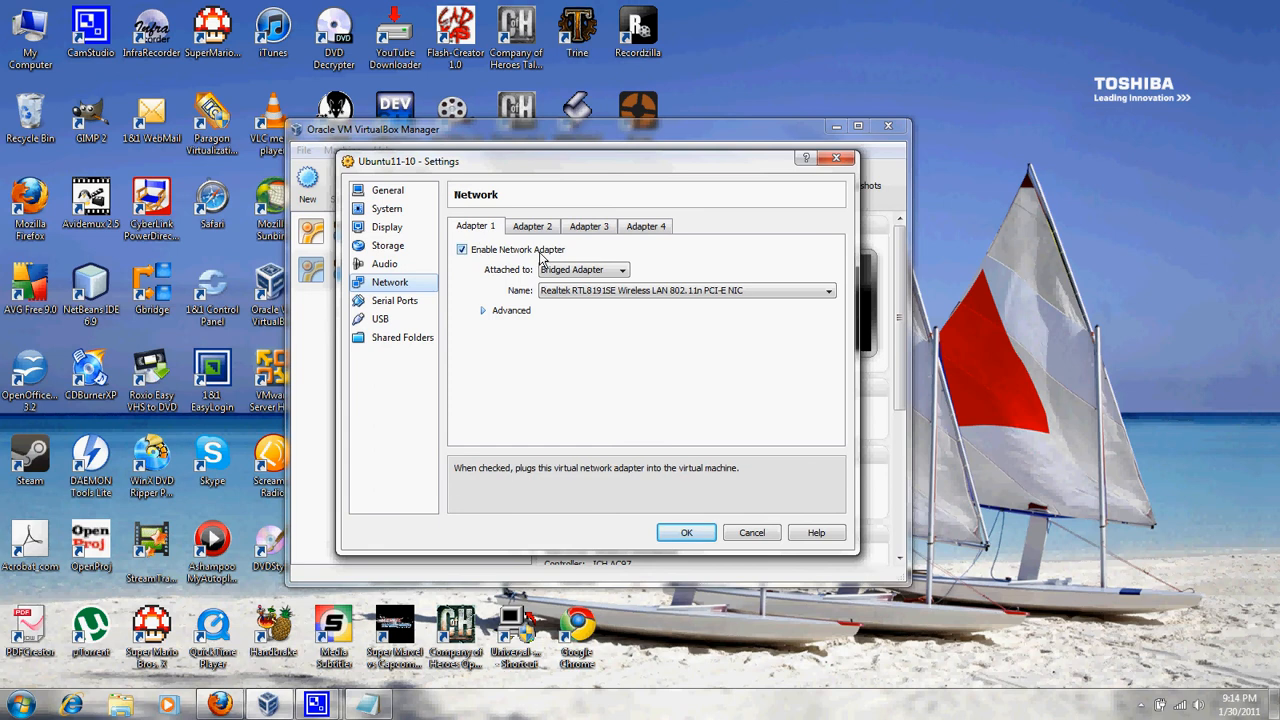
click(622, 270)
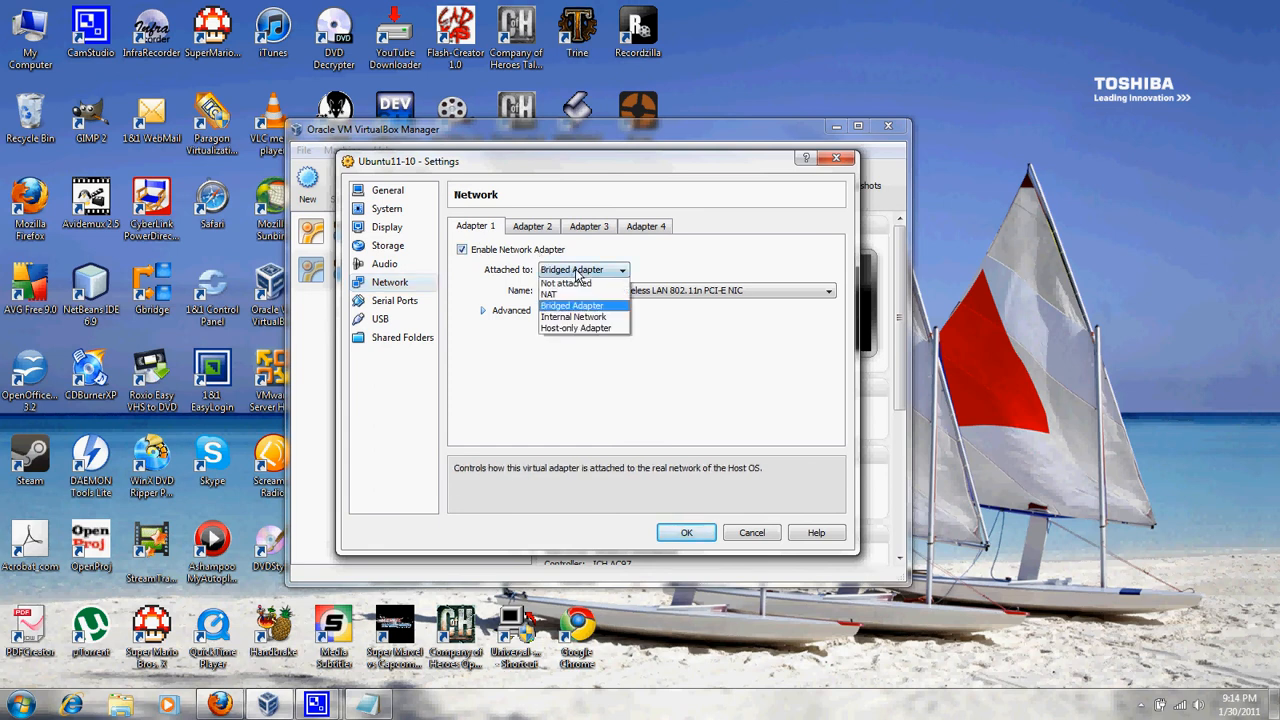
mouse_move(575, 328)
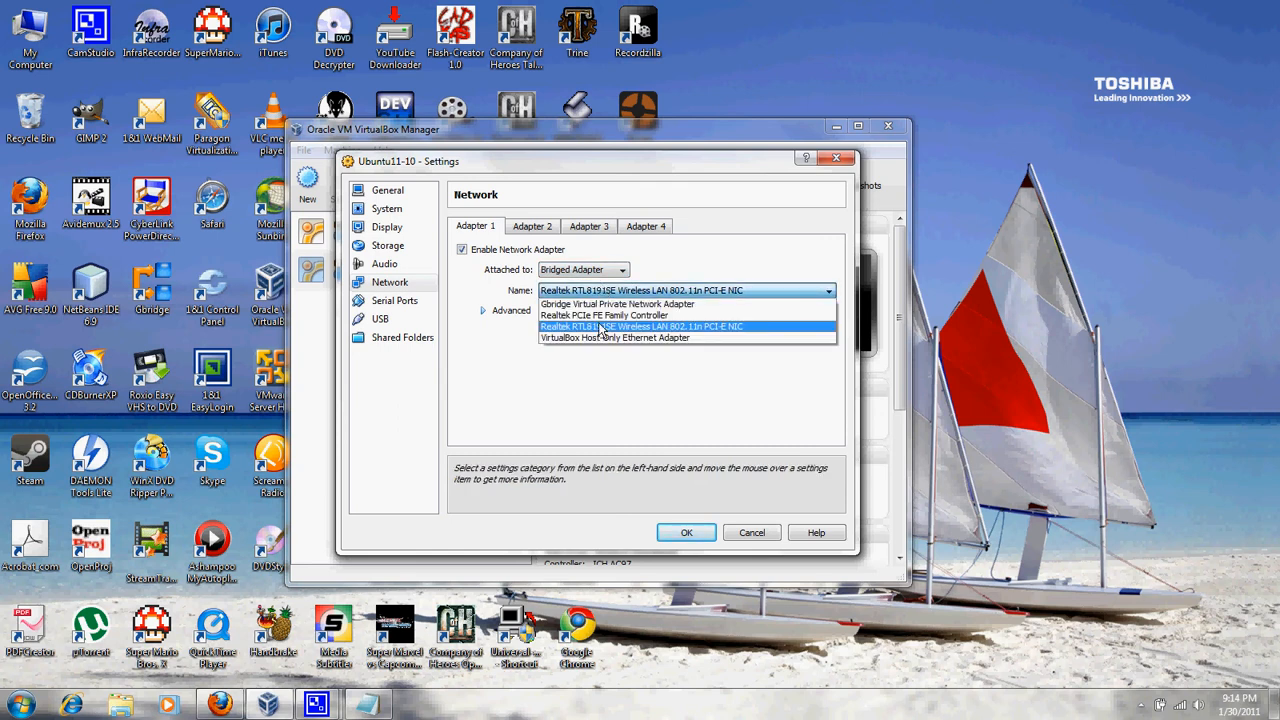
click(483, 310)
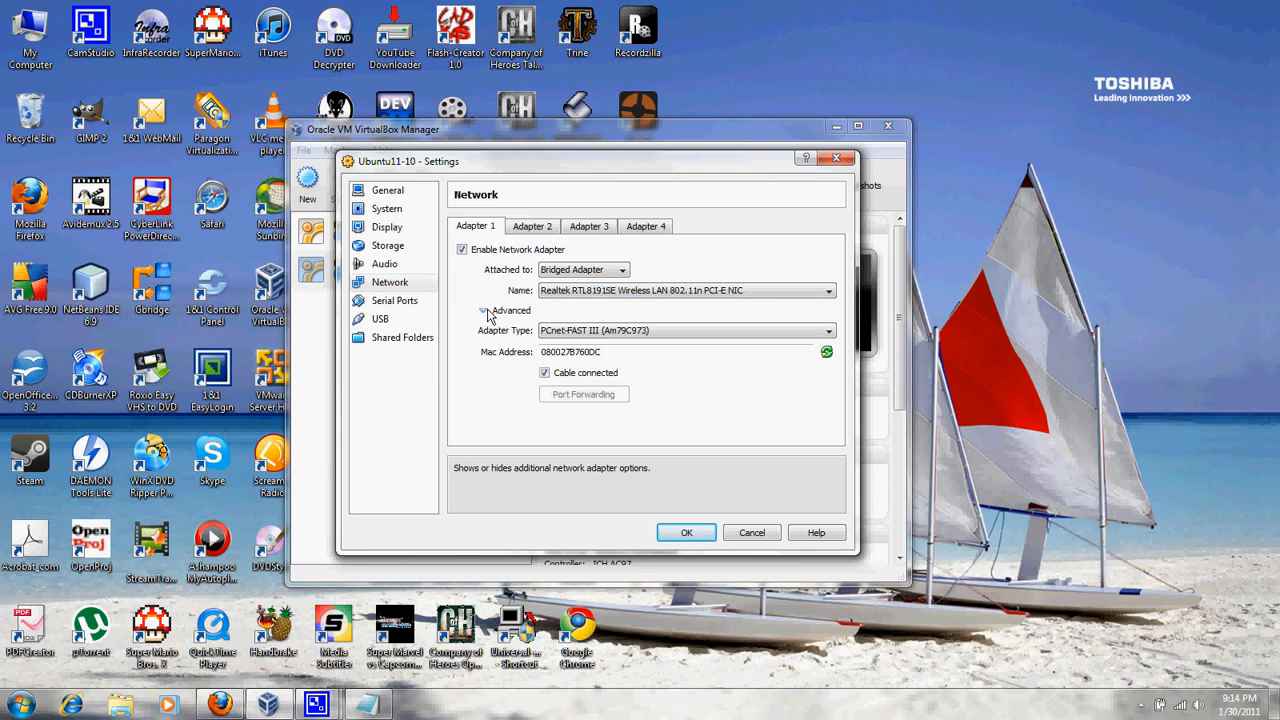
click(685, 330)
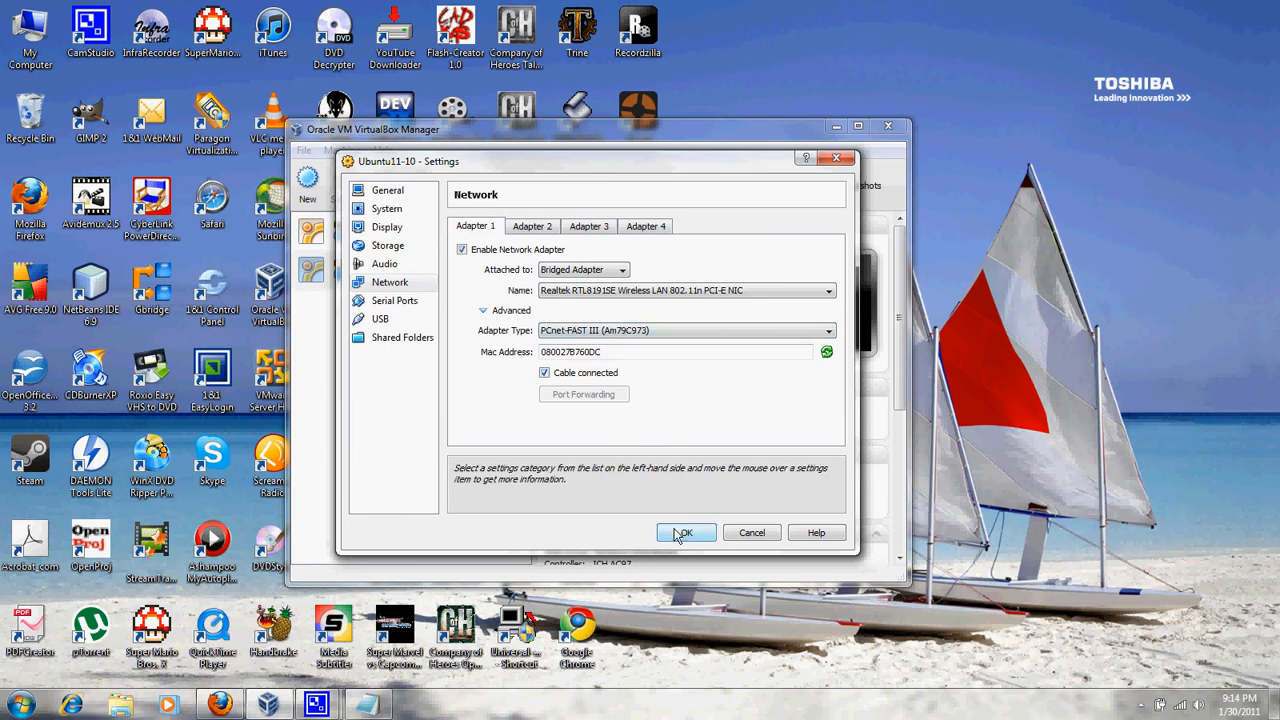
mouse_move(665, 472)
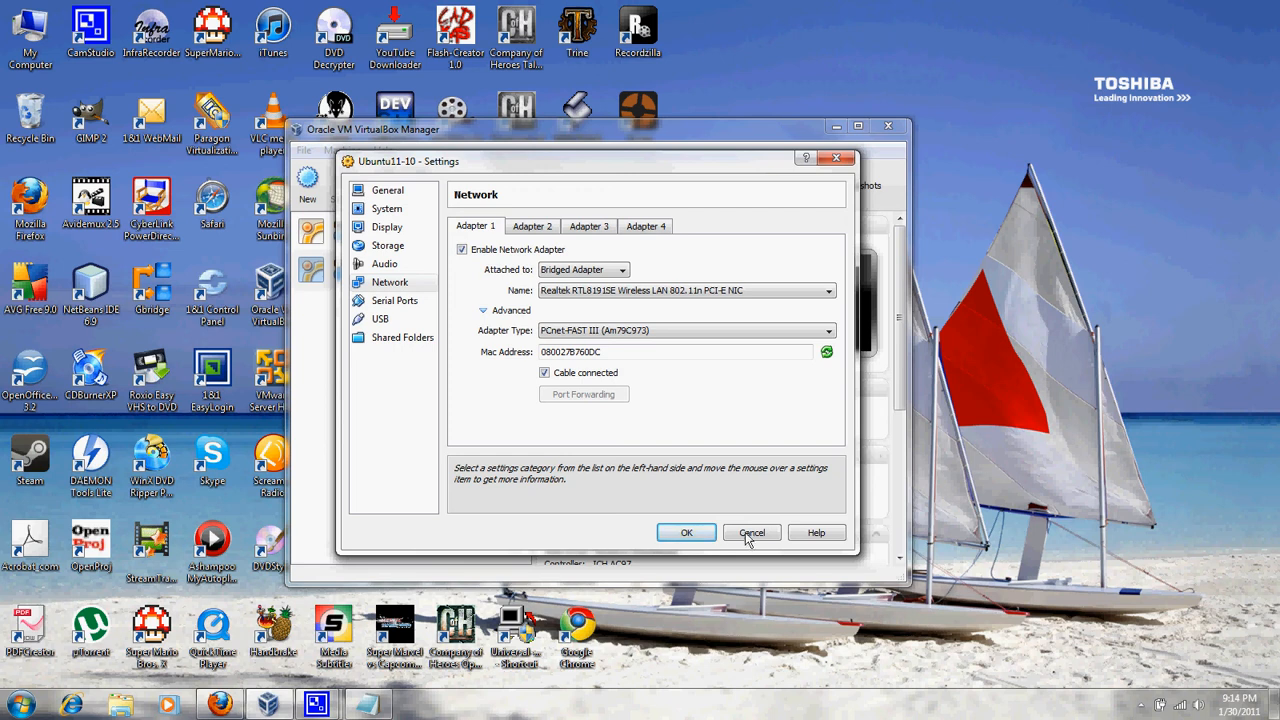
click(751, 532)
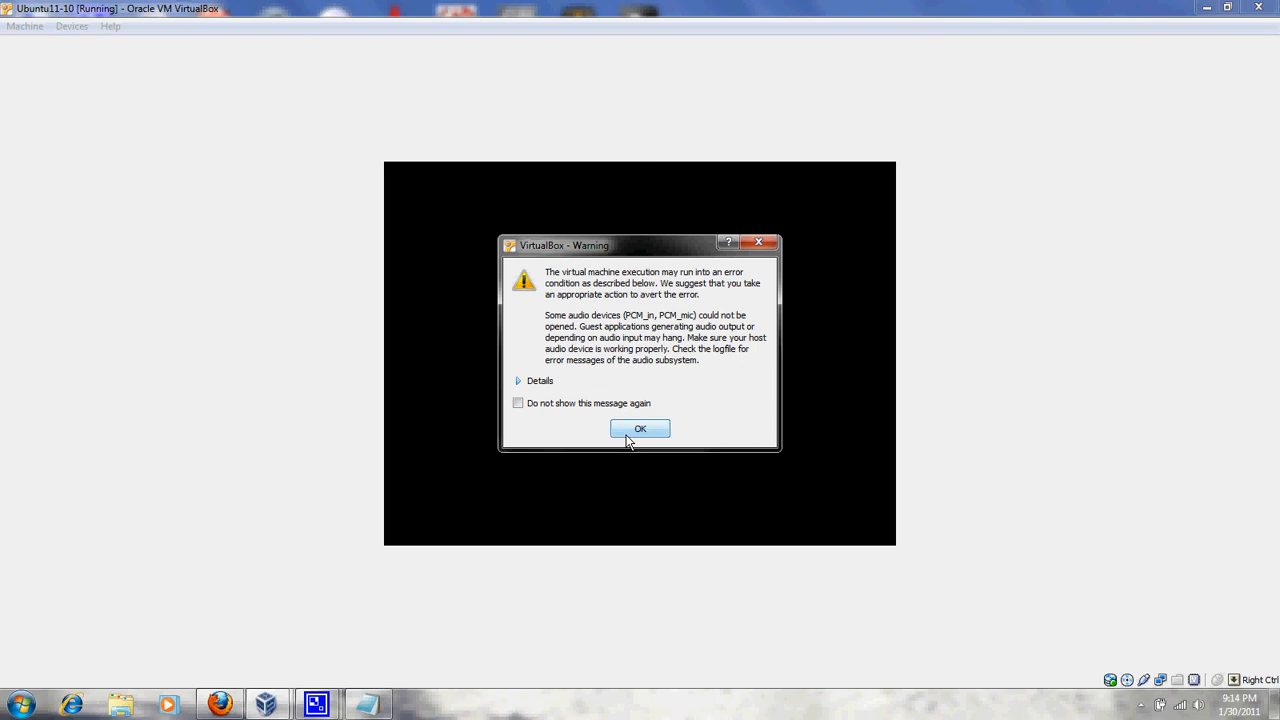
Dismiss the audio device warning so Ubuntu11-10 keeps booting
click(640, 429)
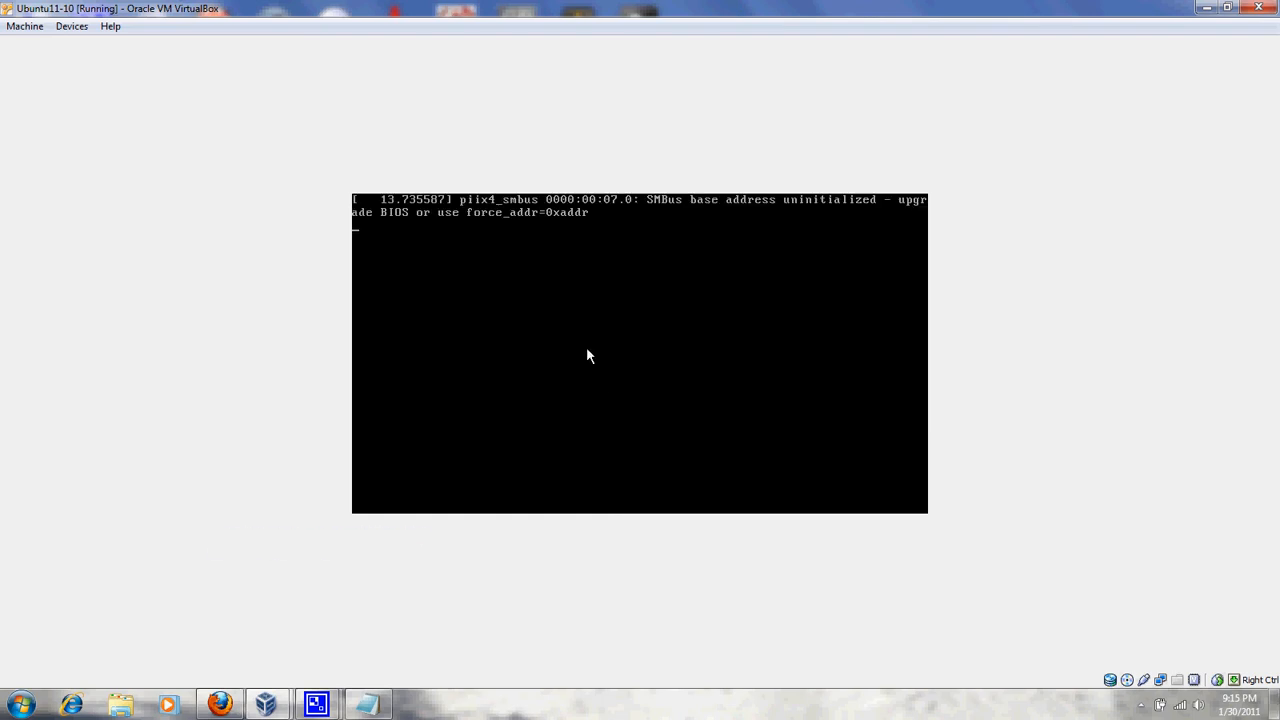
mouse_move(583, 365)
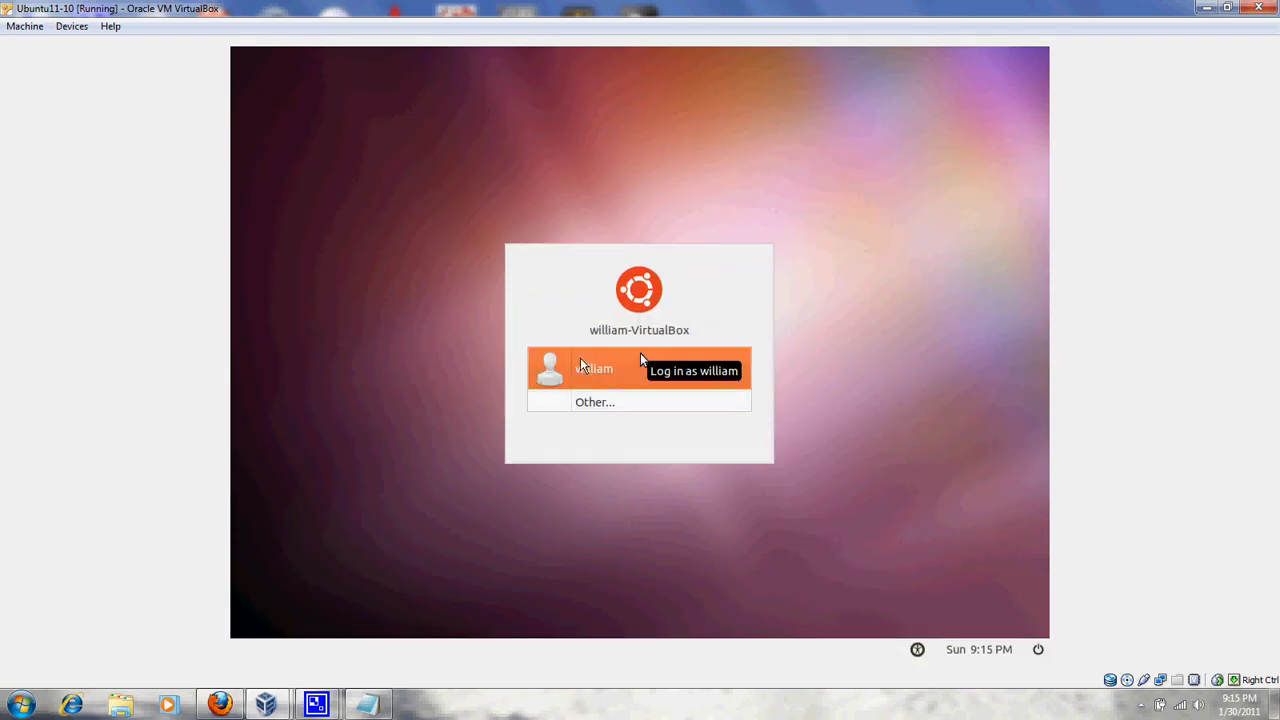
Select the user account on the Ubuntu login screen and log in with the password
click(595, 368)
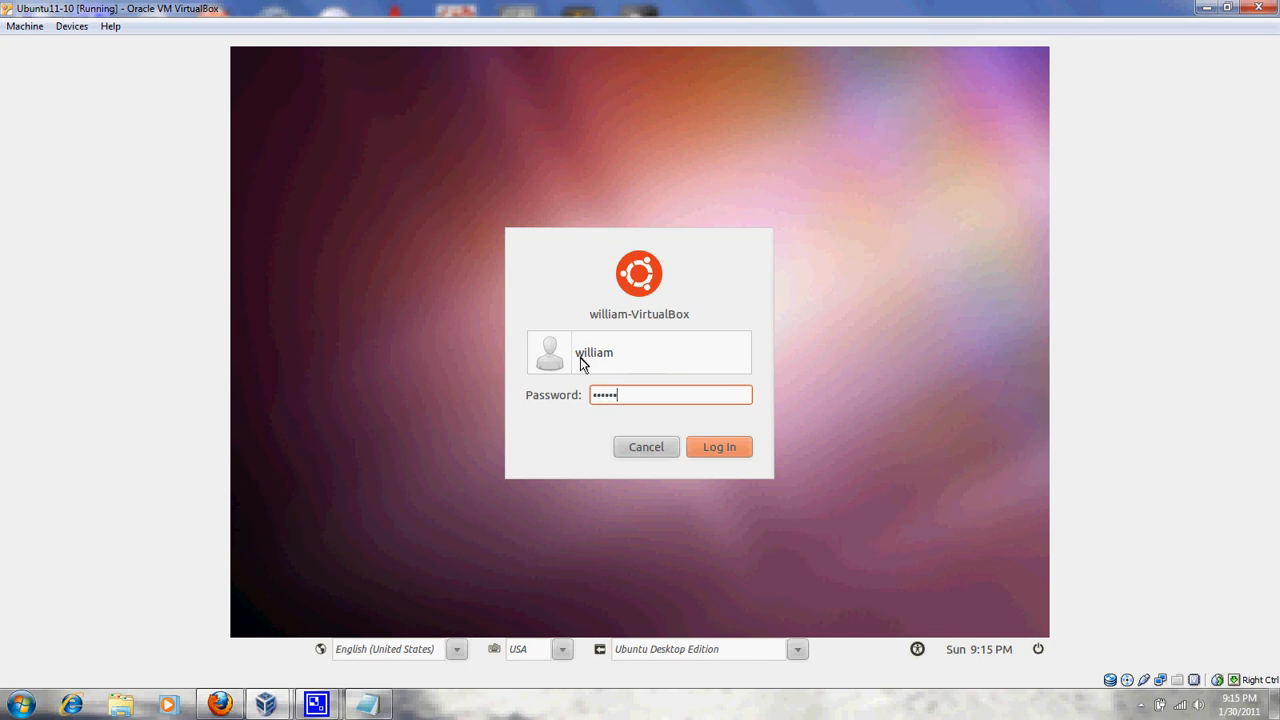
click(719, 447)
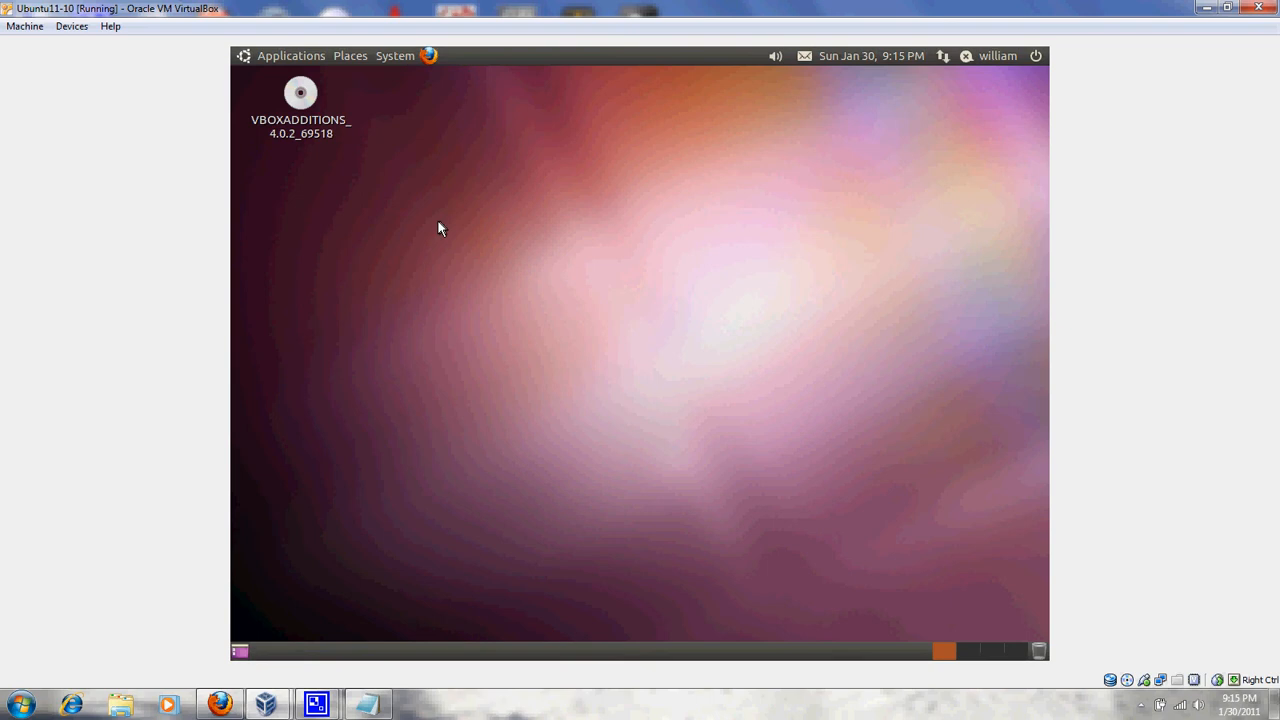
Launch a GNOME Terminal from the Ubuntu applications menu to check eth9's address
click(291, 55)
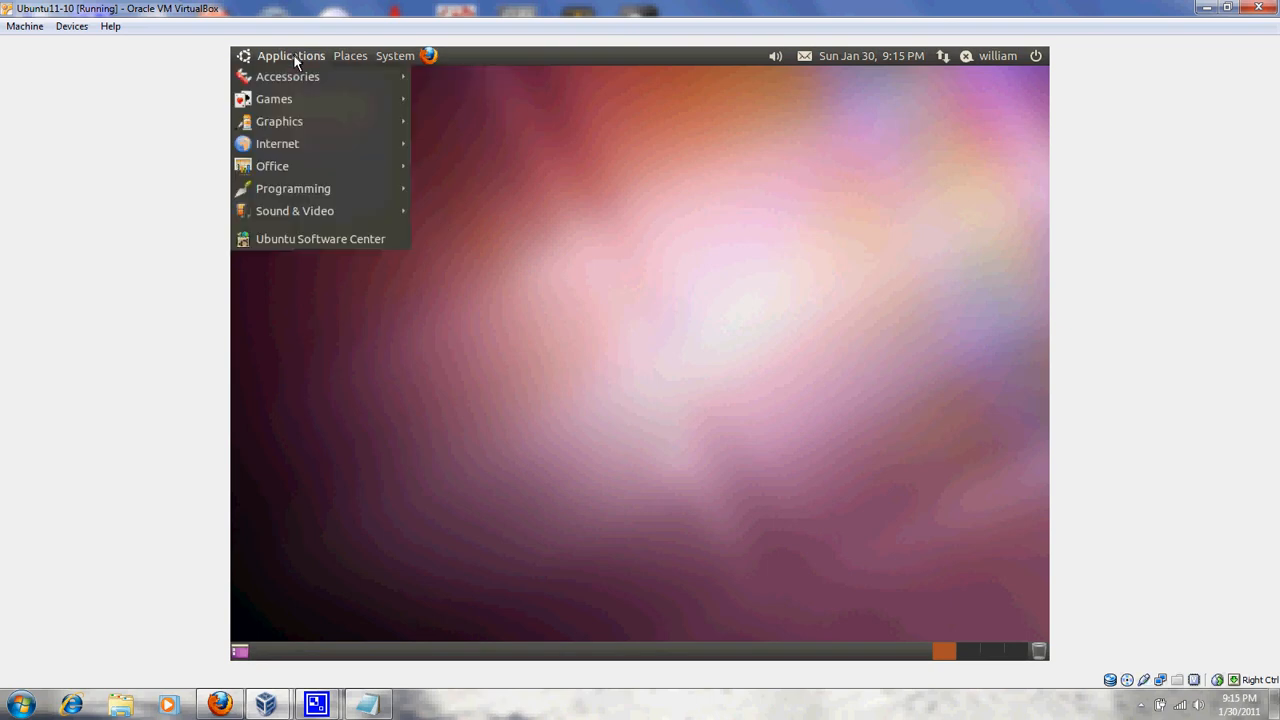
mouse_move(470, 210)
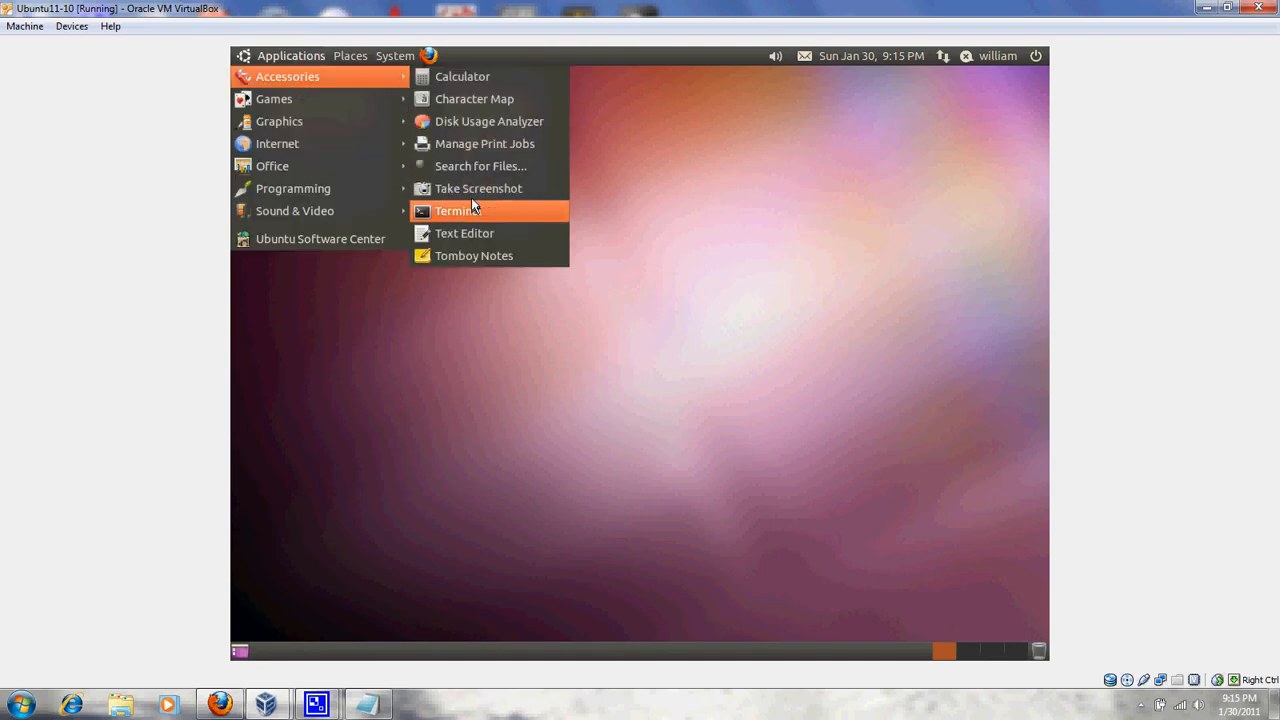
click(456, 210)
text(ifconfig)
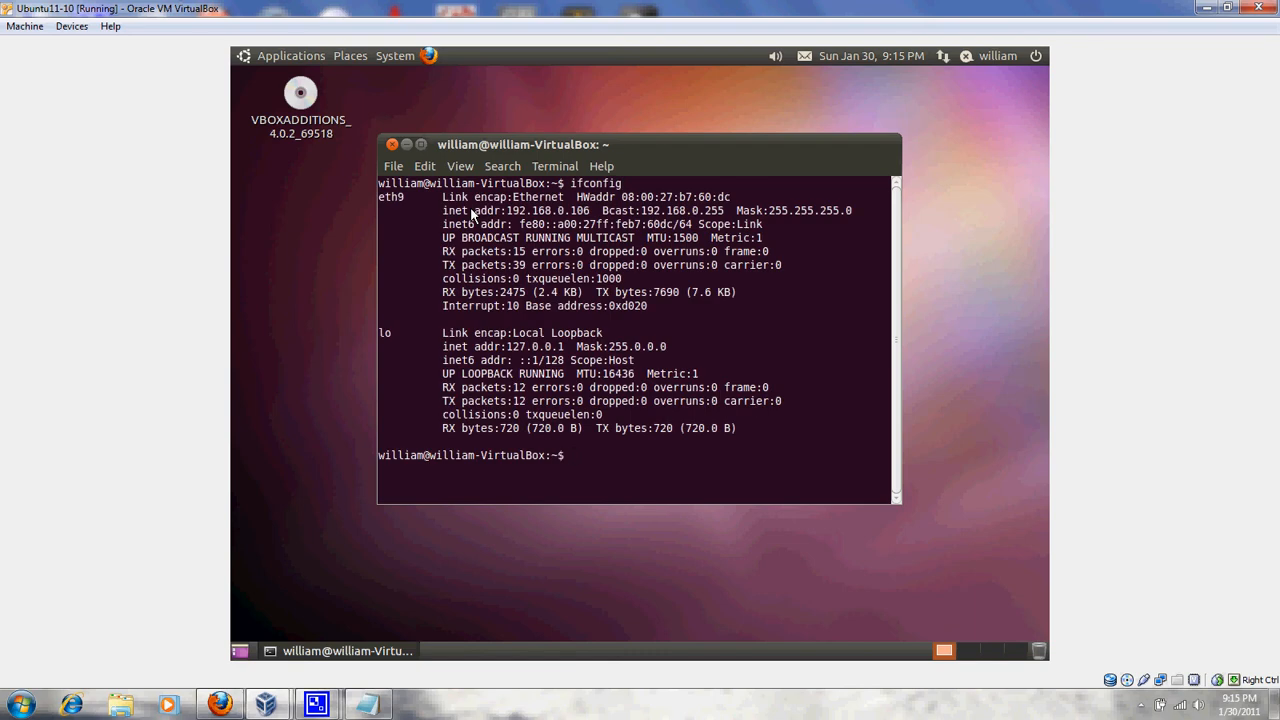
mouse_move(563, 224)
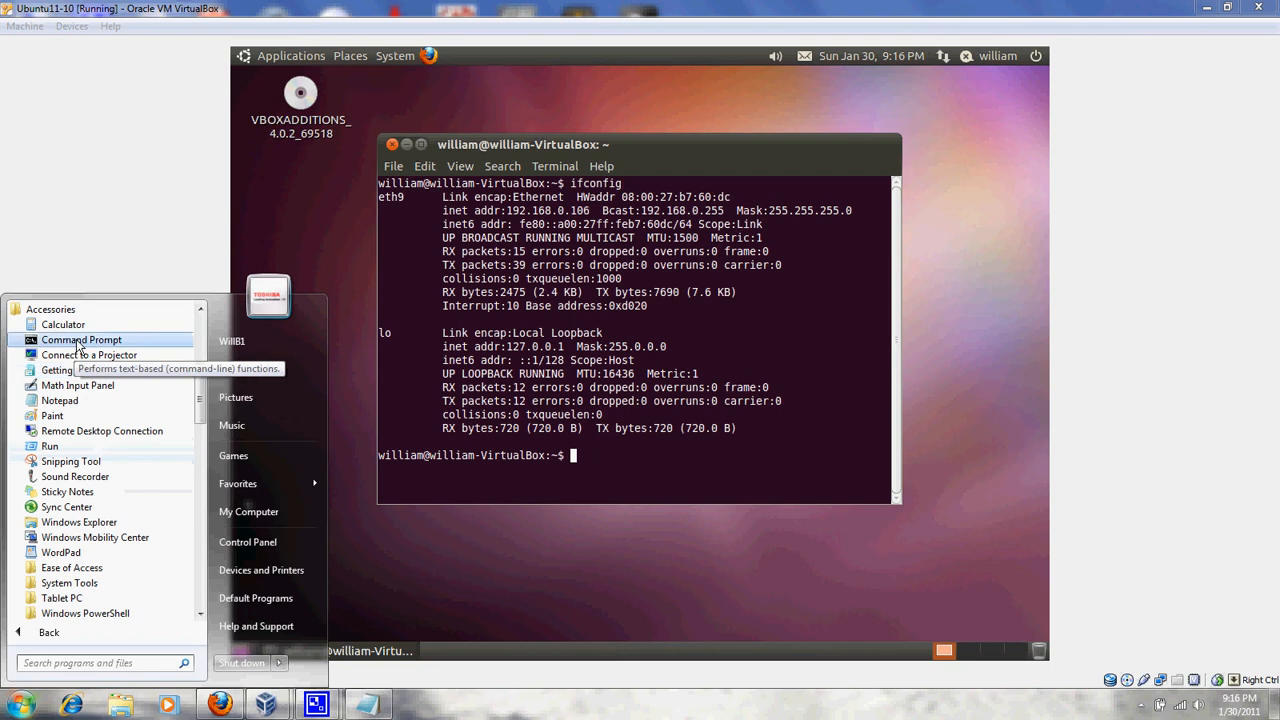
Open a Command Prompt on the Windows host and begin typing ipconfig
click(81, 340)
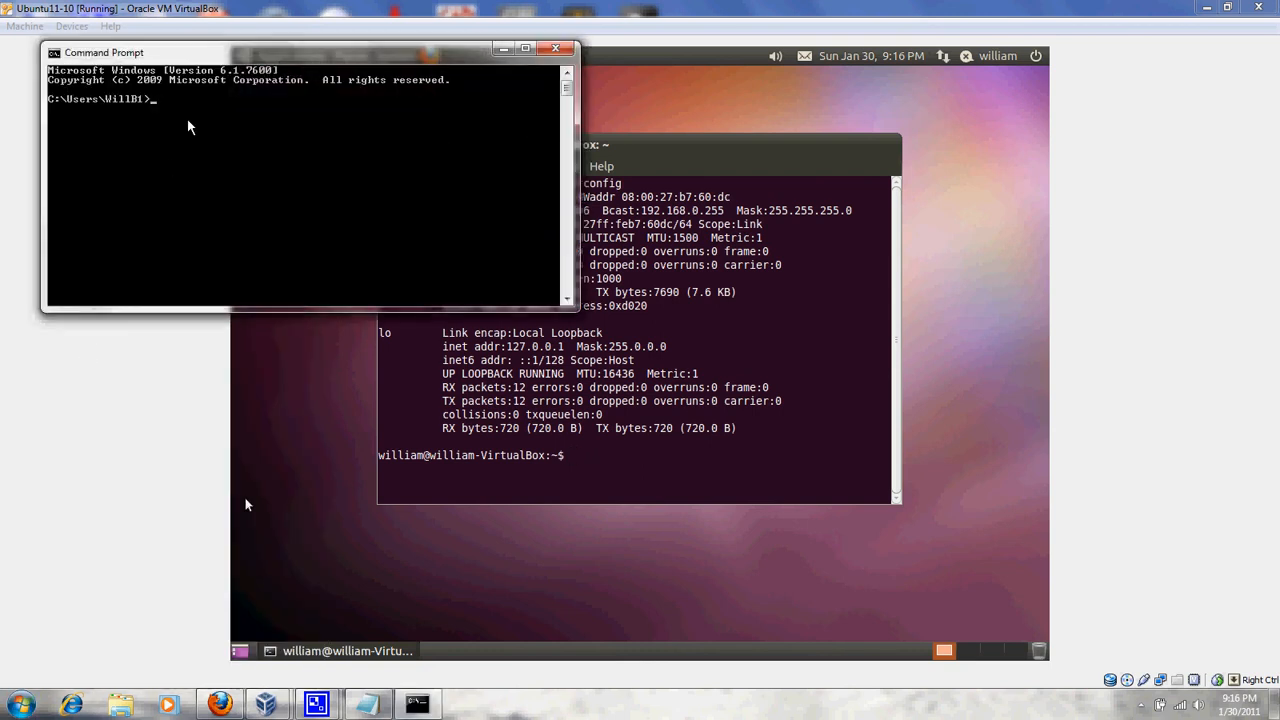
text(ipco)
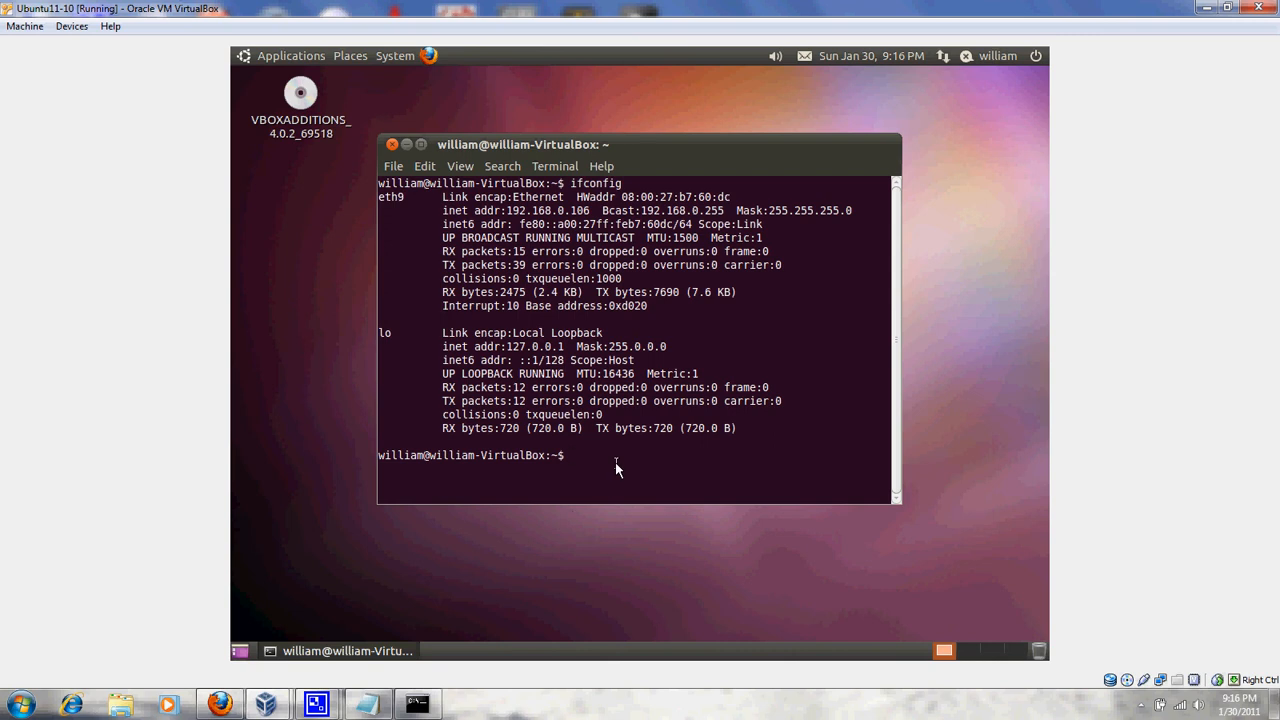
Run 'sudo /opt/lampp/lampp start', fixing the mistyped path, and submit the sudo password
text(sudo /)
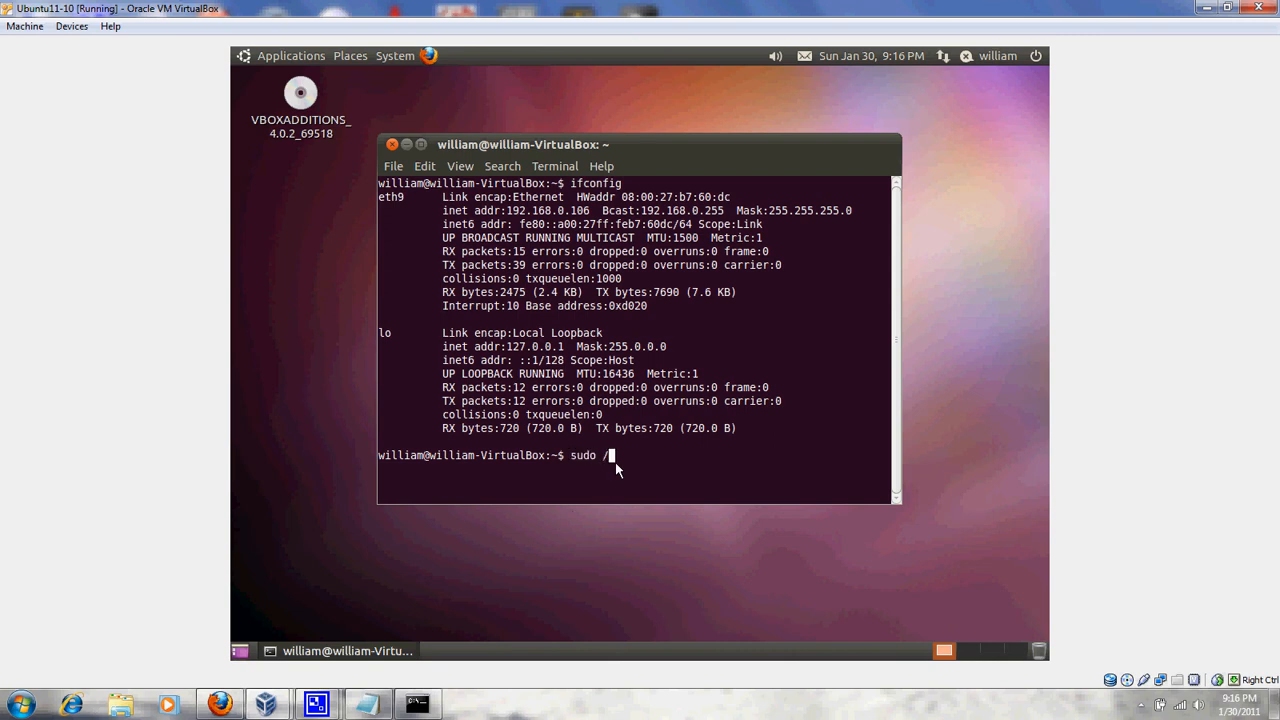
text(opt/)
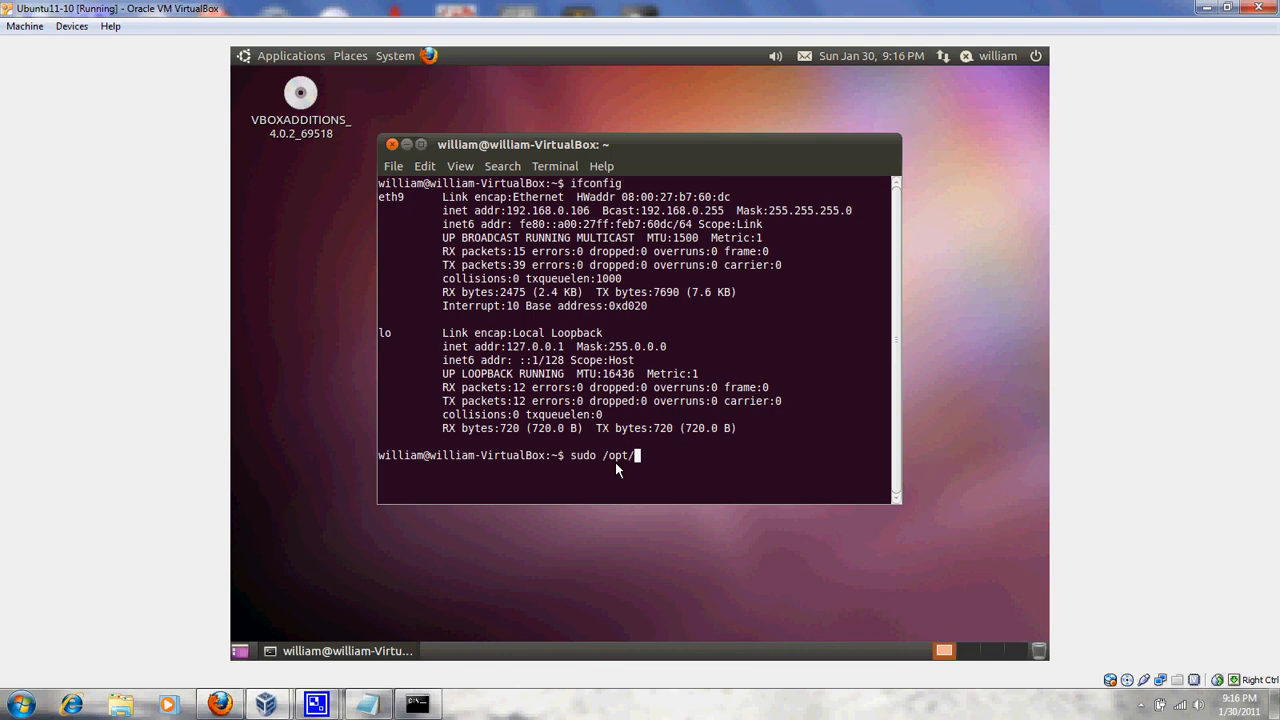
text(lammp)
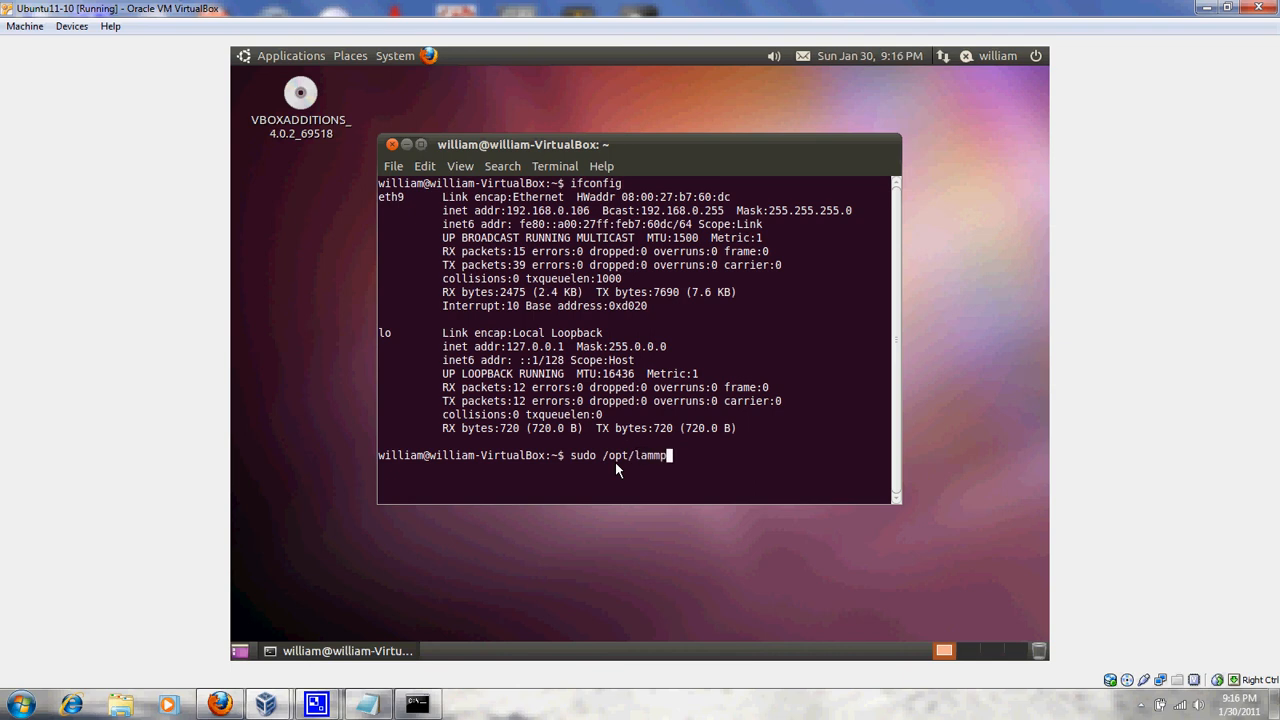
text(/lamm)
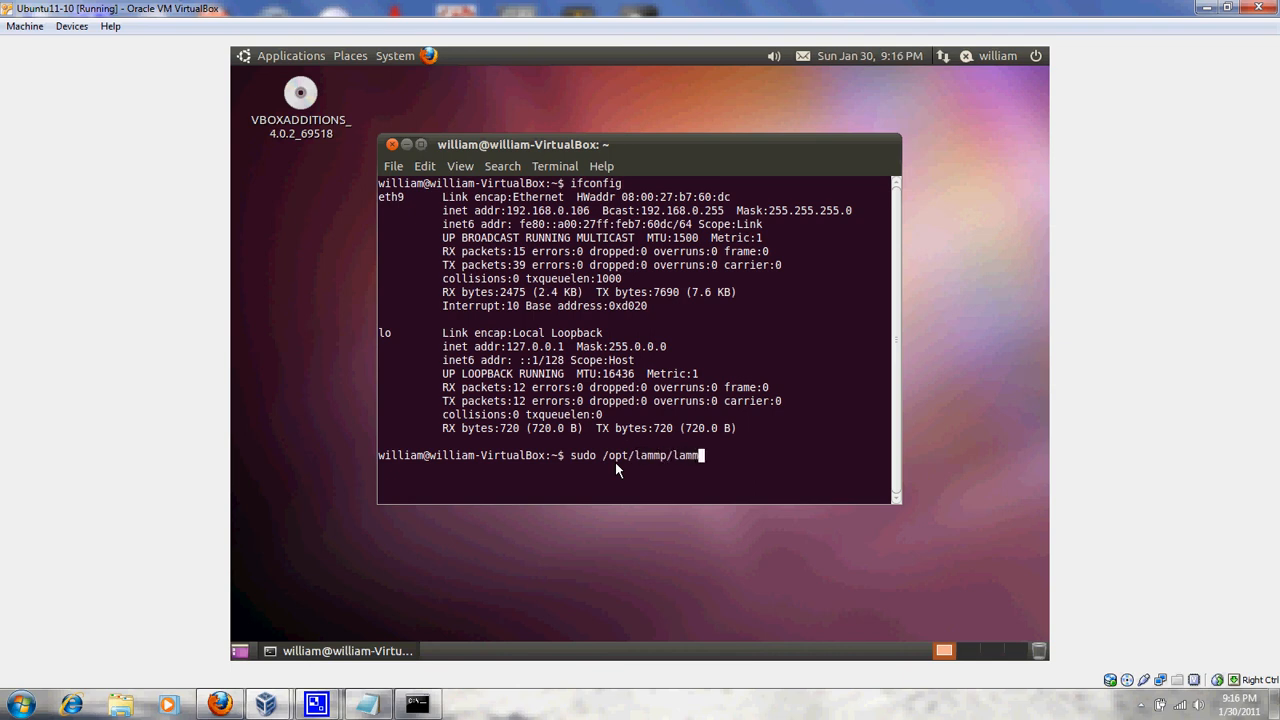
key(BackSpace)
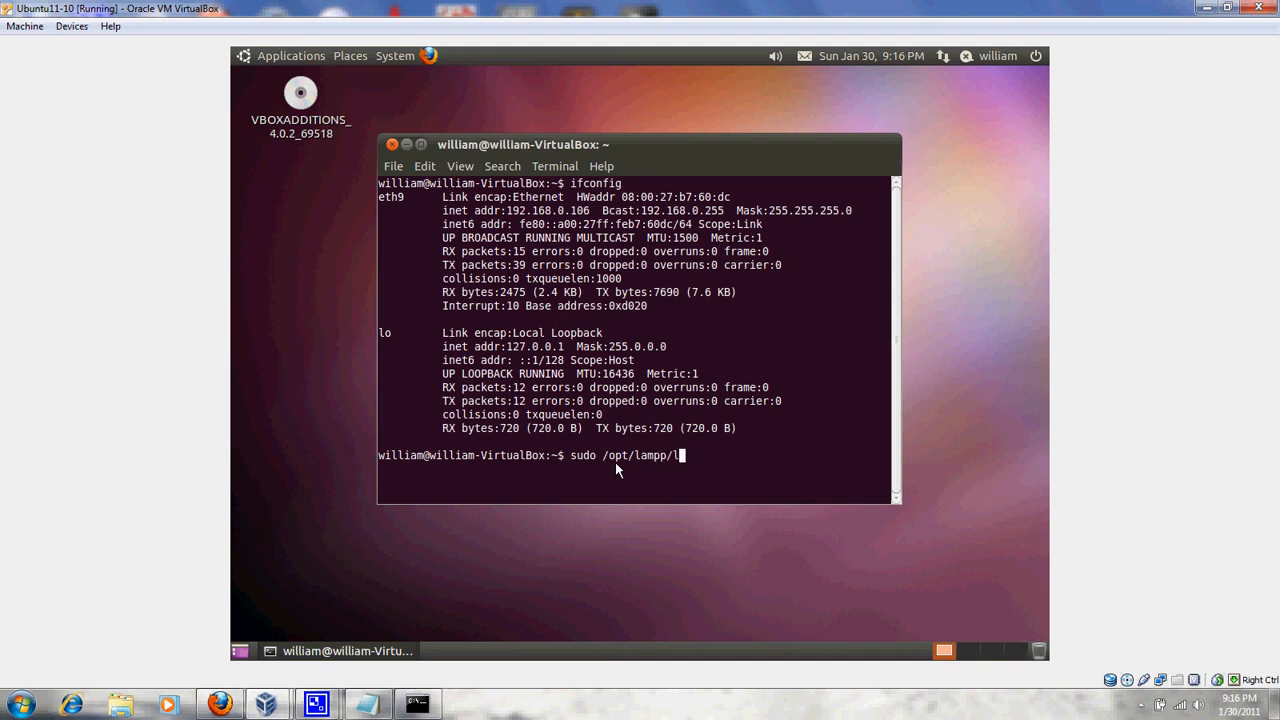
text(ampp start)
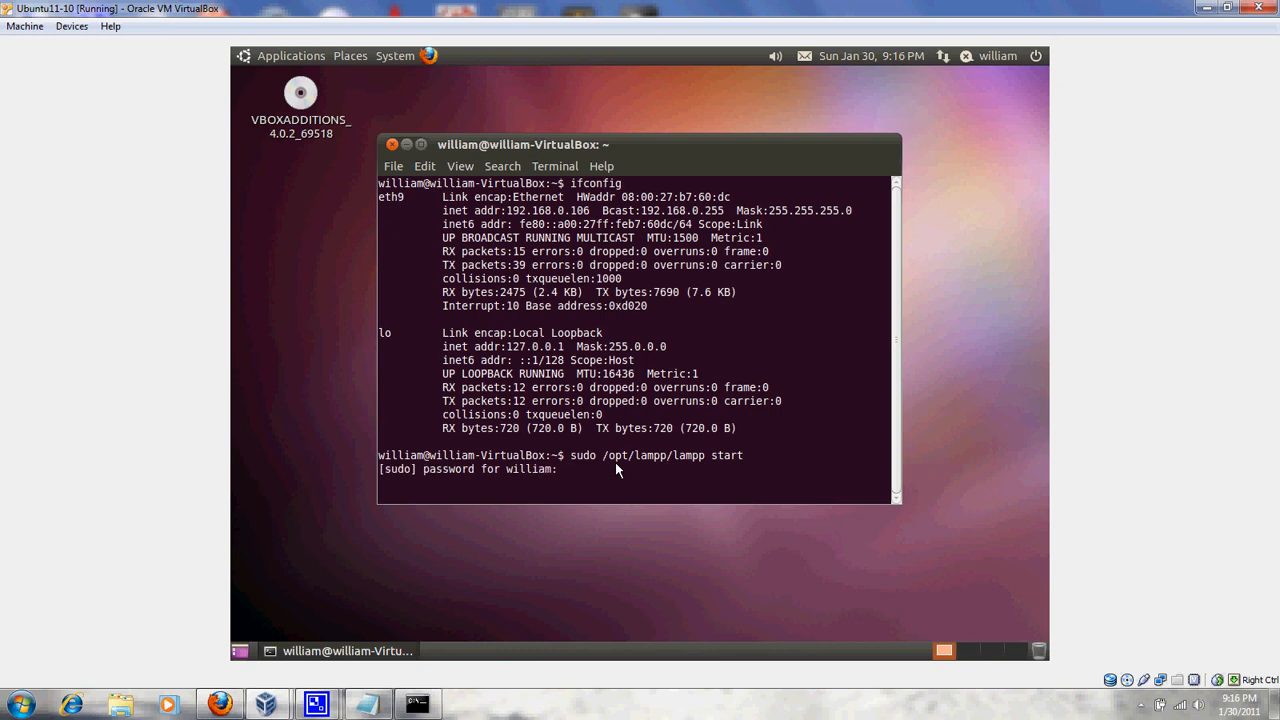
key(Return)
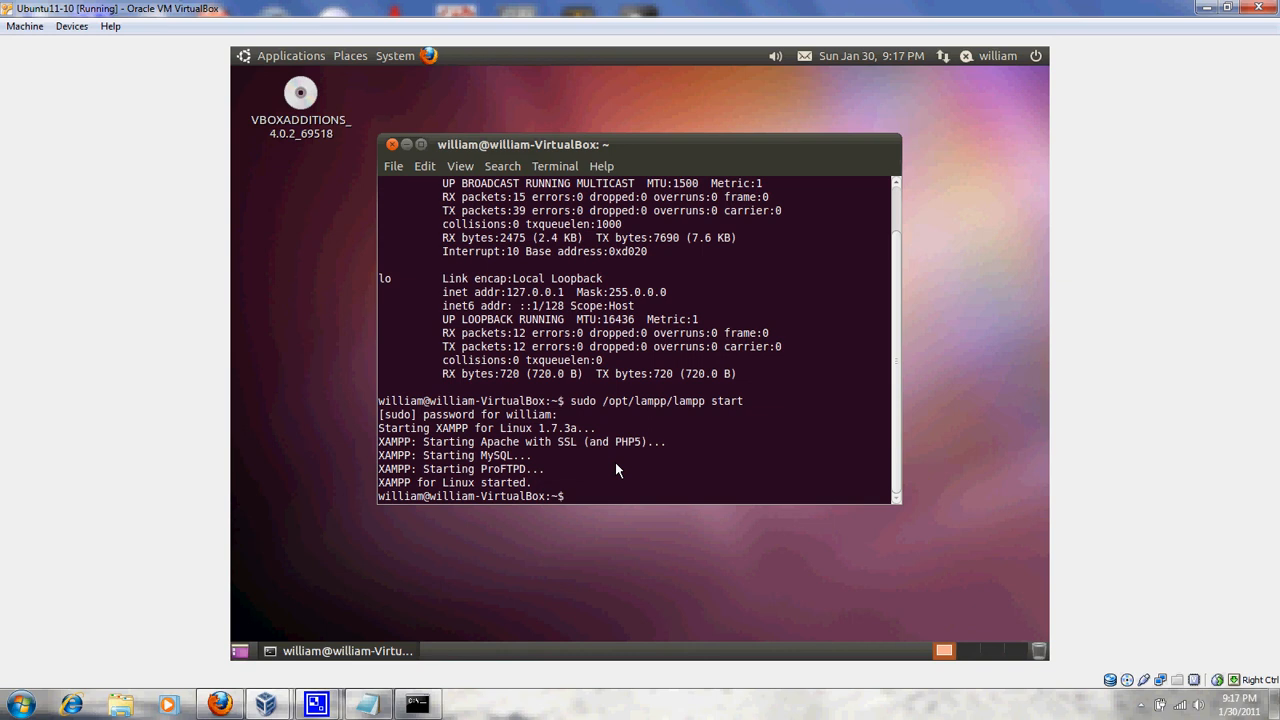
mouse_move(508, 454)
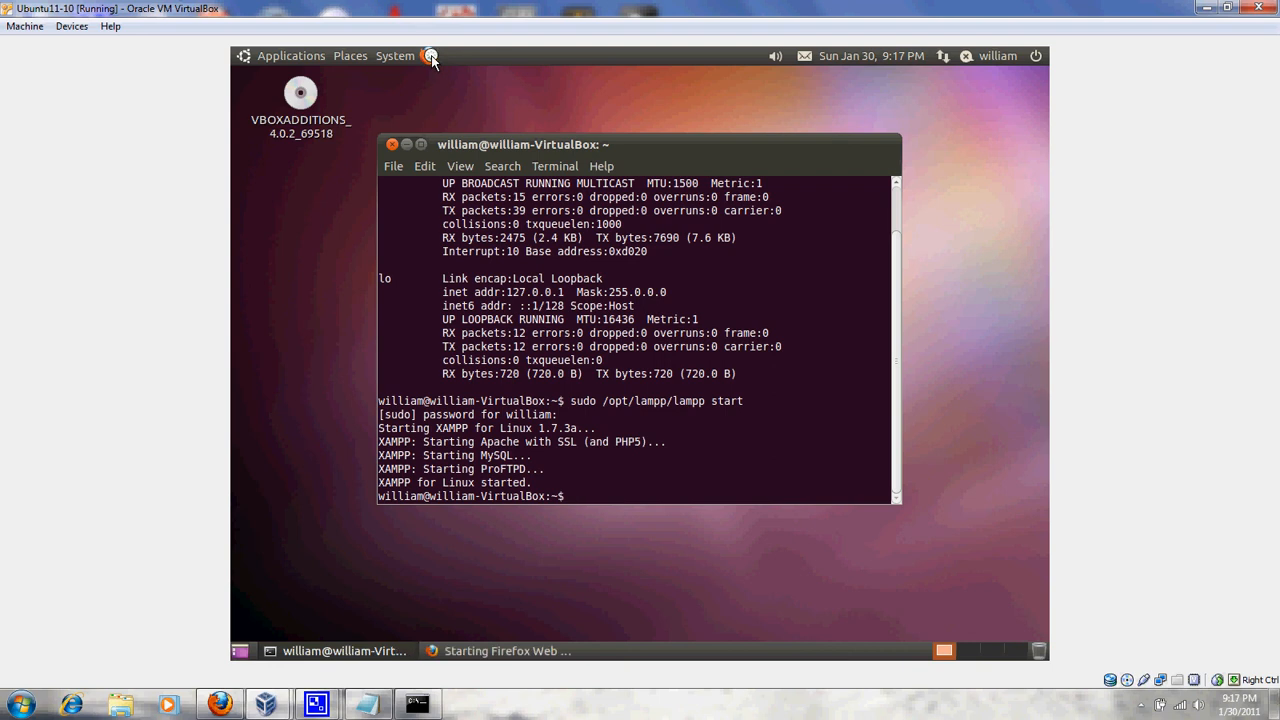
mouse_move(433, 57)
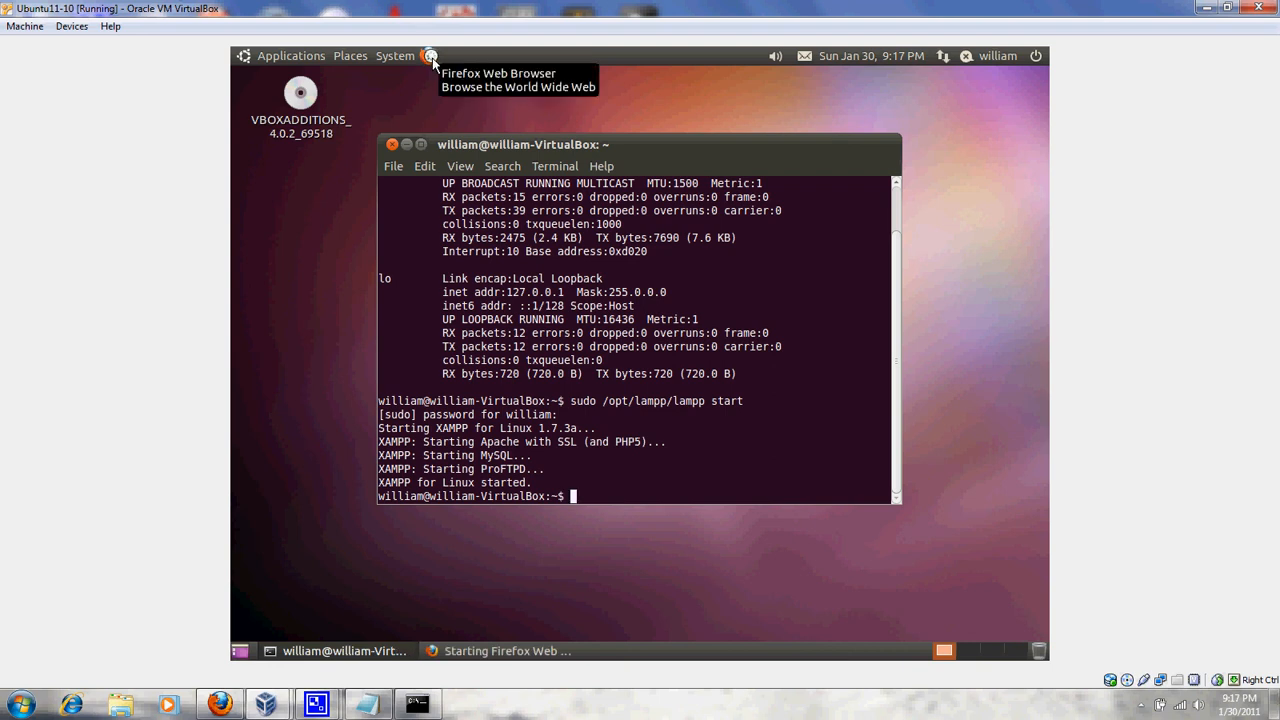
Browse to localhost/xampp, open the CD Collection demo, then return to the VM window
click(426, 55)
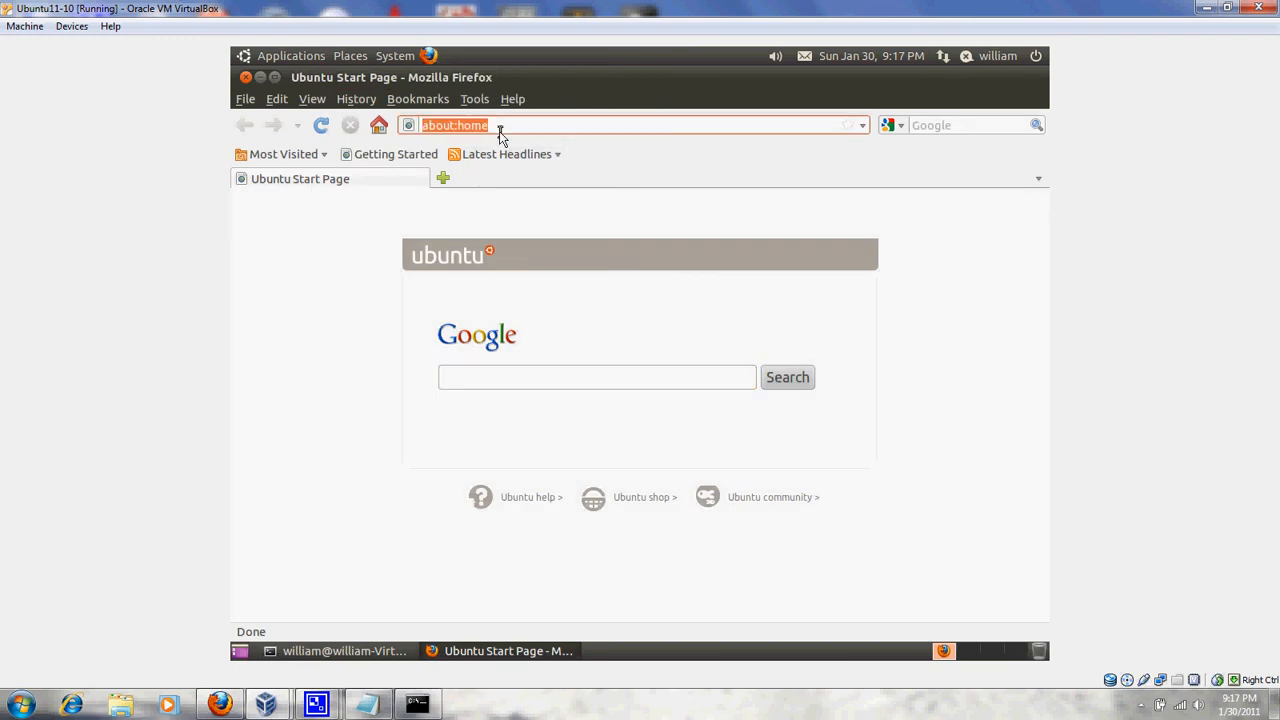
text(localhost/xampp/)
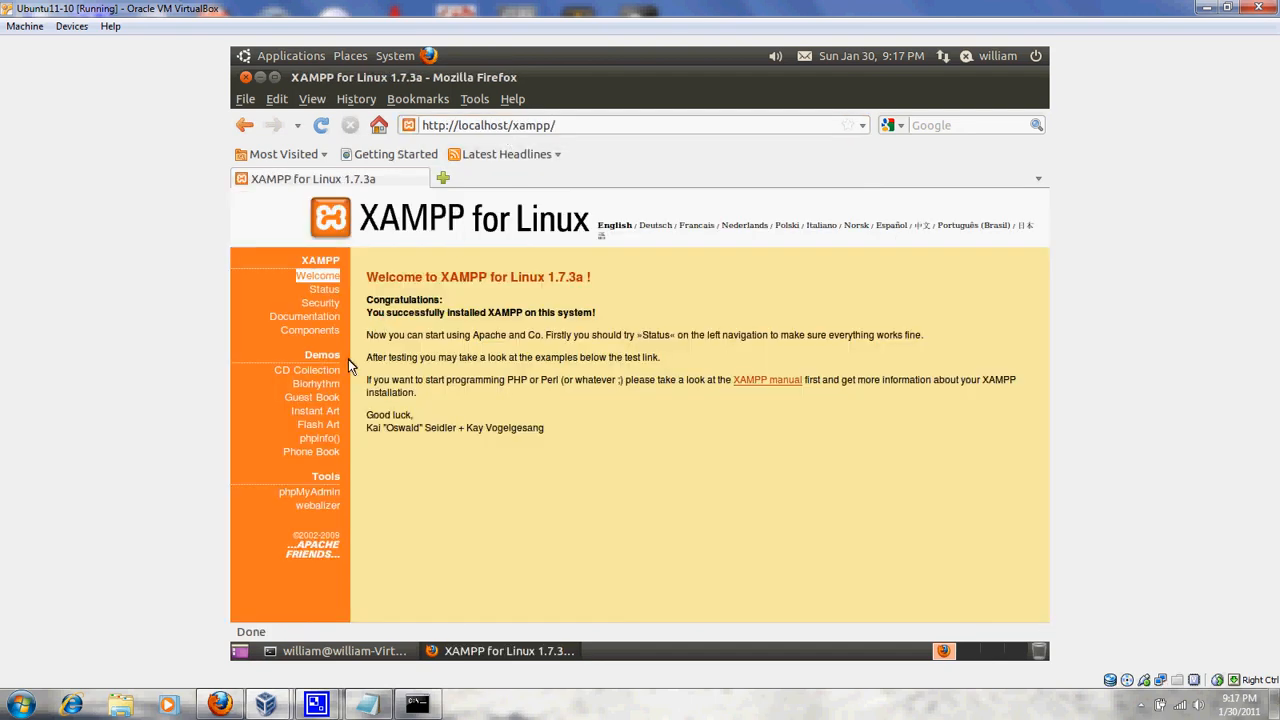
click(307, 370)
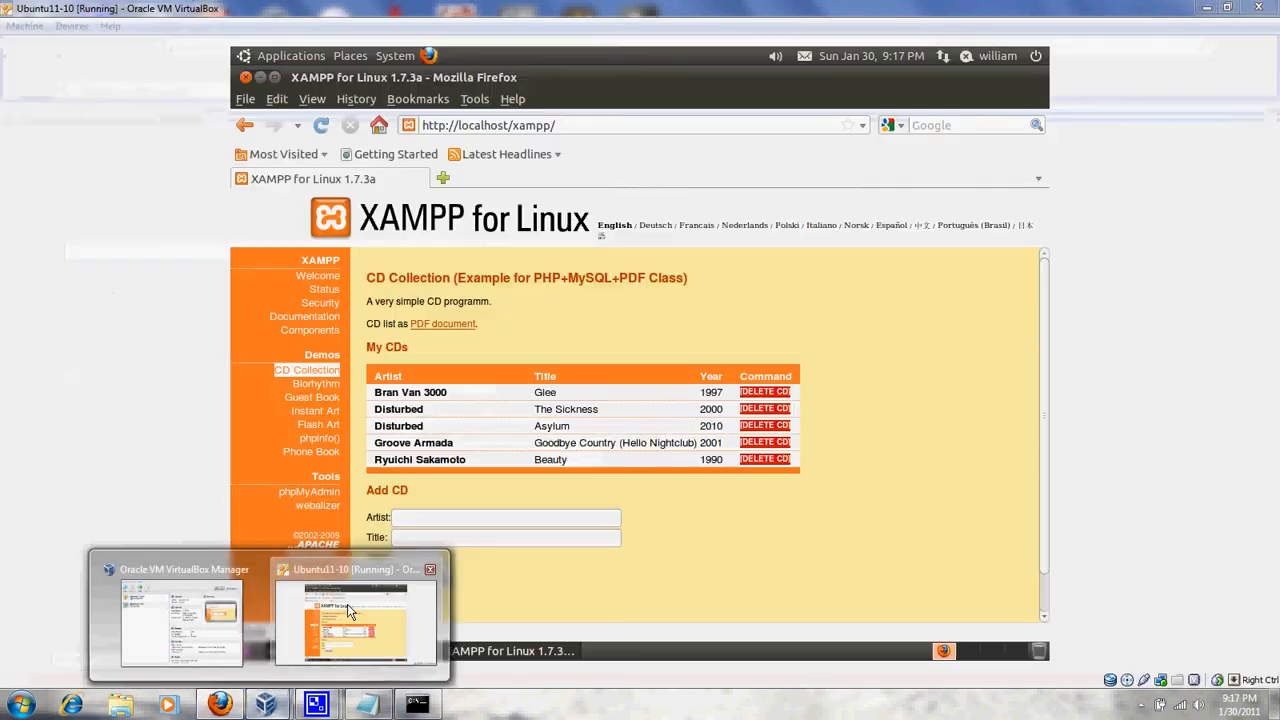
click(348, 615)
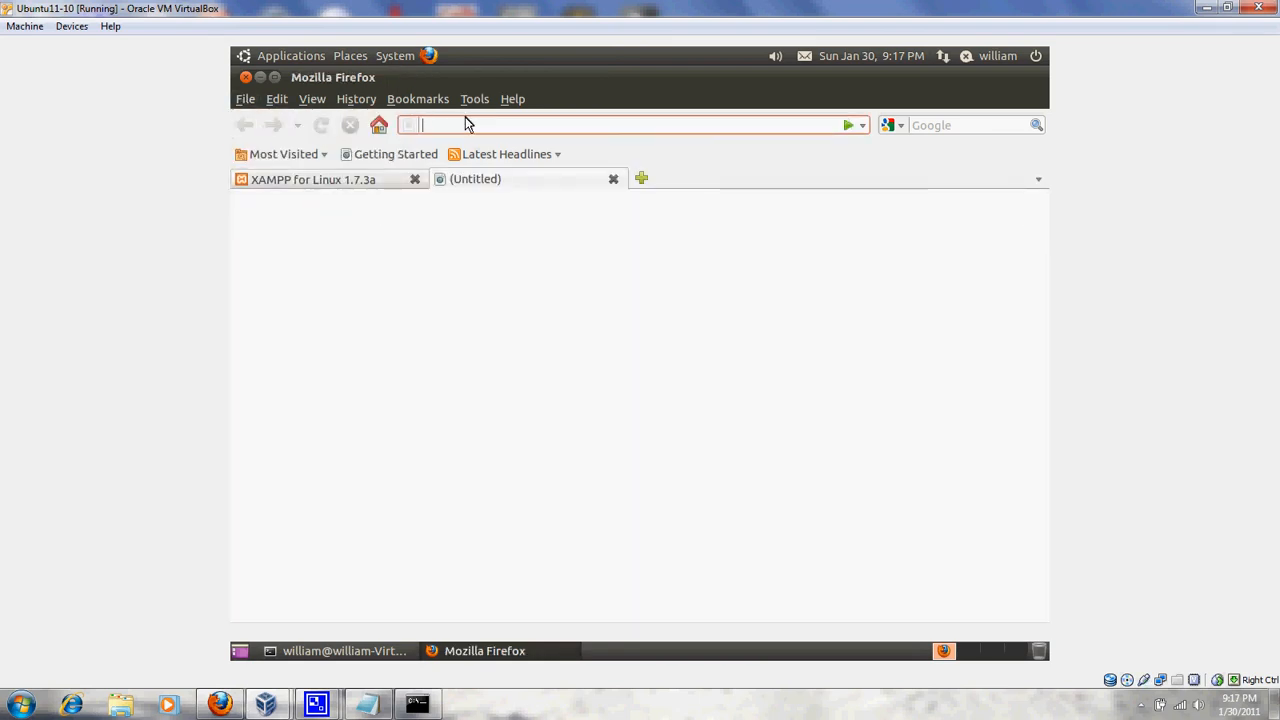
text(facebook.com/)
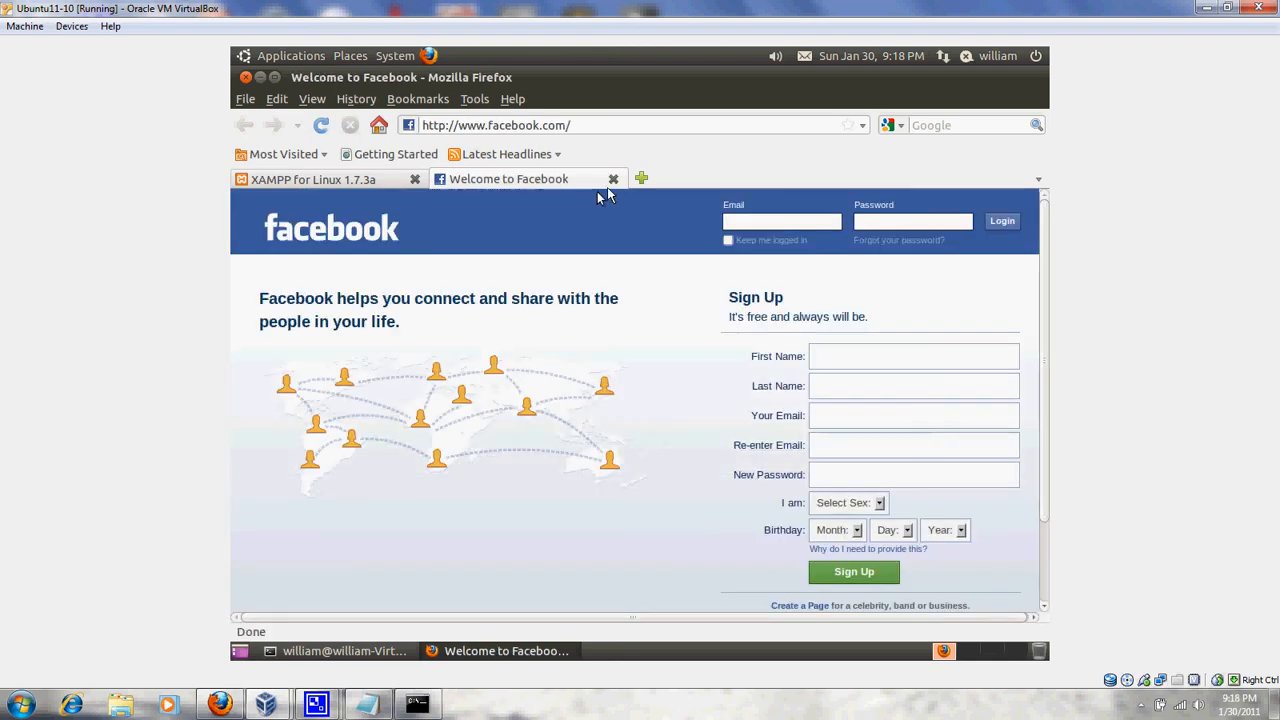
click(320, 179)
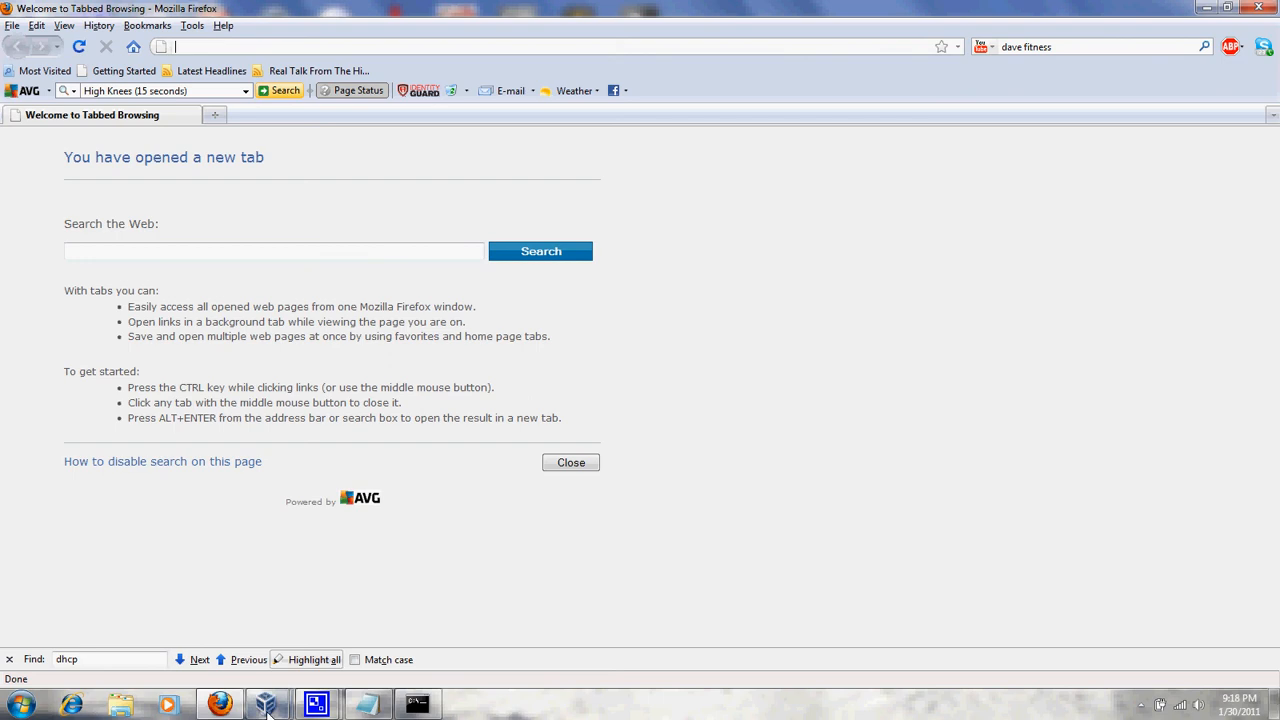
mouse_move(268, 711)
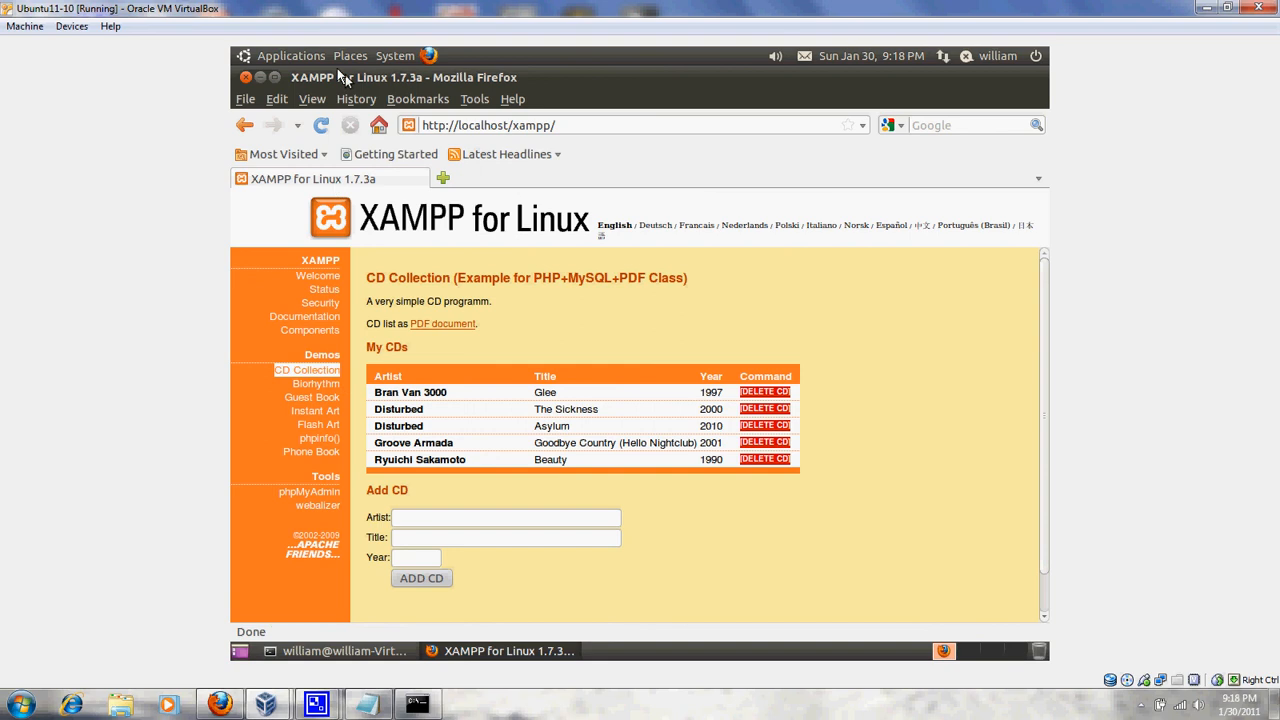
Launch a new Ubuntu terminal and run ifconfig, confirming eth9 at 192.168.0.106
click(291, 55)
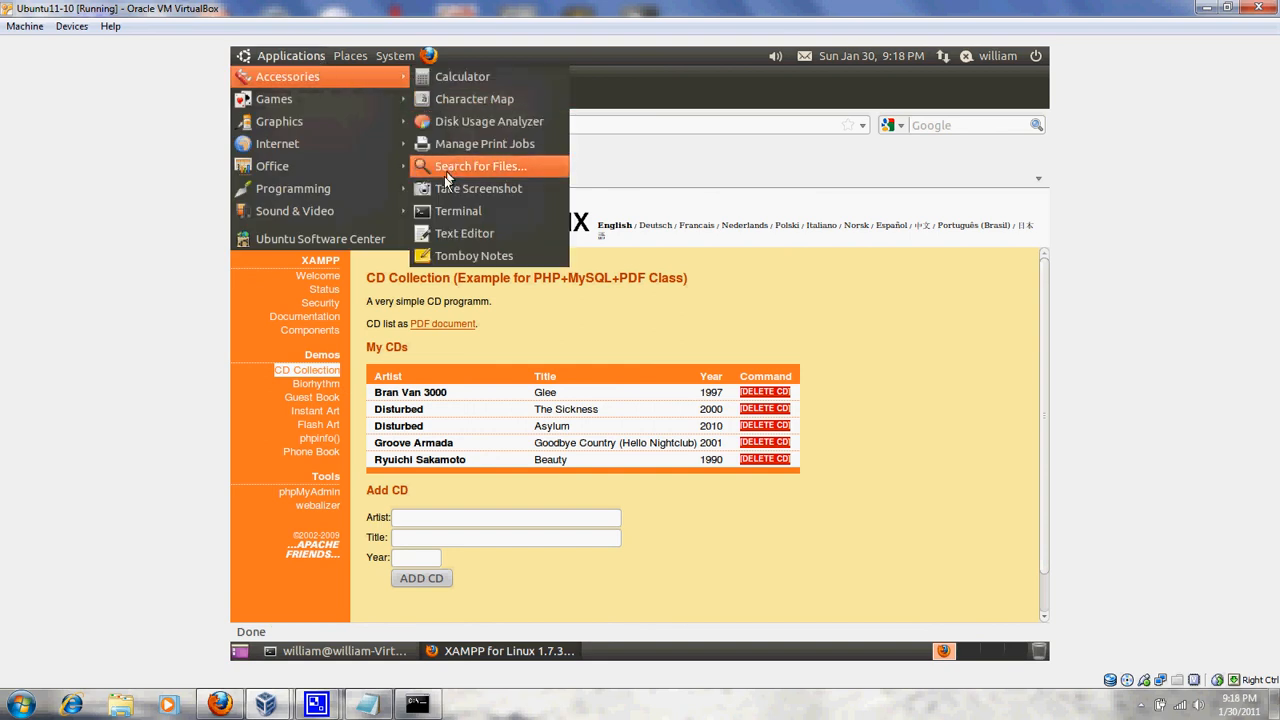
click(457, 211)
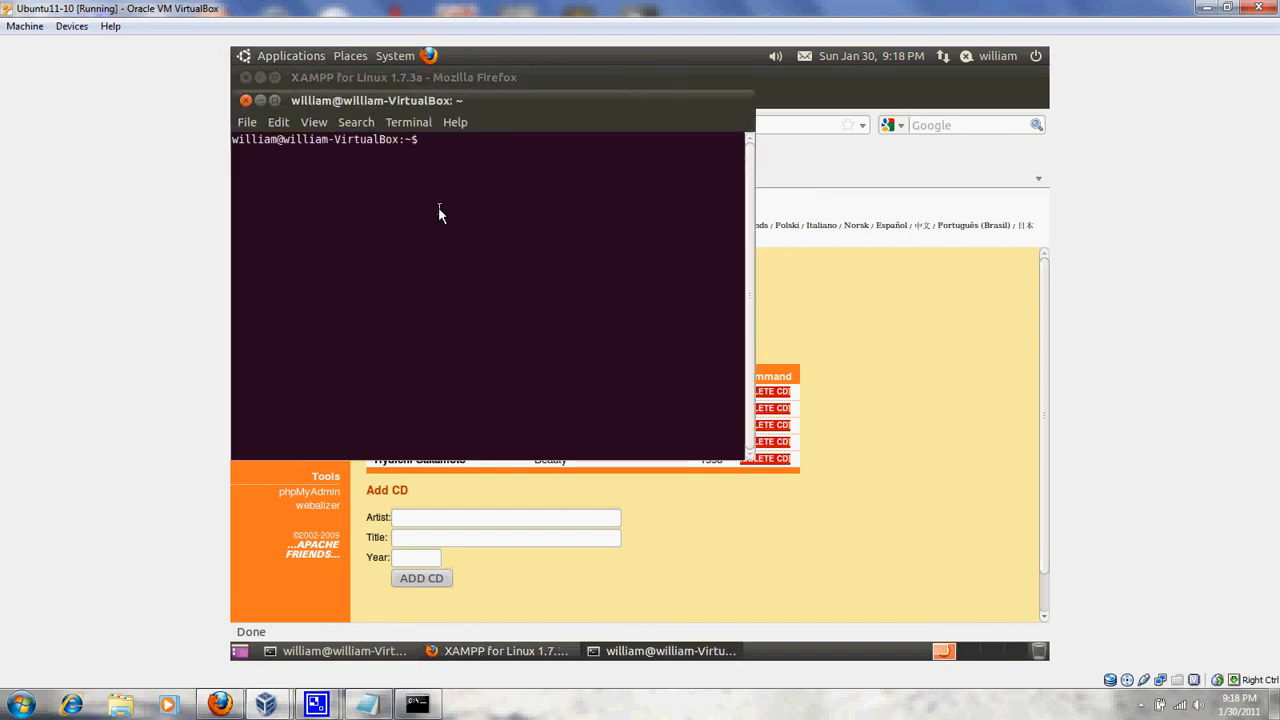
text(ifco)
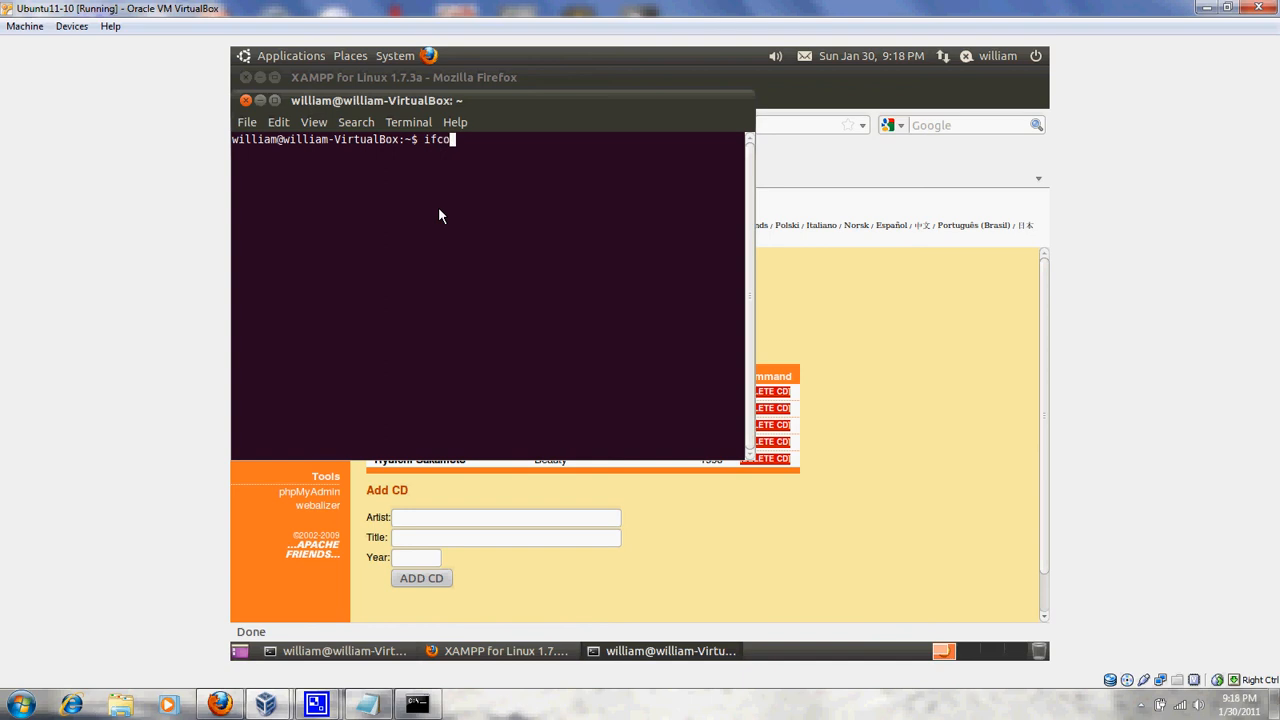
key(Return)
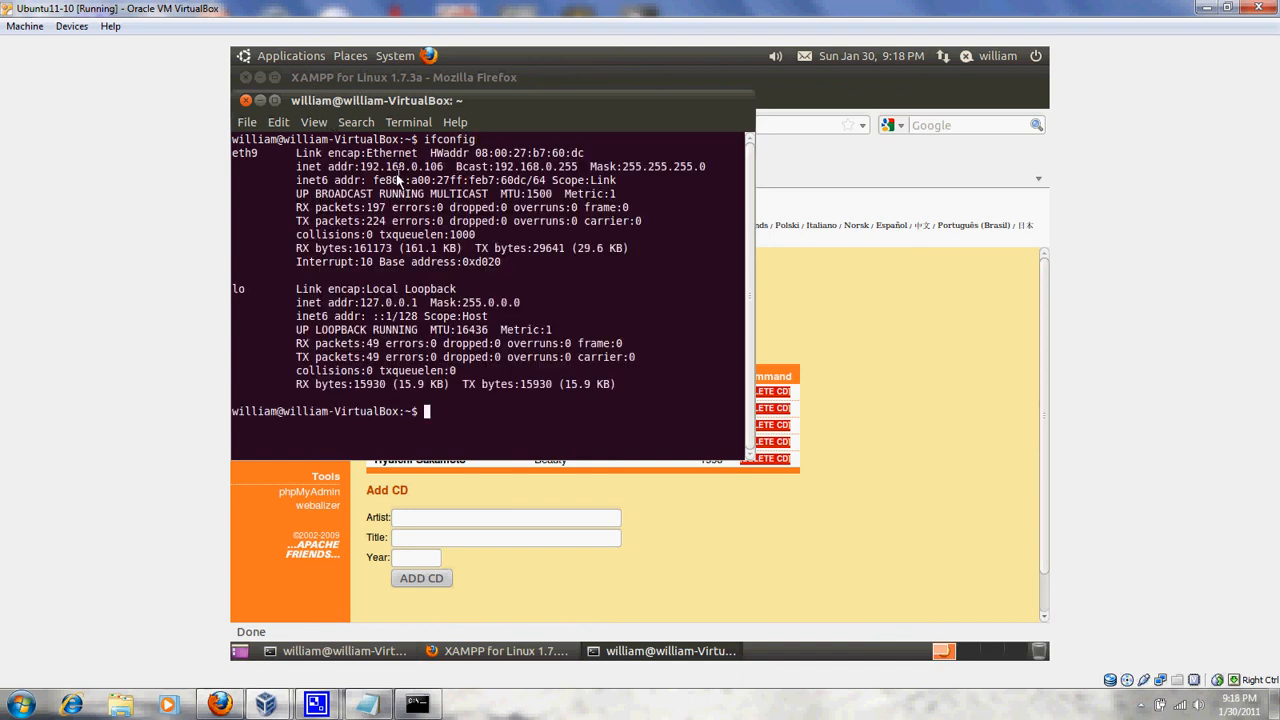
mouse_move(382, 387)
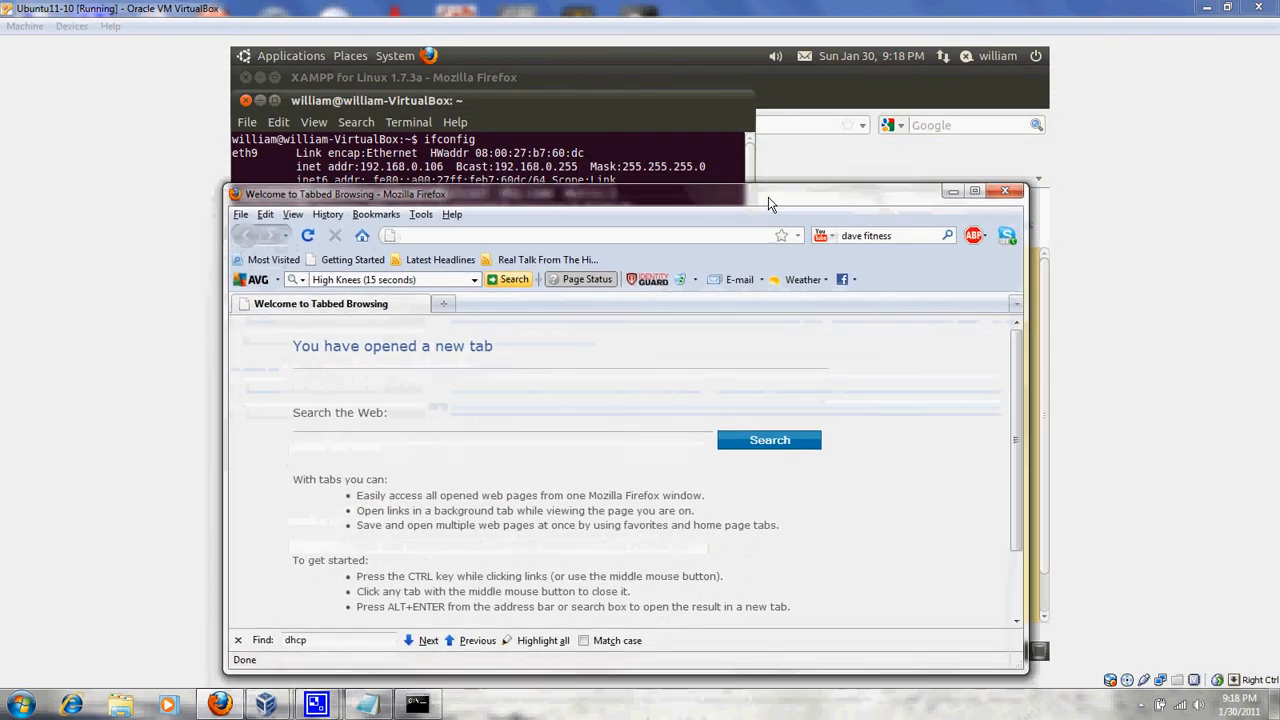
Load the XAMPP page at 192.168.0.106, maximize Firefox, then view and close About Firefox
text(192.168.0.106/xampp/)
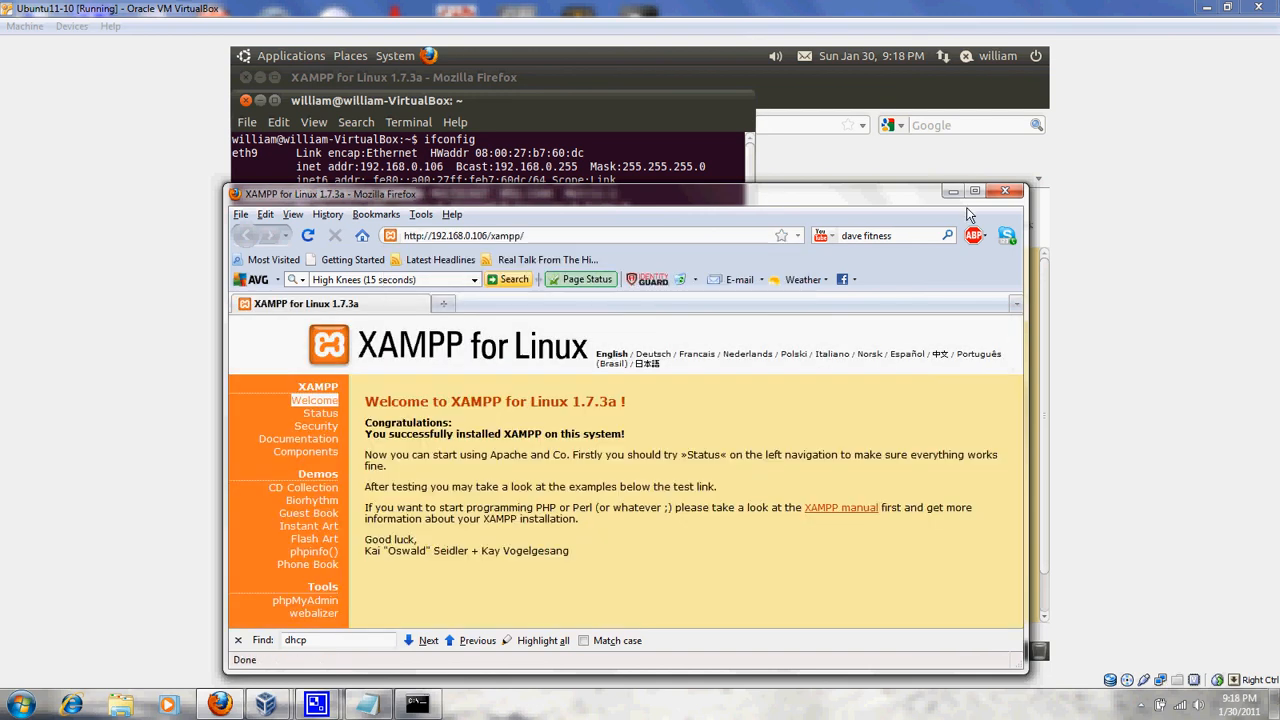
click(985, 190)
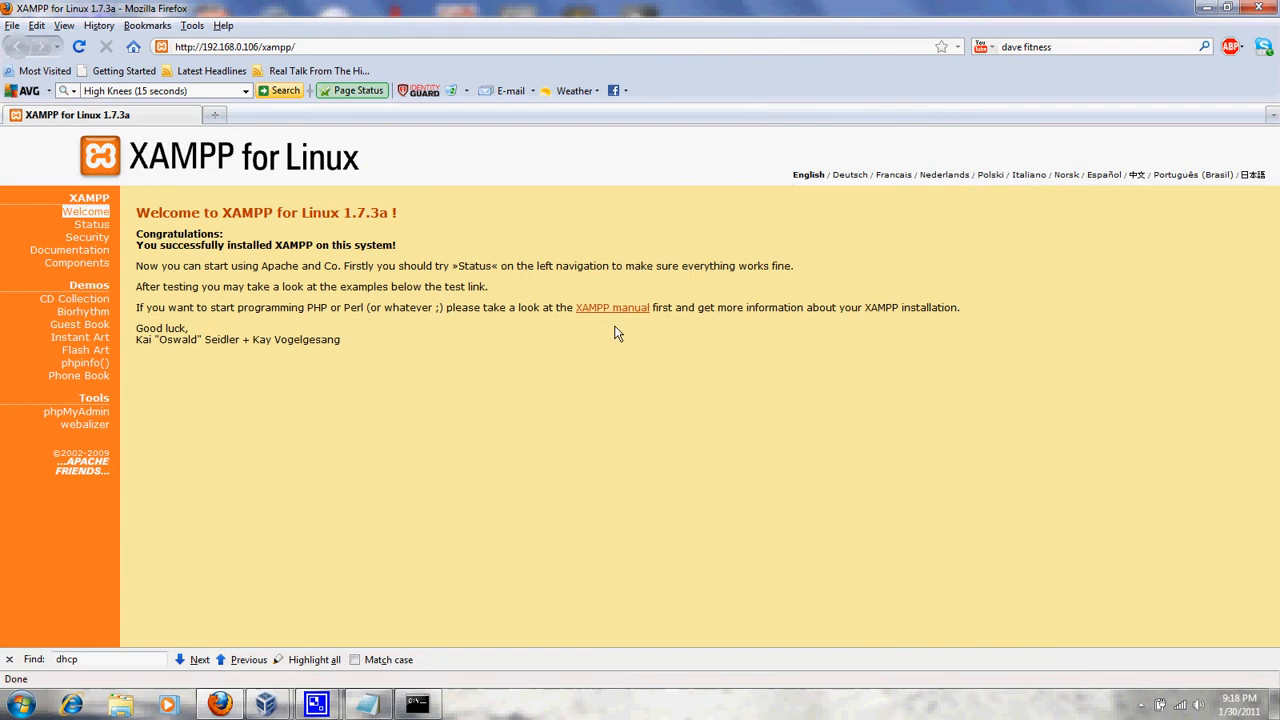
mouse_move(203, 26)
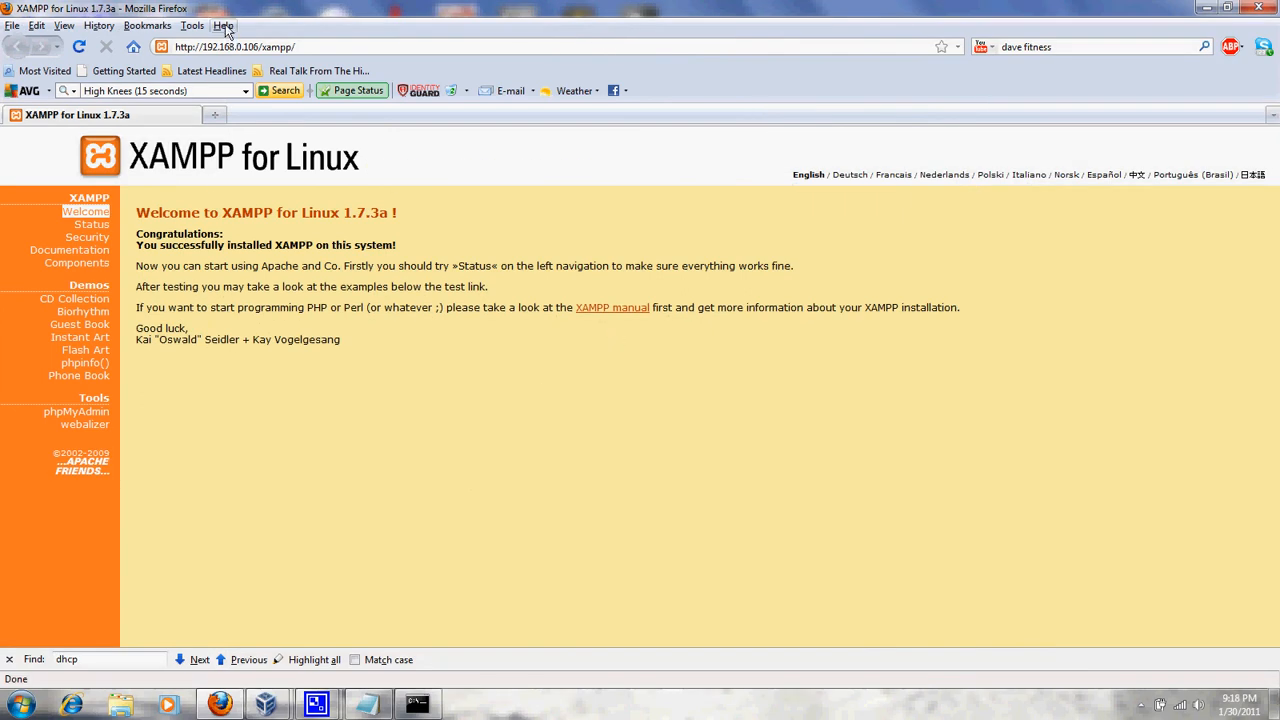
click(221, 27)
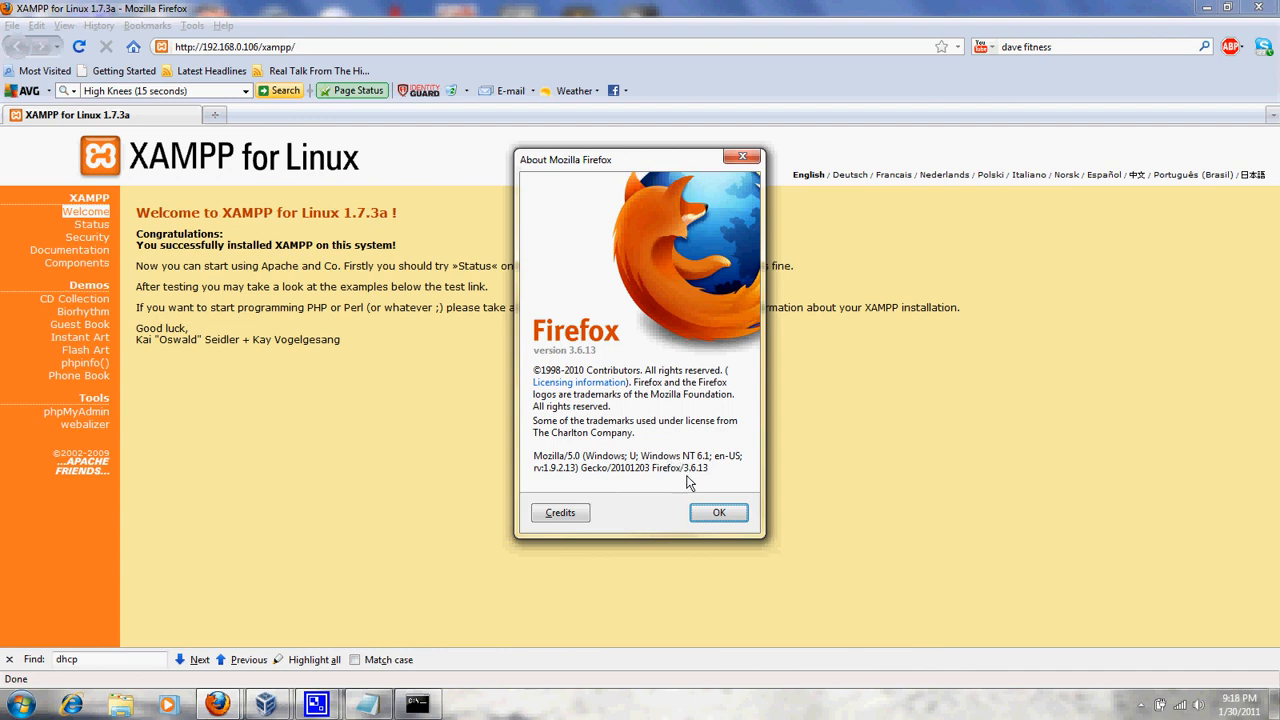
mouse_move(714, 465)
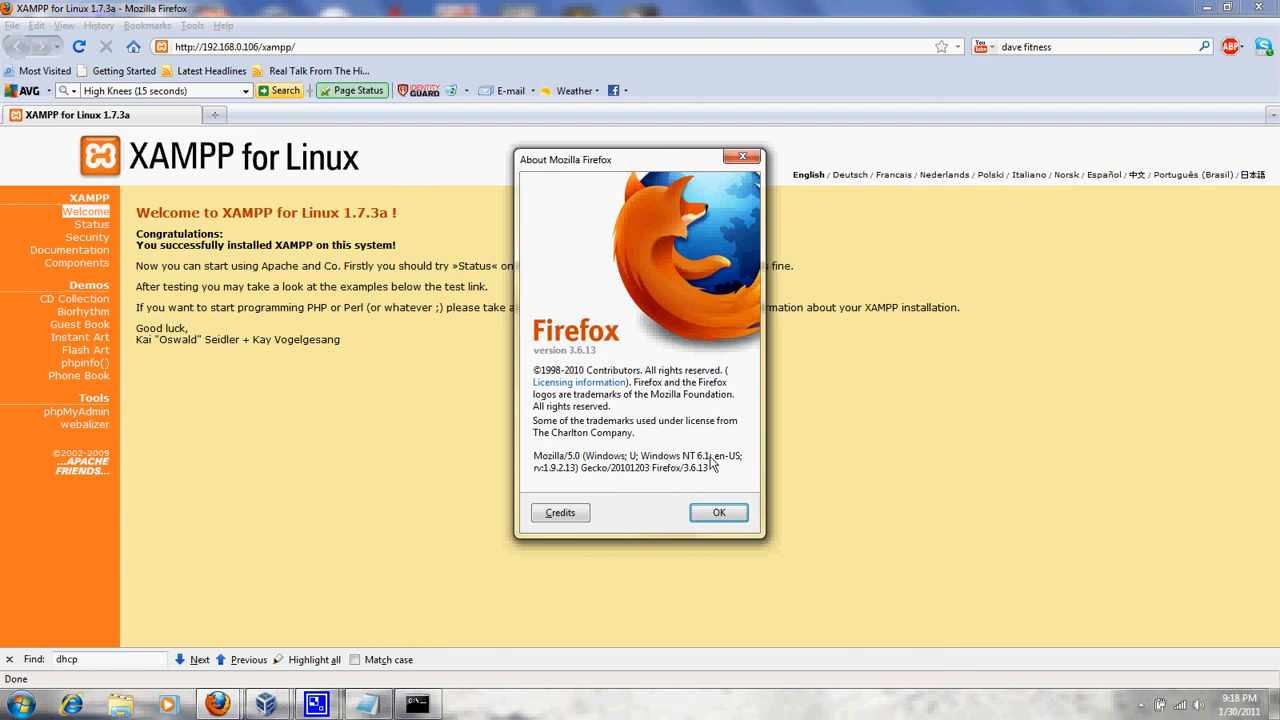
click(718, 512)
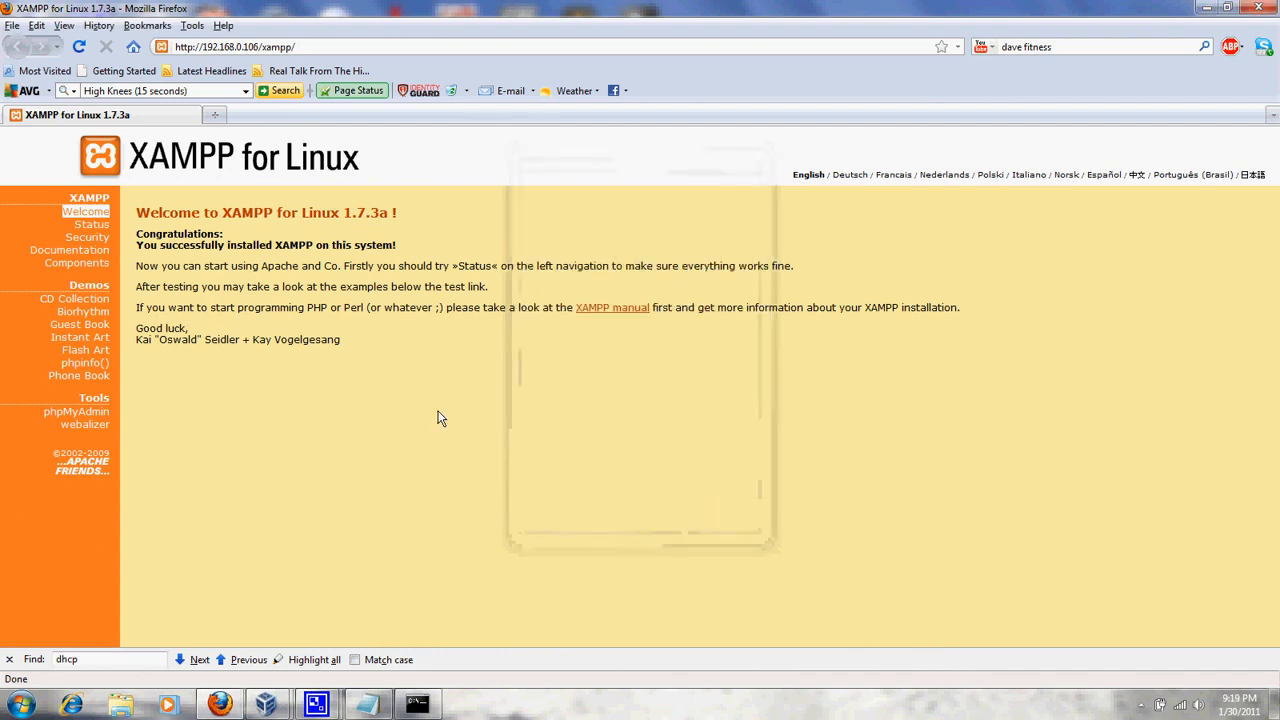
mouse_move(74, 298)
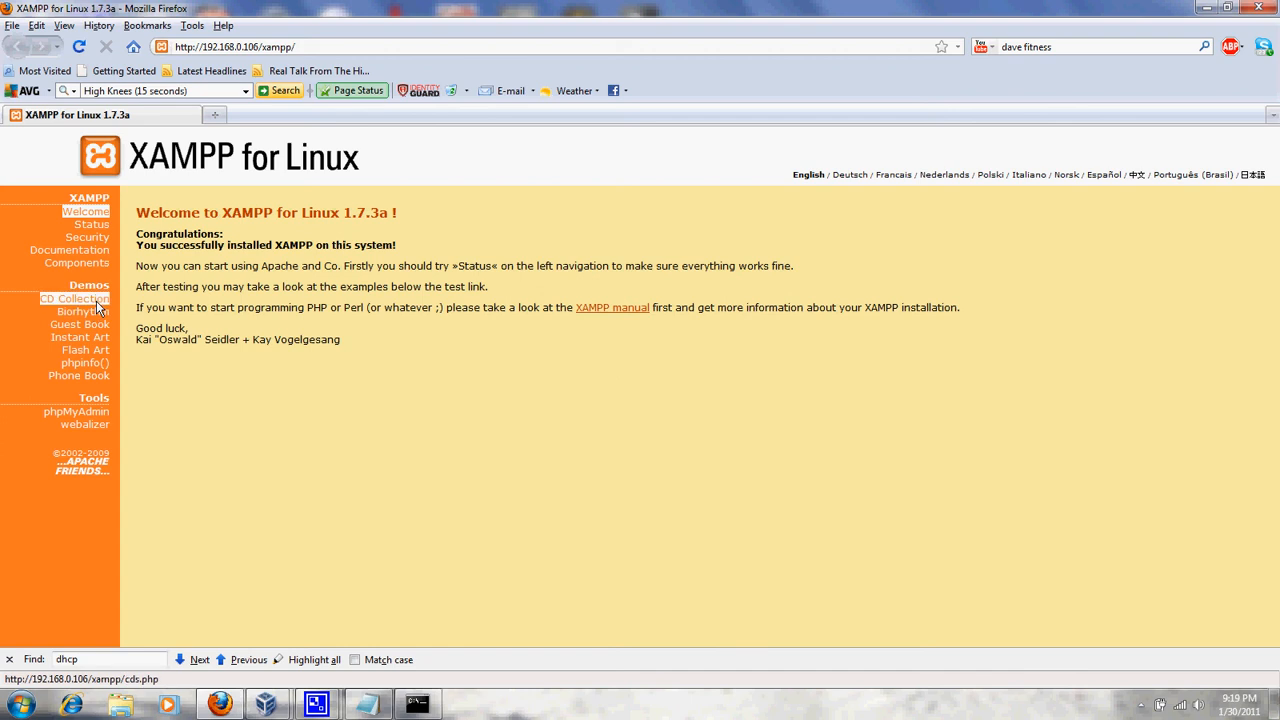
Enter Static-X, 'Cult of Static', 2010 into the host's CD Collection form
click(73, 298)
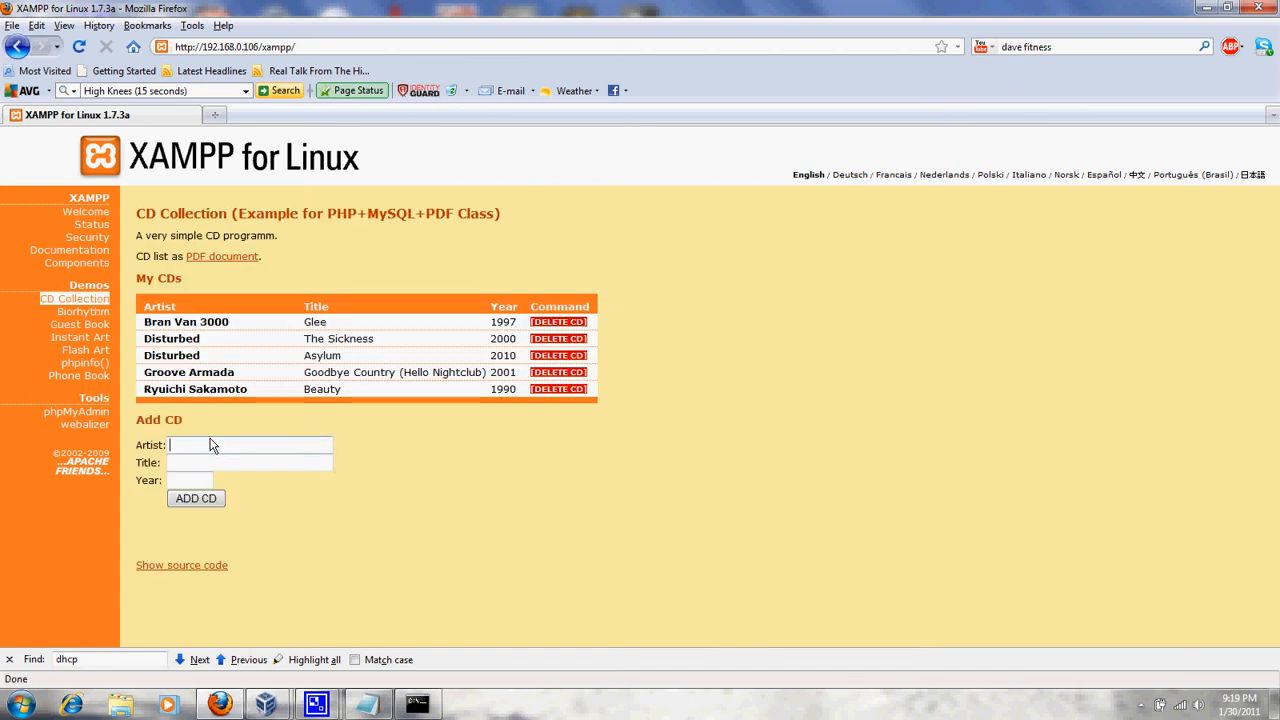
text(Static)
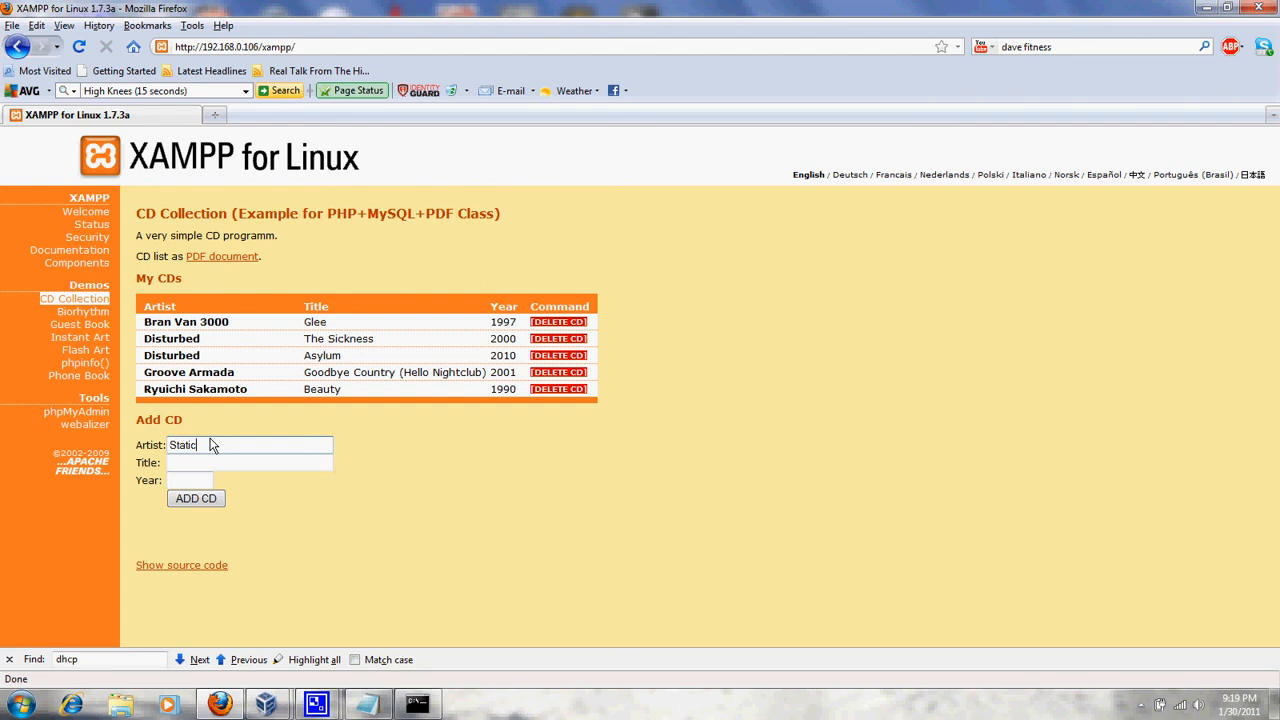
text(-X)
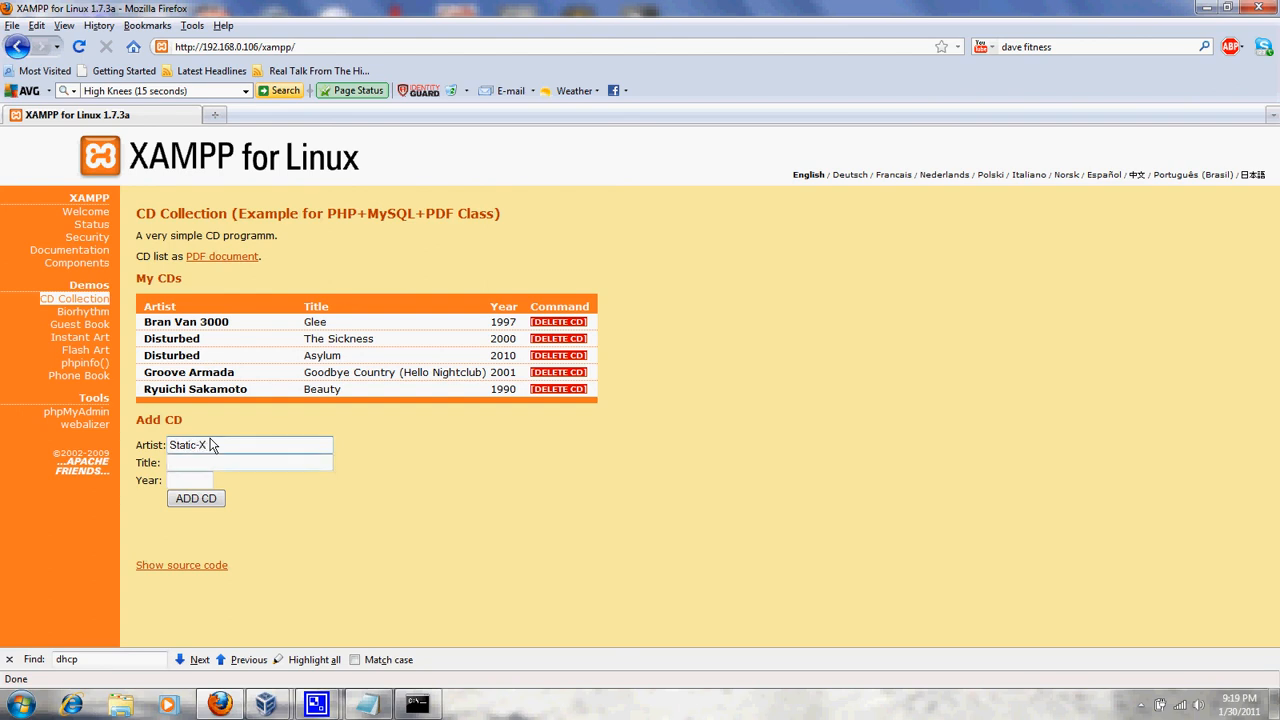
text(Cult of)
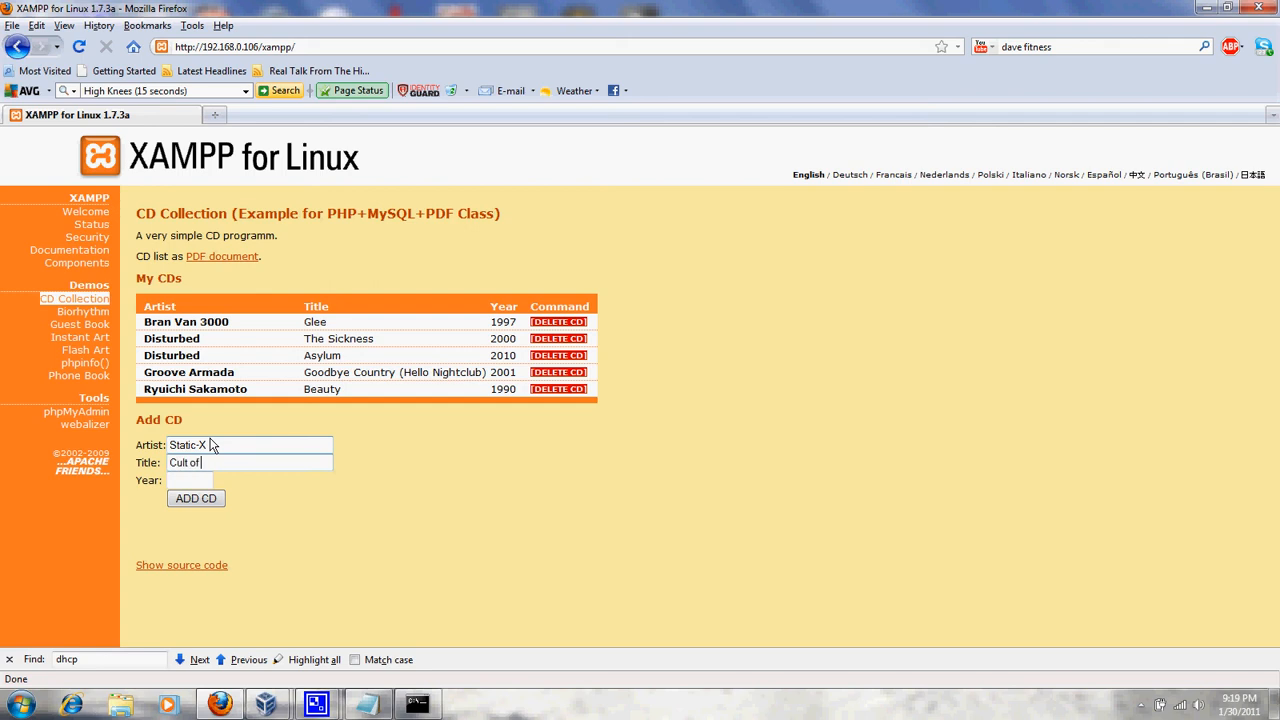
text(Static)
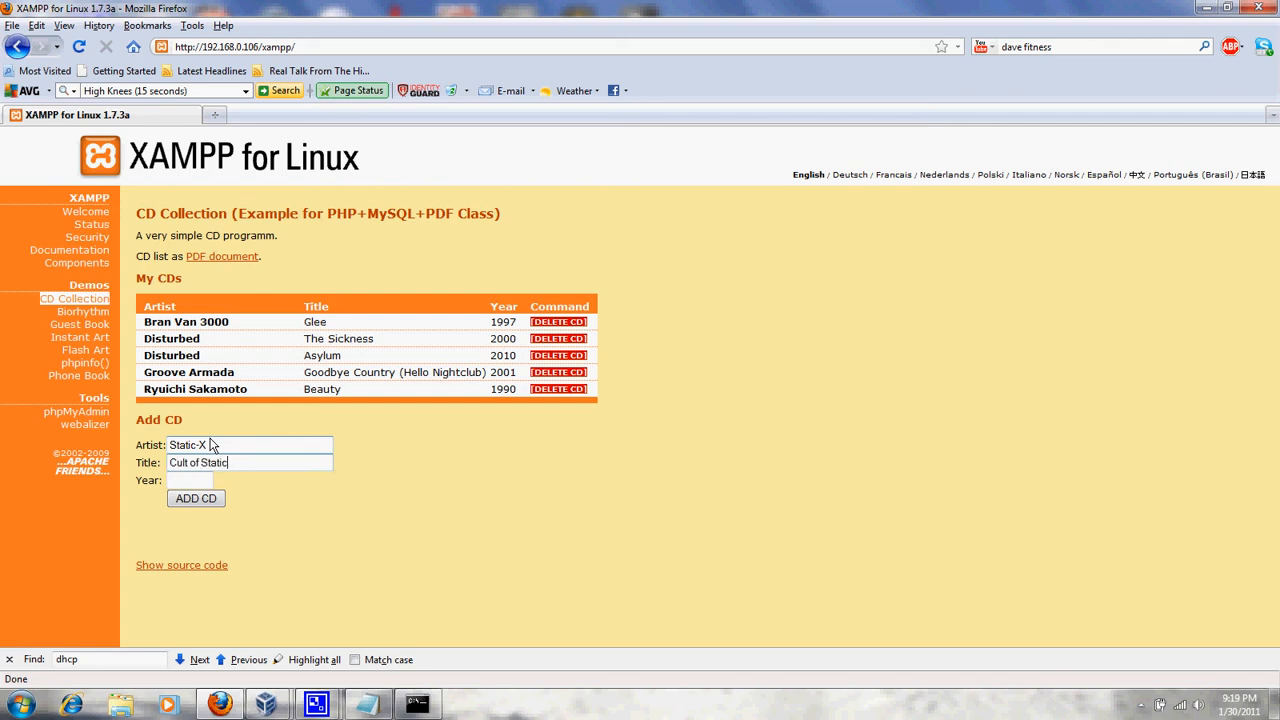
click(188, 480)
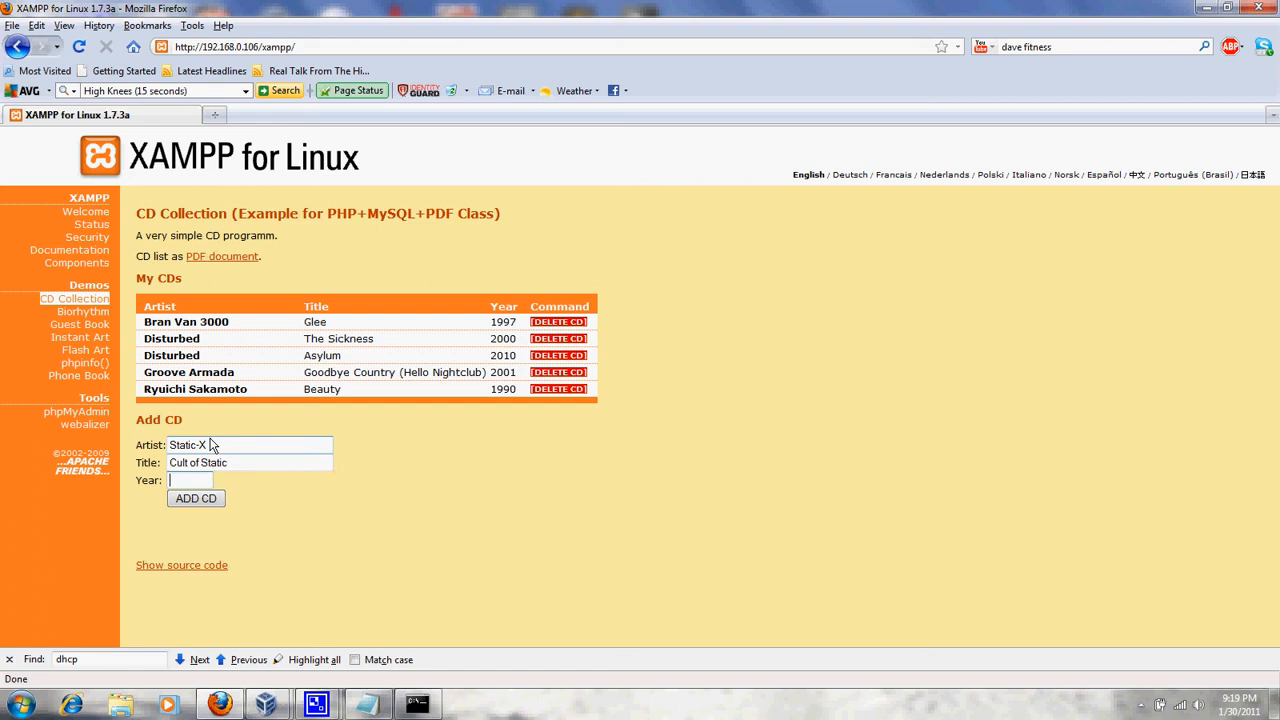
text(2010)
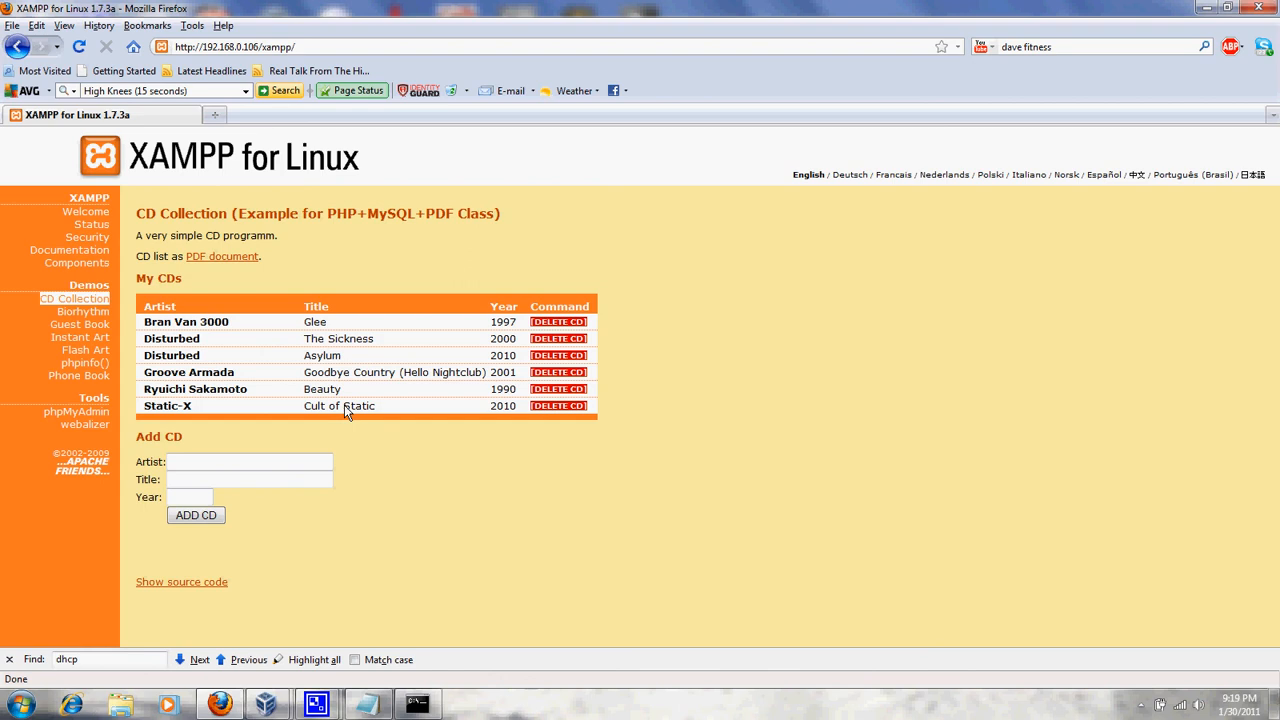
mouse_move(412, 416)
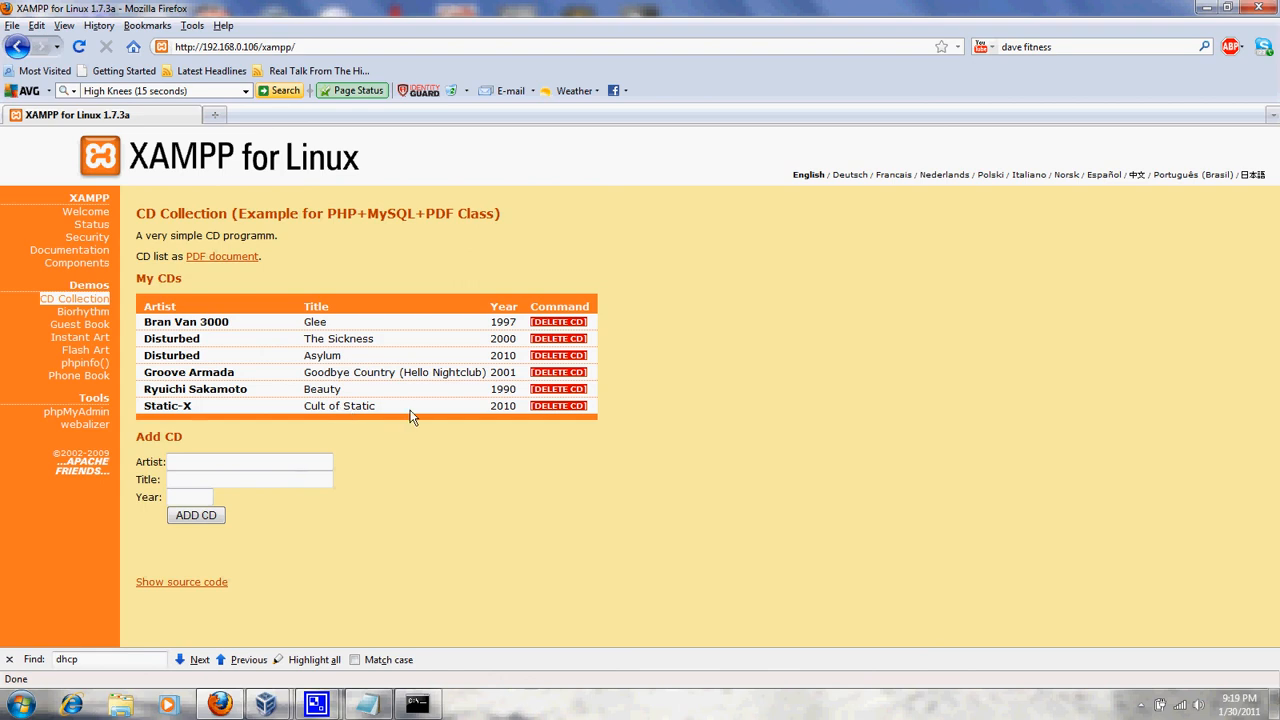
mouse_move(368, 629)
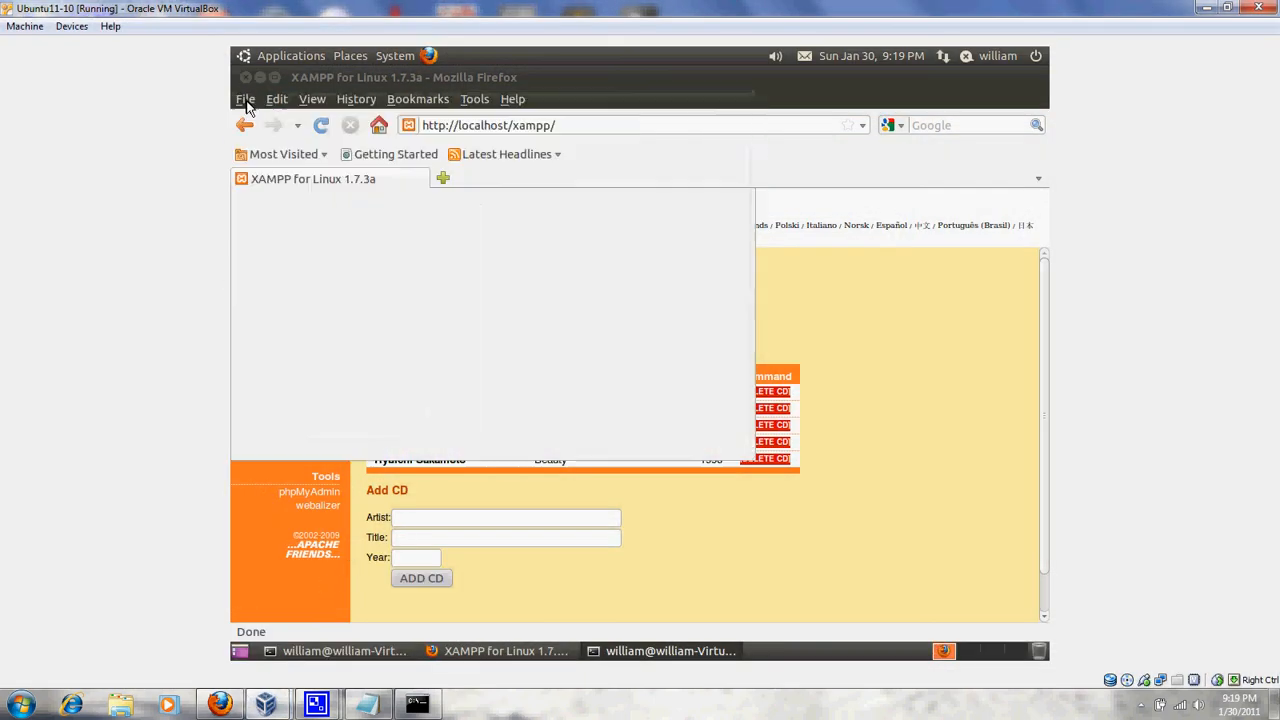
In the VM's Firefox, go to XAMPP Welcome, then Status listing MySQL, PHP, Perl, CGI, SSI
click(318, 275)
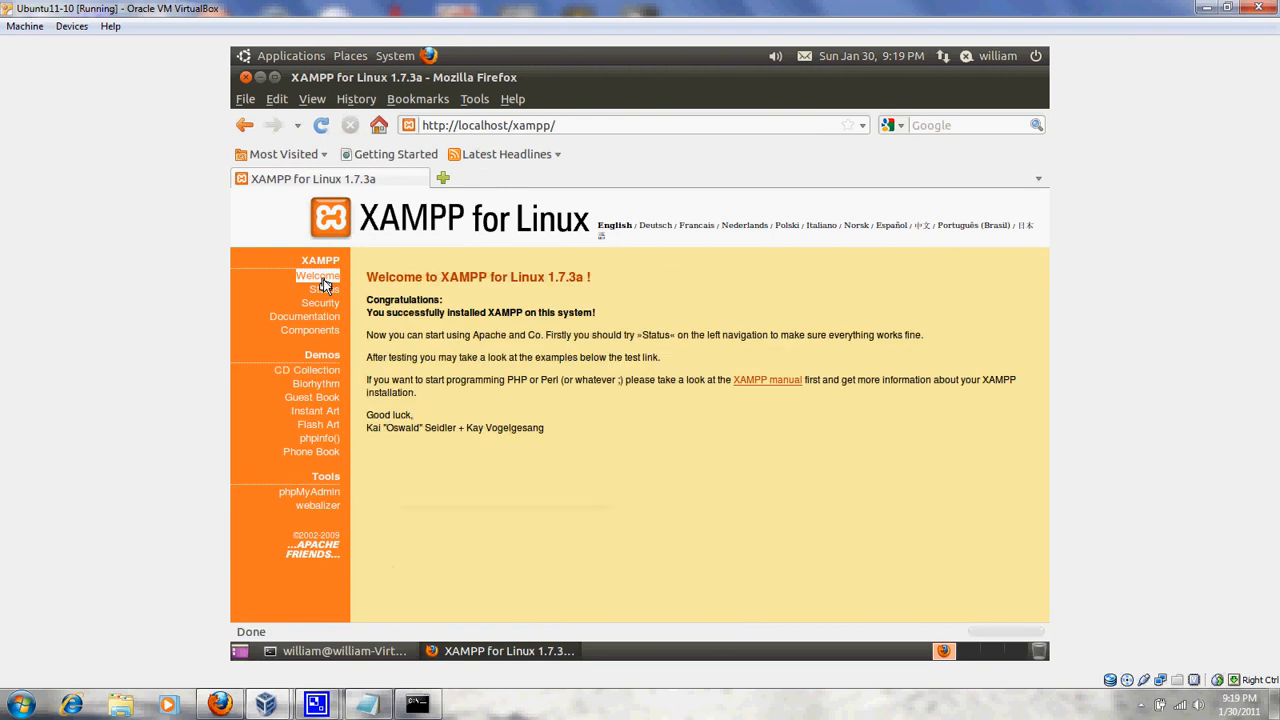
mouse_move(323, 290)
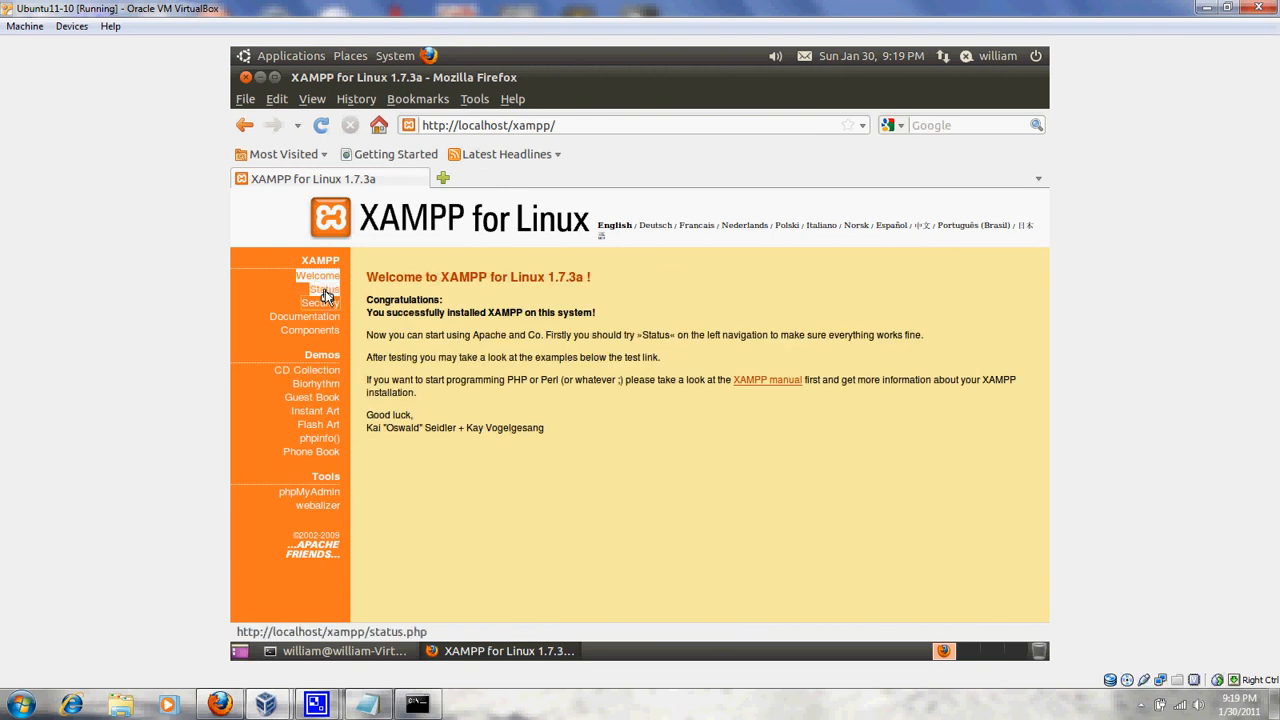
click(323, 289)
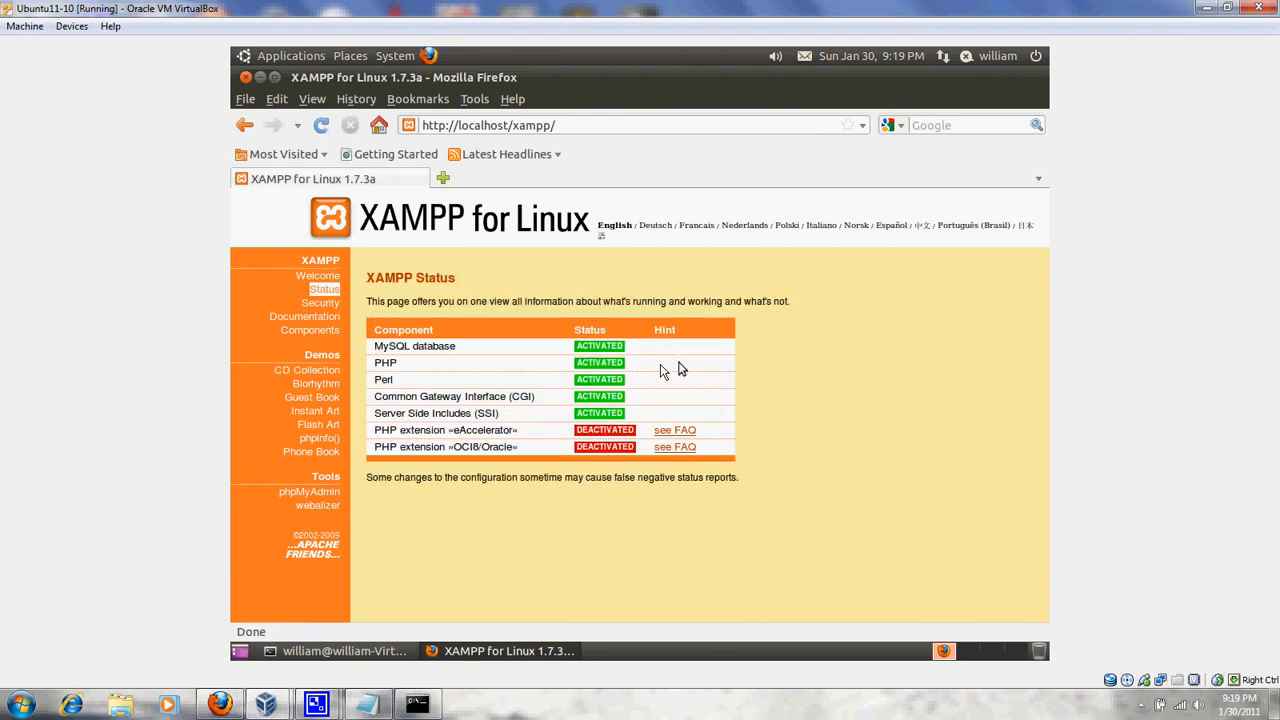
mouse_move(307, 370)
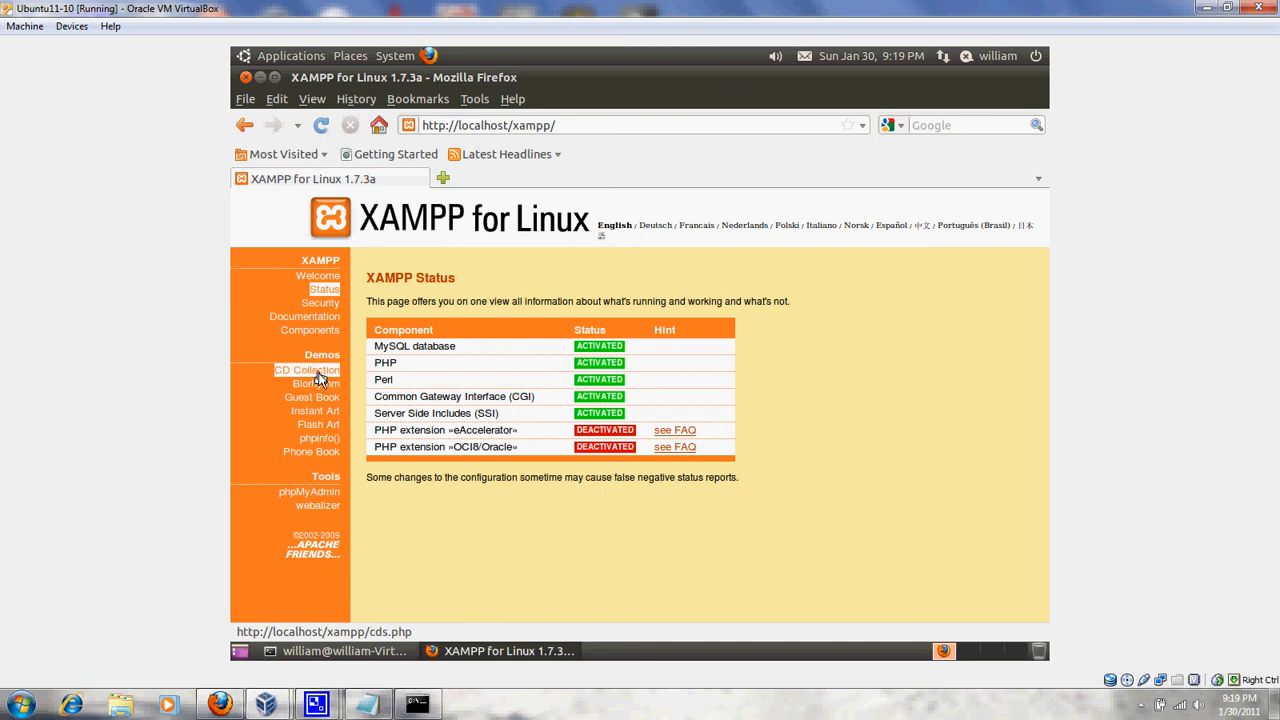
In the VM's CD Collection, note the synced 'Cult of Static' and confirm deleting 'The Sickness'
click(307, 370)
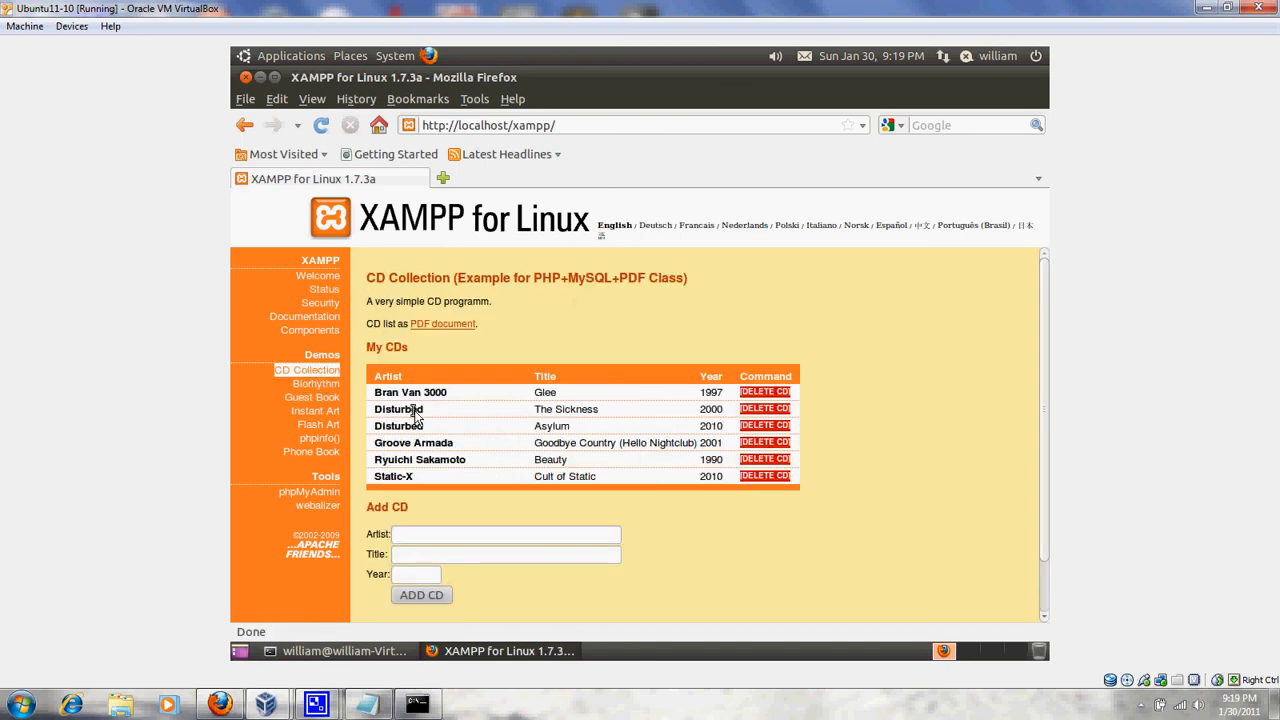
mouse_move(595, 480)
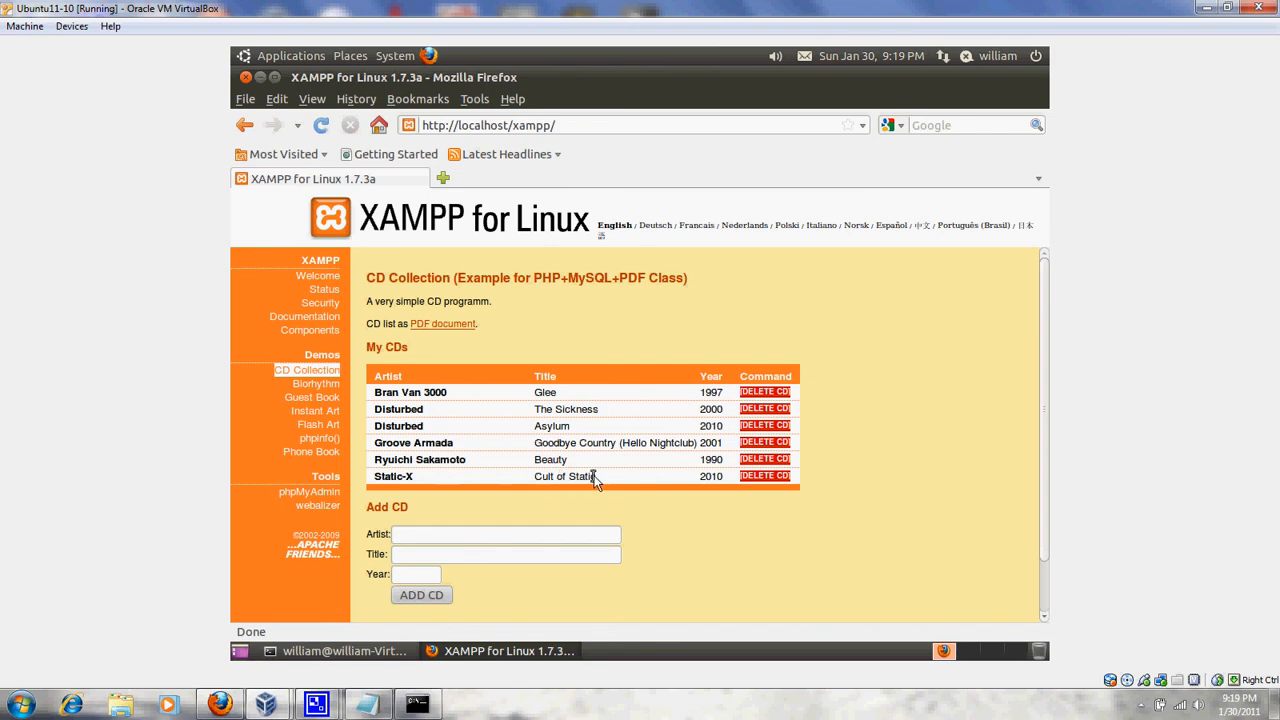
double_click(565, 476)
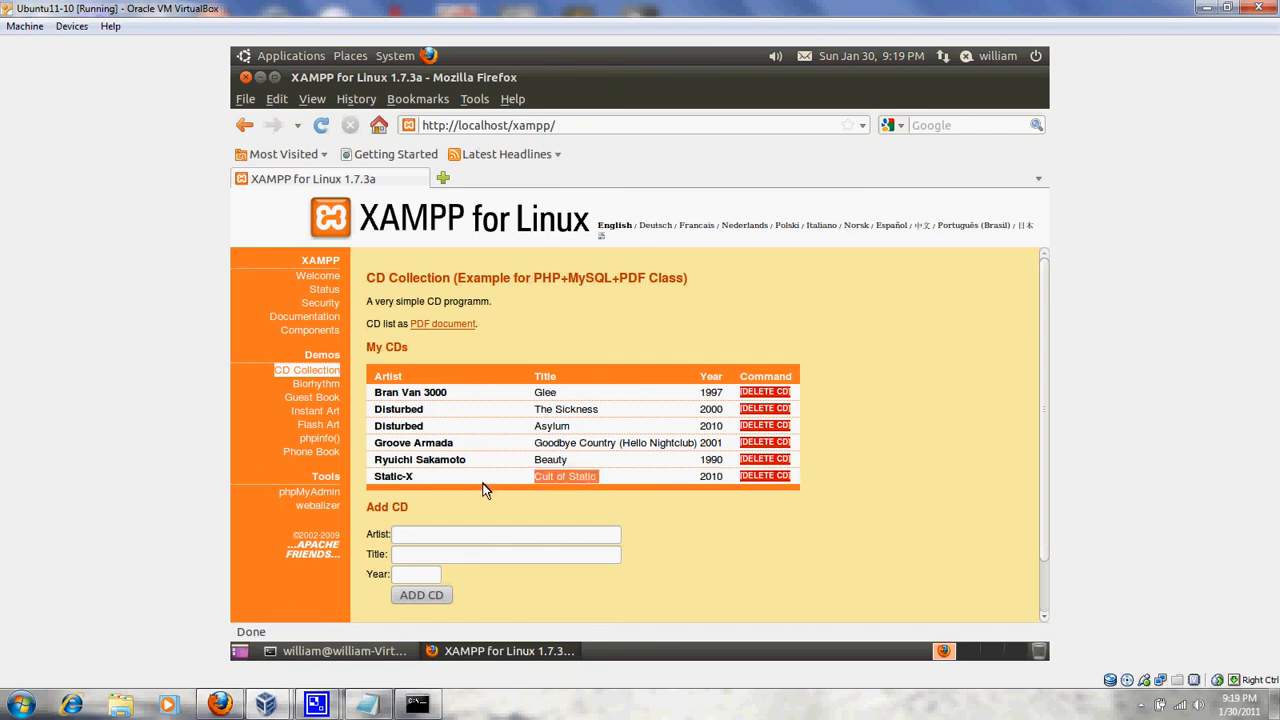
mouse_move(669, 498)
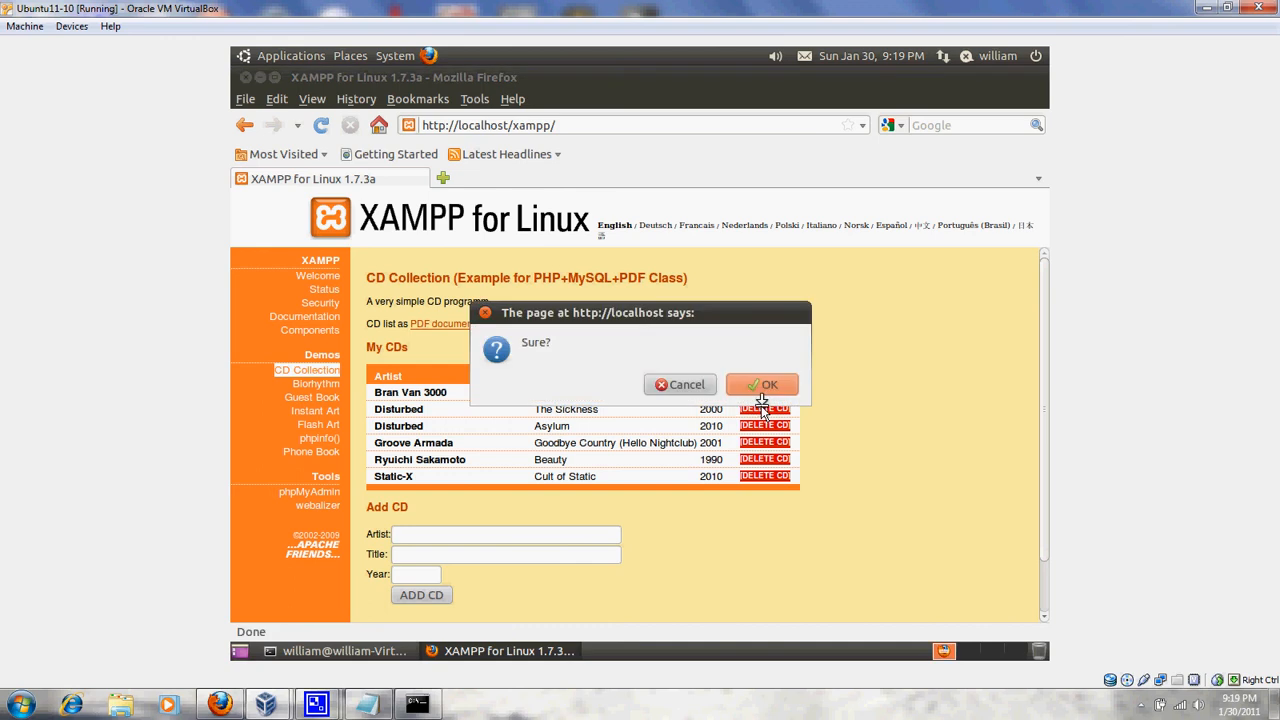
click(762, 384)
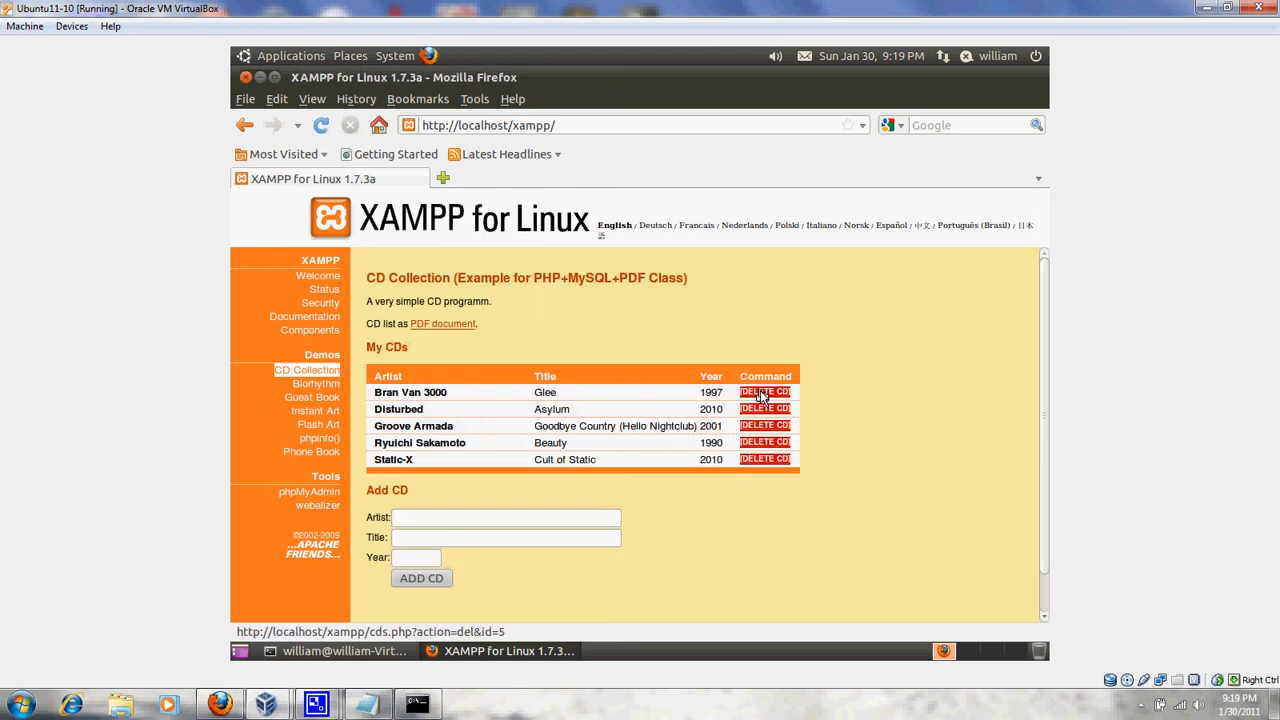